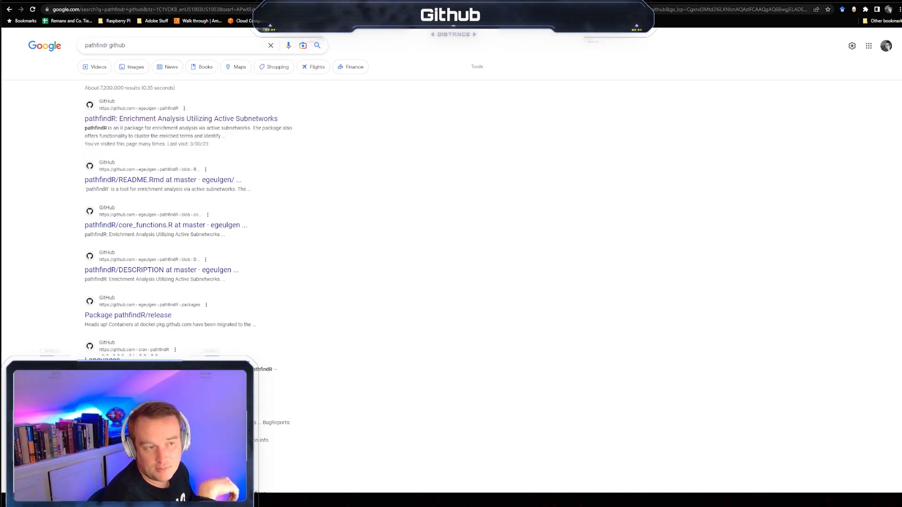
Step: Open the egeulgen/pathfindR repository from the 'pathfindR github' search results
{"action": "left_click", "coordinate": [181, 118]}
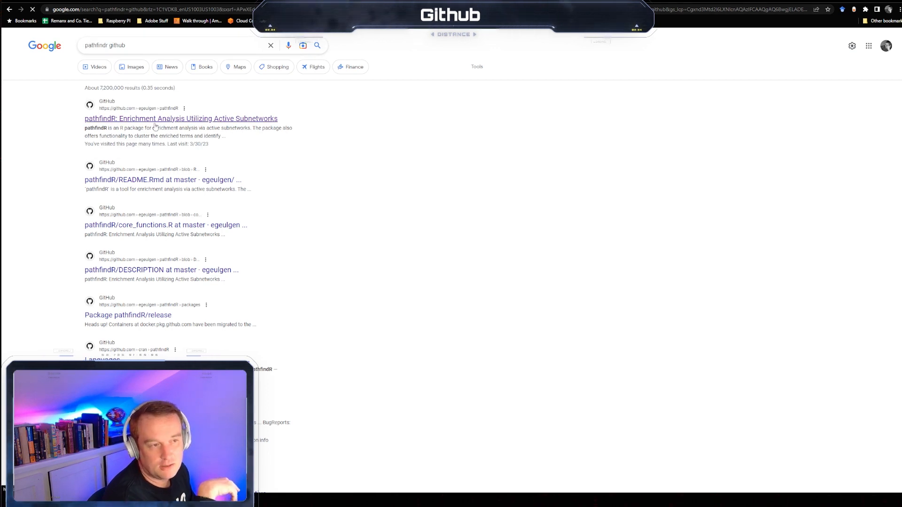
{"action": "left_click", "coordinate": [157, 118]}
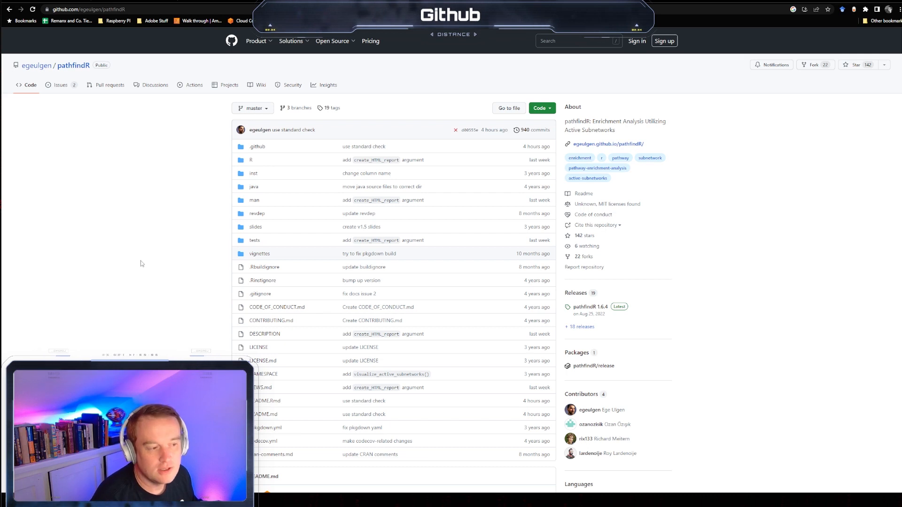
{"action": "scroll", "scroll_direction": "down", "scroll_amount": 3}
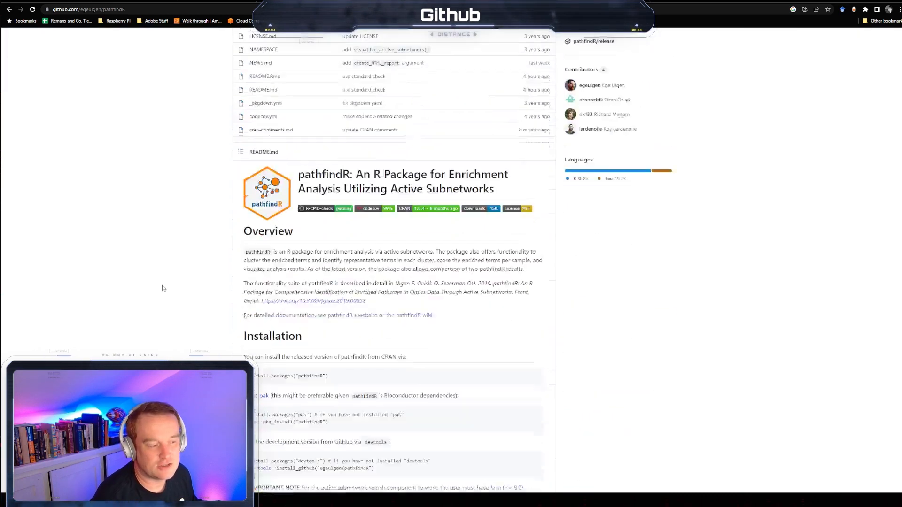
{"action": "scroll", "scroll_direction": "down", "scroll_amount": 3}
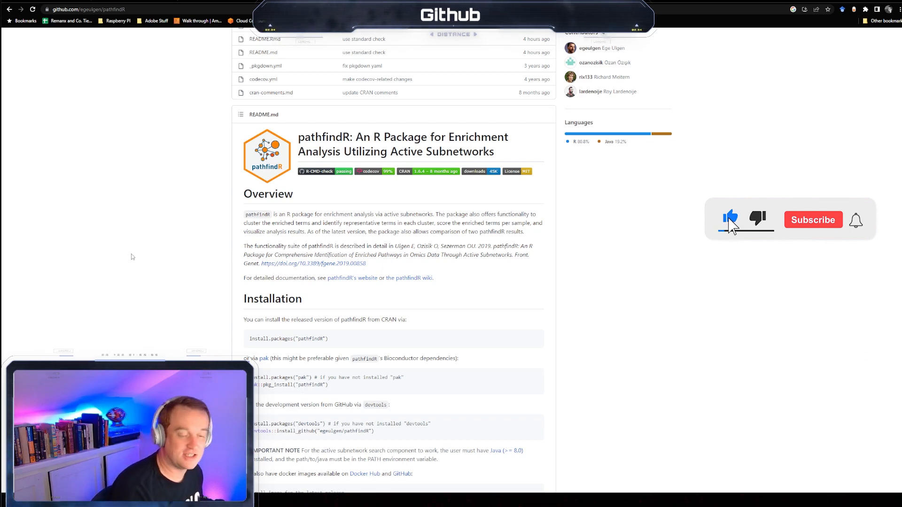
{"action": "left_click", "coordinate": [812, 219]}
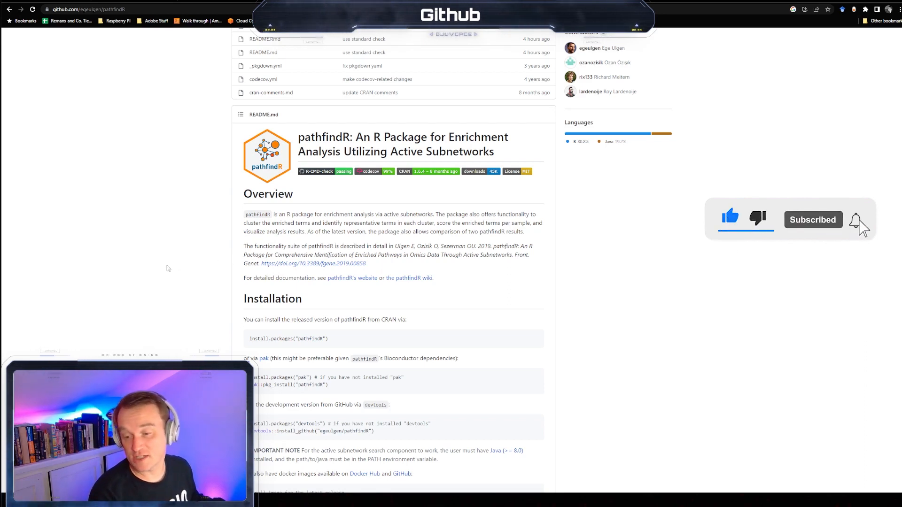
{"action": "scroll", "scroll_direction": "down", "scroll_amount": 3}
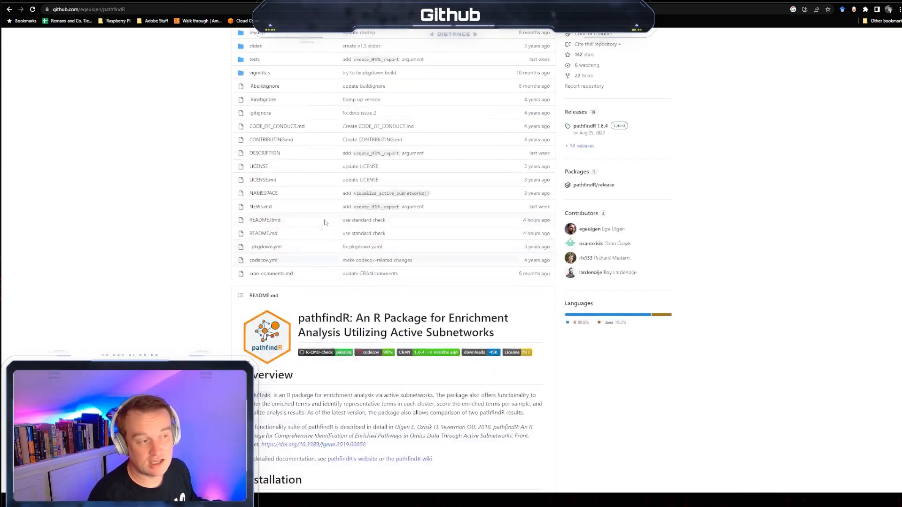
{"action": "scroll", "scroll_direction": "down", "scroll_amount": 3}
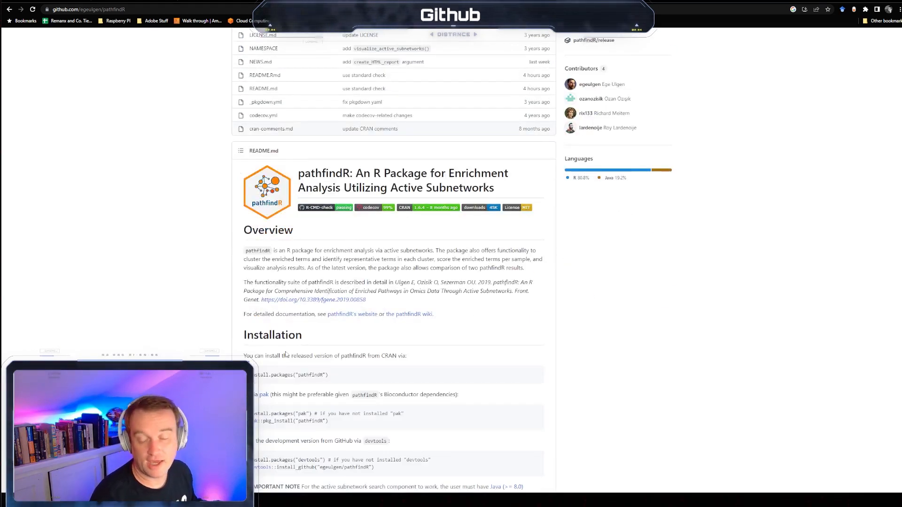
{"action": "scroll", "scroll_direction": "down", "scroll_amount": 3}
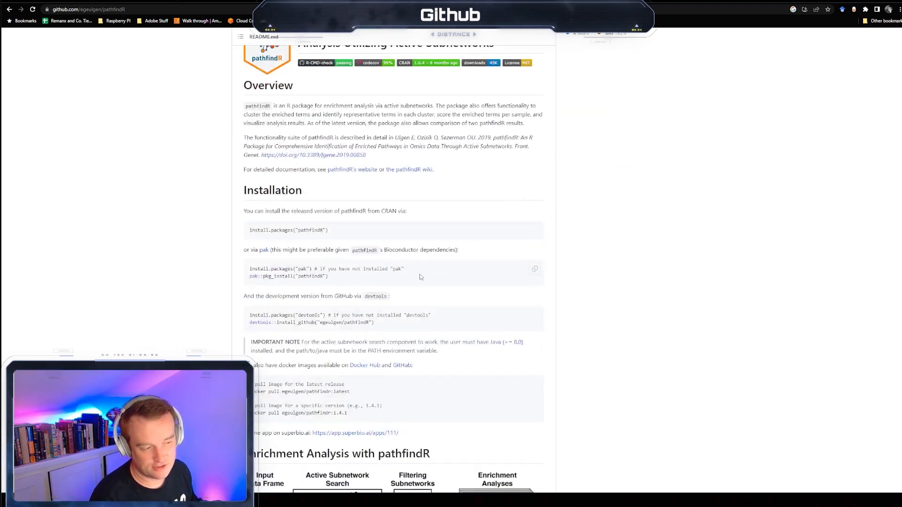
{"action": "scroll", "scroll_direction": "down", "scroll_amount": 3}
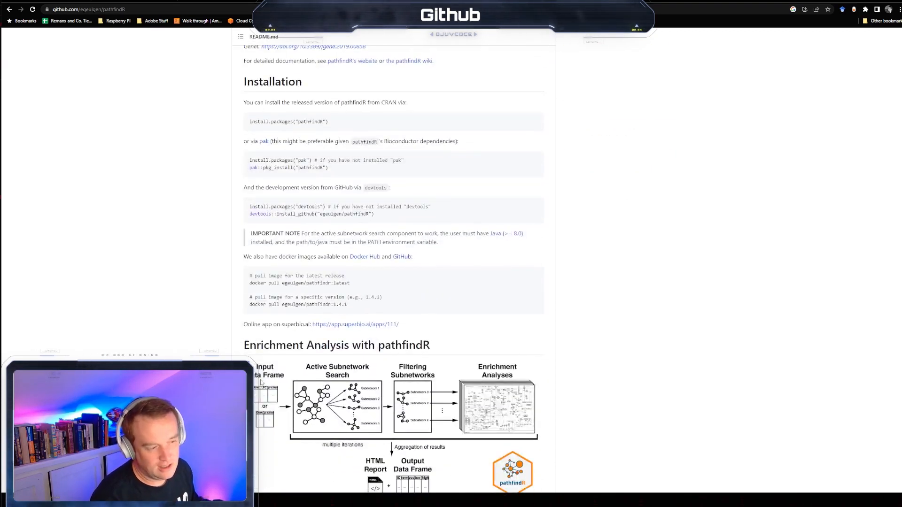
{"action": "scroll", "scroll_direction": "down", "scroll_amount": 3}
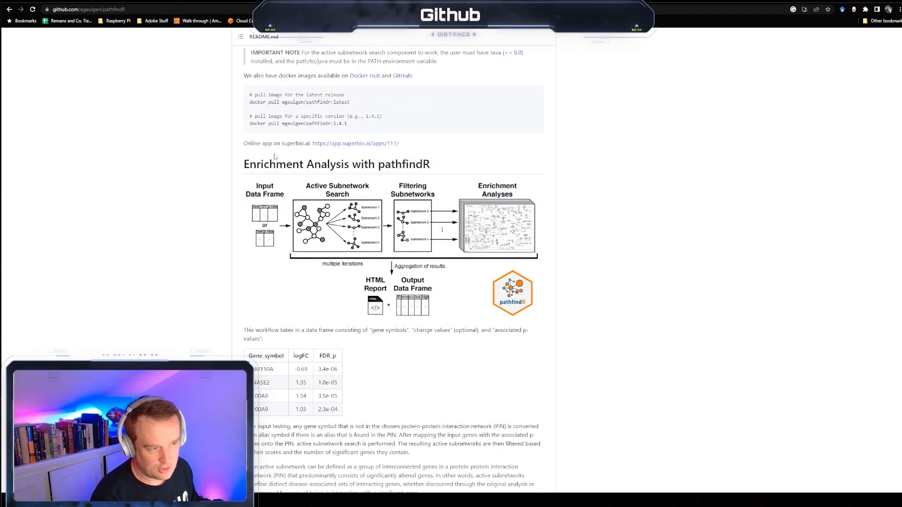
{"action": "scroll", "scroll_direction": "down", "scroll_amount": 3}
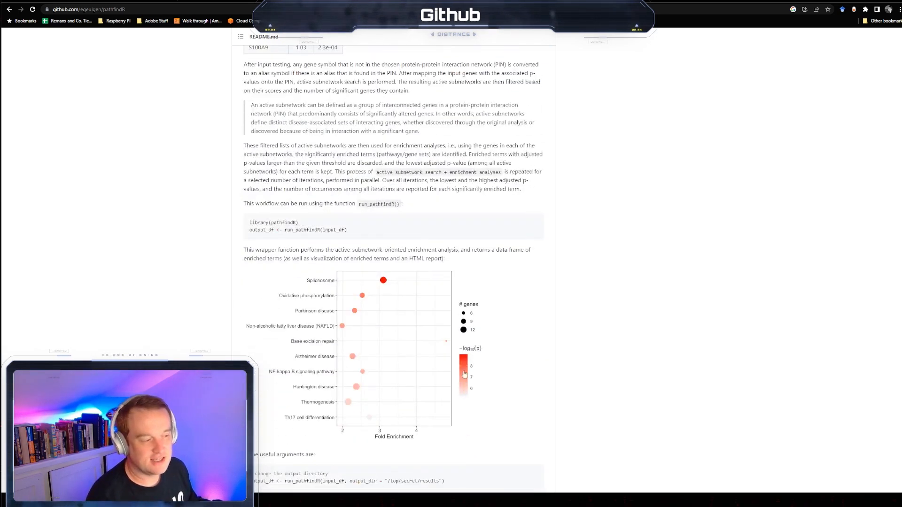
{"action": "scroll", "scroll_direction": "down", "scroll_amount": 3}
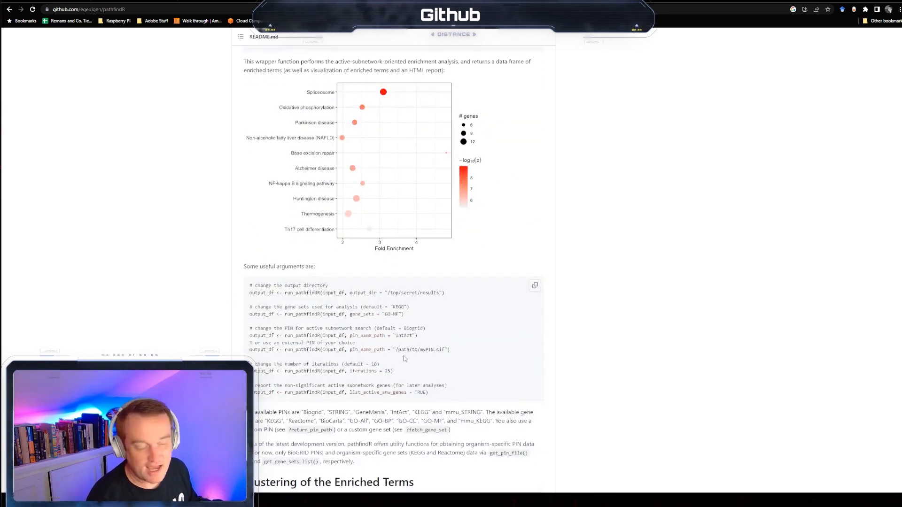
{"action": "scroll", "scroll_direction": "down", "scroll_amount": 3}
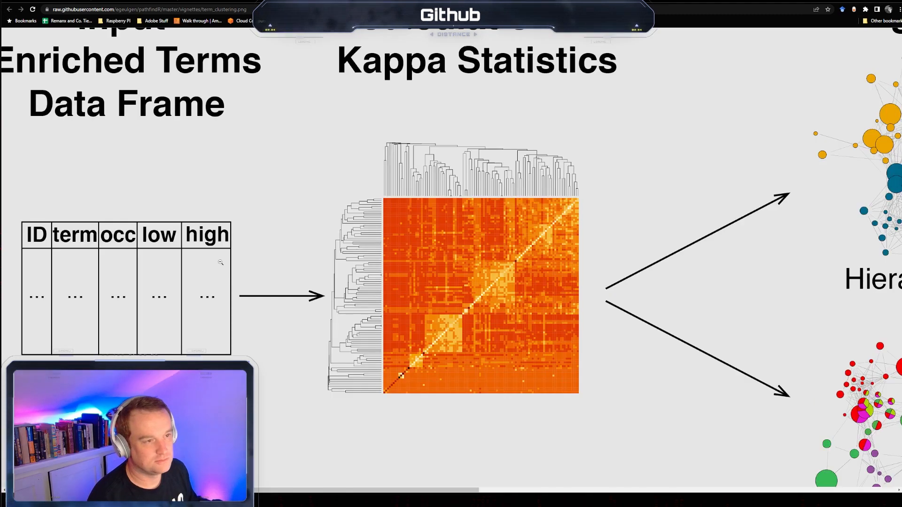
{"action": "left_click", "coordinate": [8, 9]}
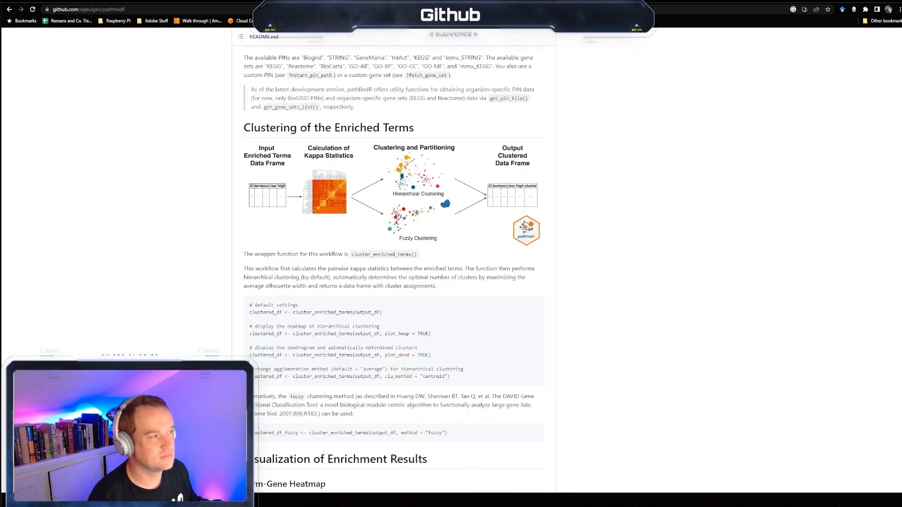
{"action": "scroll", "scroll_direction": "down", "scroll_amount": 3}
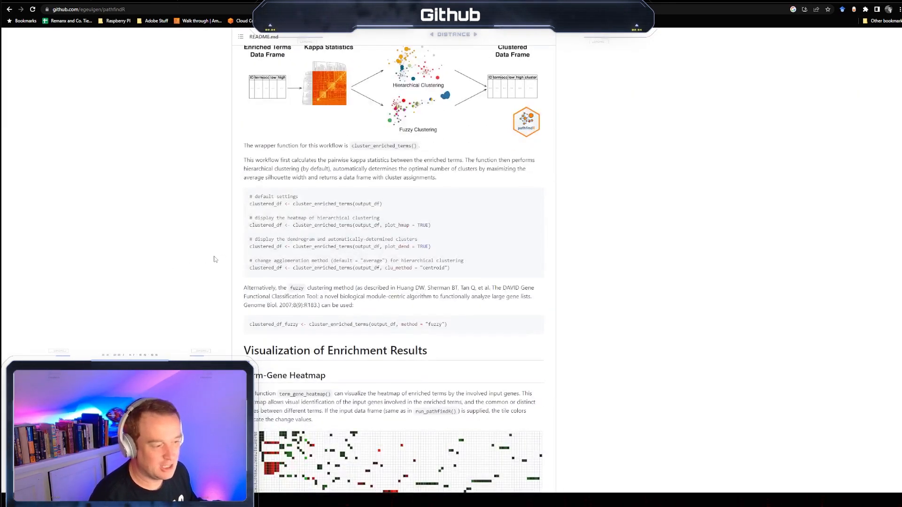
{"action": "scroll", "scroll_direction": "down", "scroll_amount": 3}
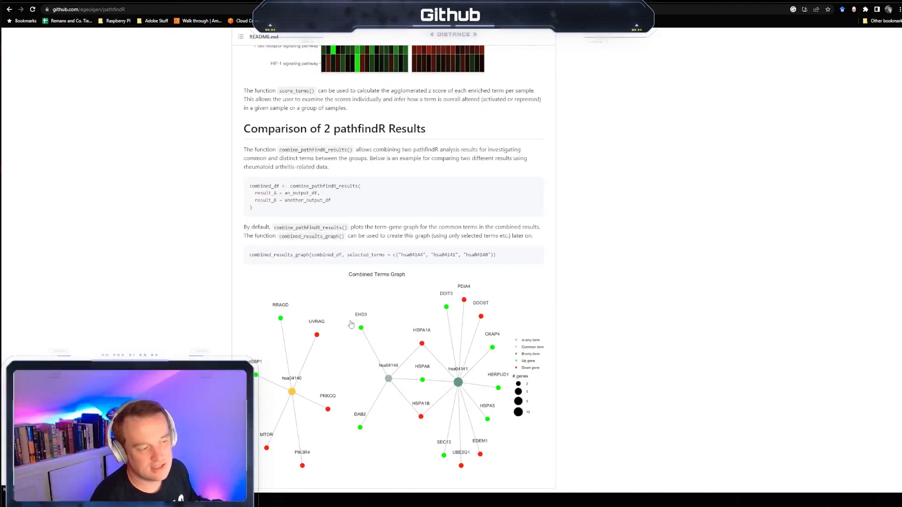
{"action": "scroll", "scroll_direction": "up", "scroll_amount": 3}
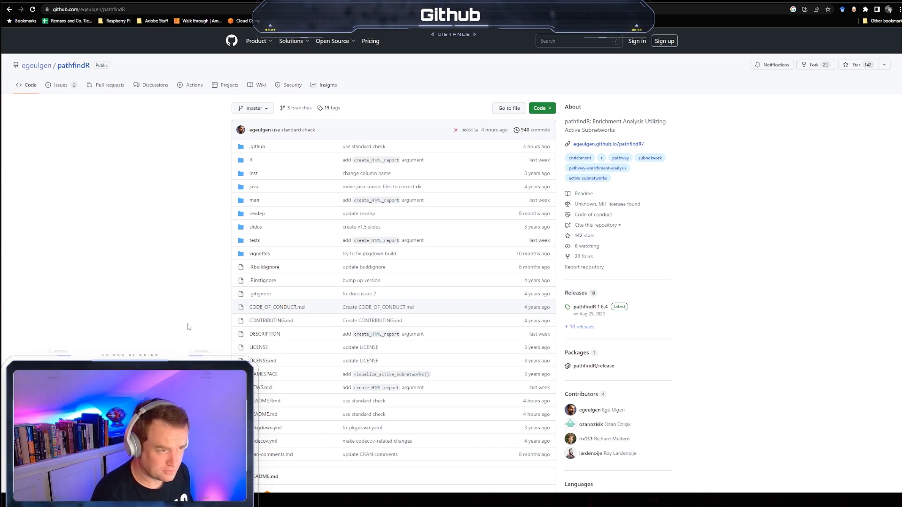
{"action": "mouse_move", "coordinate": [273, 145]}
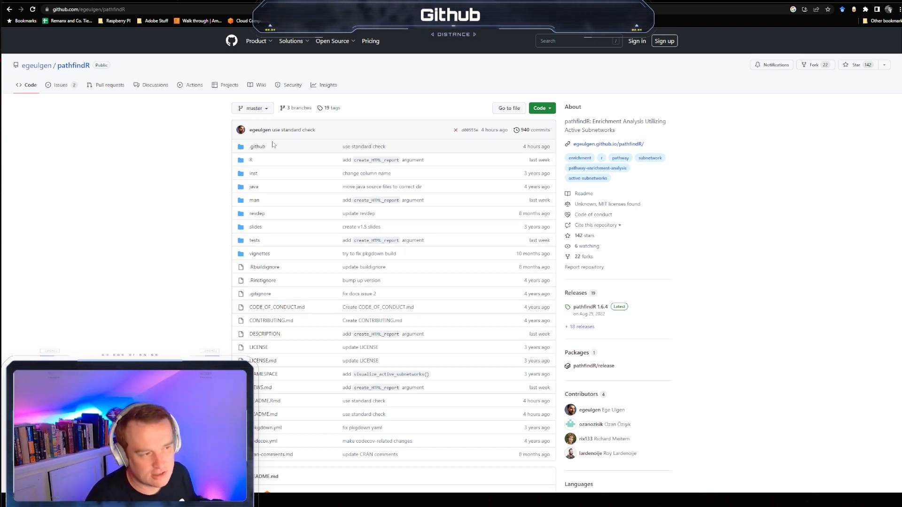
{"action": "mouse_move", "coordinate": [260, 131]}
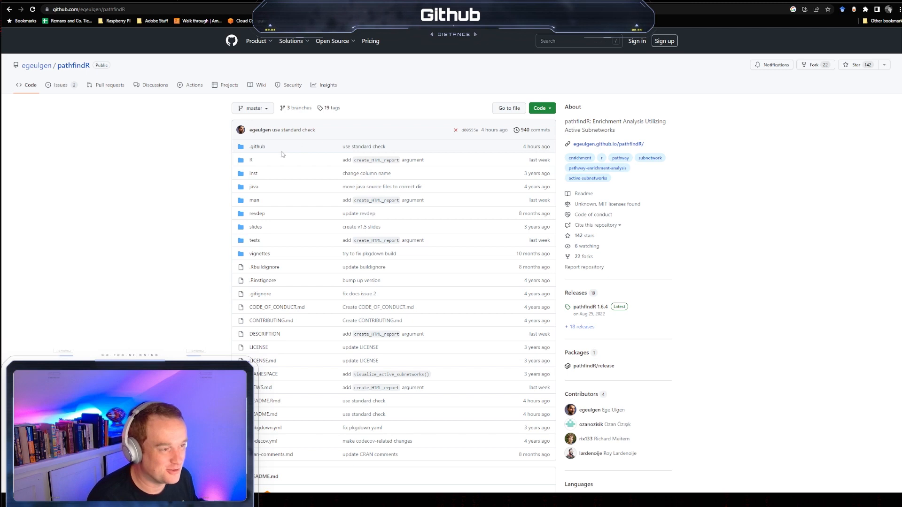
Step: Go to the pathfindR Wiki and open its Enriched Term Scoring page
{"action": "left_click", "coordinate": [260, 85]}
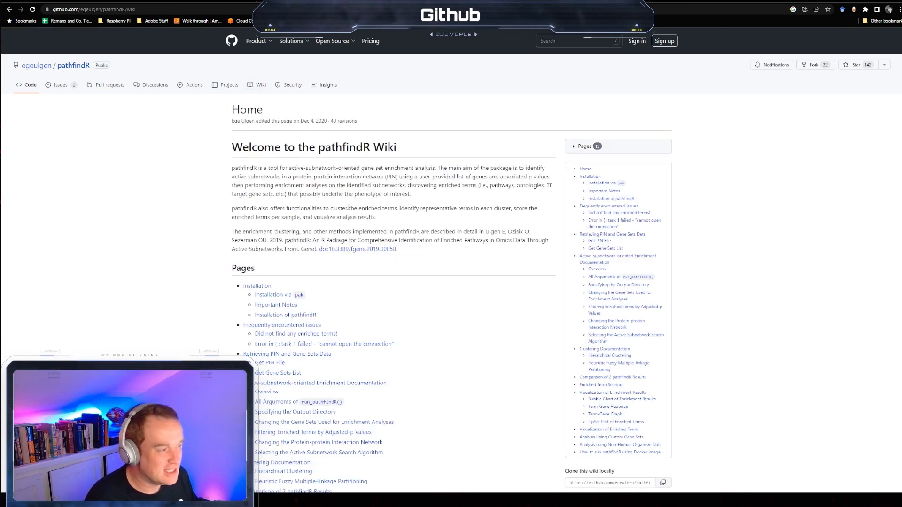
{"action": "scroll", "scroll_direction": "down", "scroll_amount": 3}
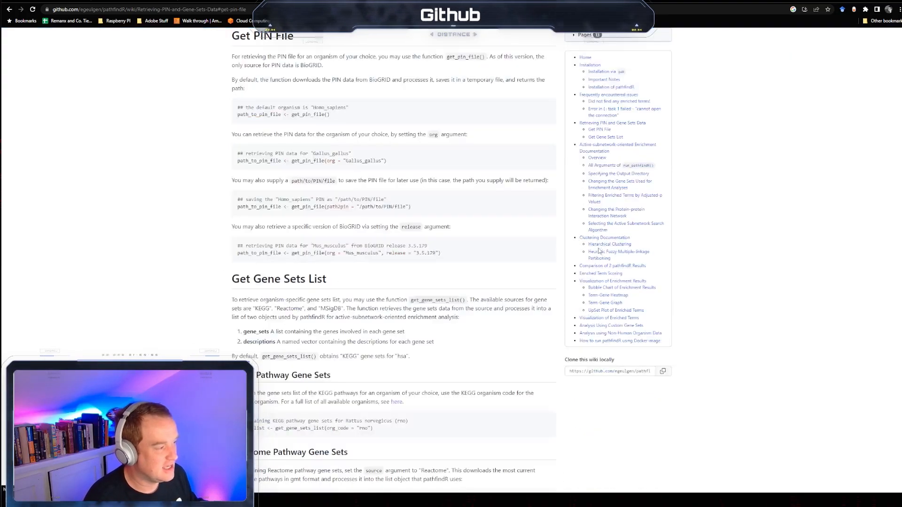
{"action": "left_click", "coordinate": [601, 273]}
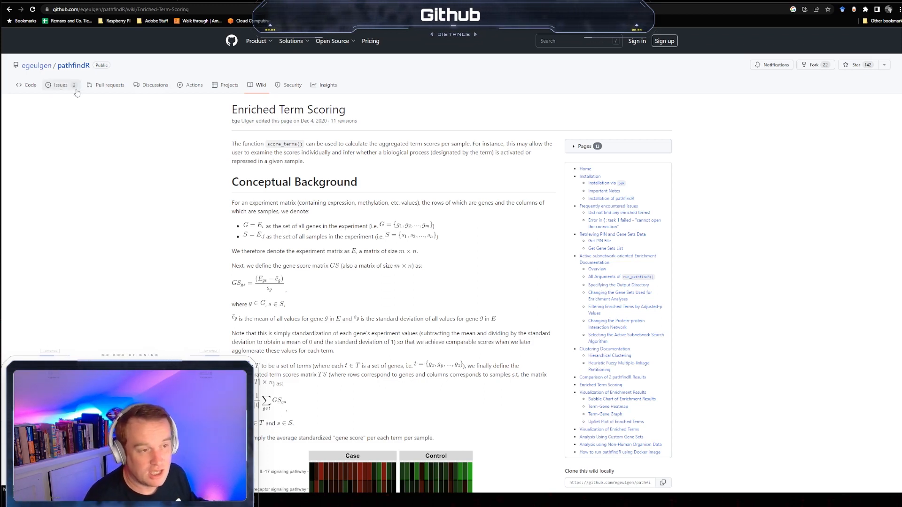
Step: Browse the repository's 106 closed issues, then return to the Code page
{"action": "left_click", "coordinate": [60, 85]}
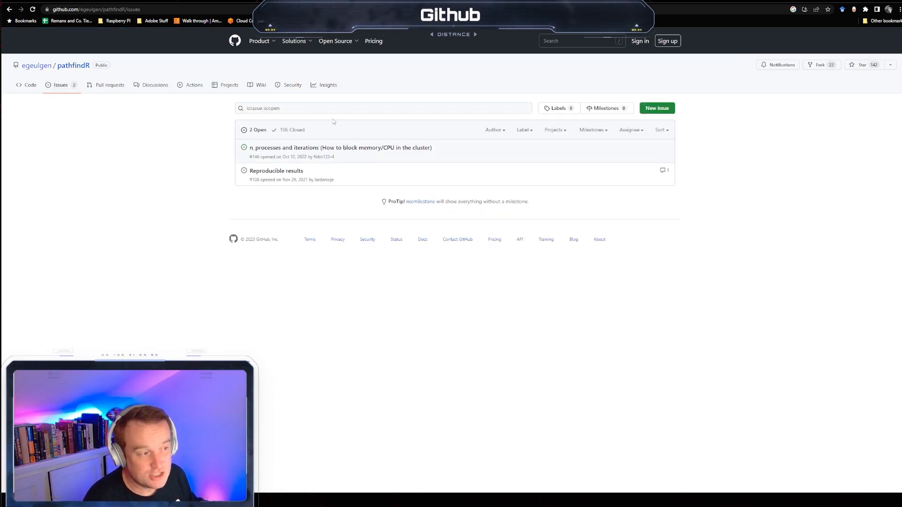
{"action": "left_click", "coordinate": [292, 130]}
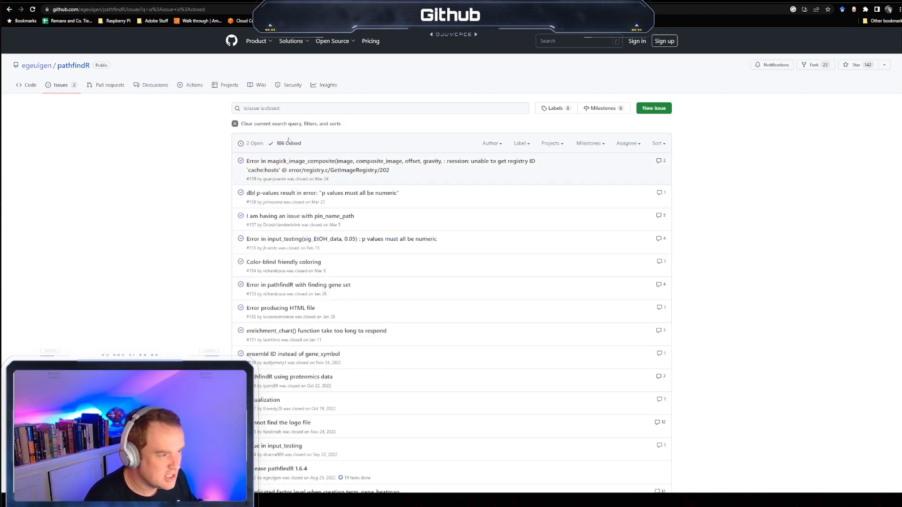
{"action": "mouse_move", "coordinate": [281, 225]}
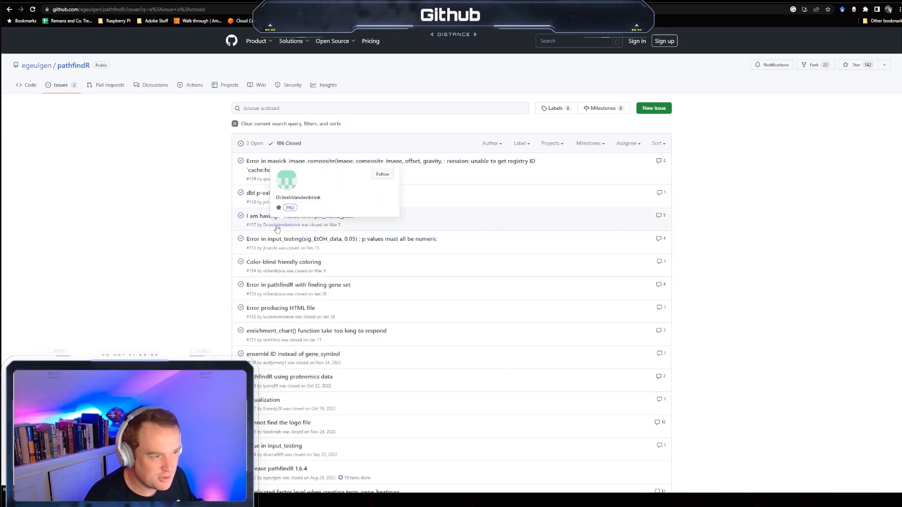
{"action": "mouse_move", "coordinate": [603, 219]}
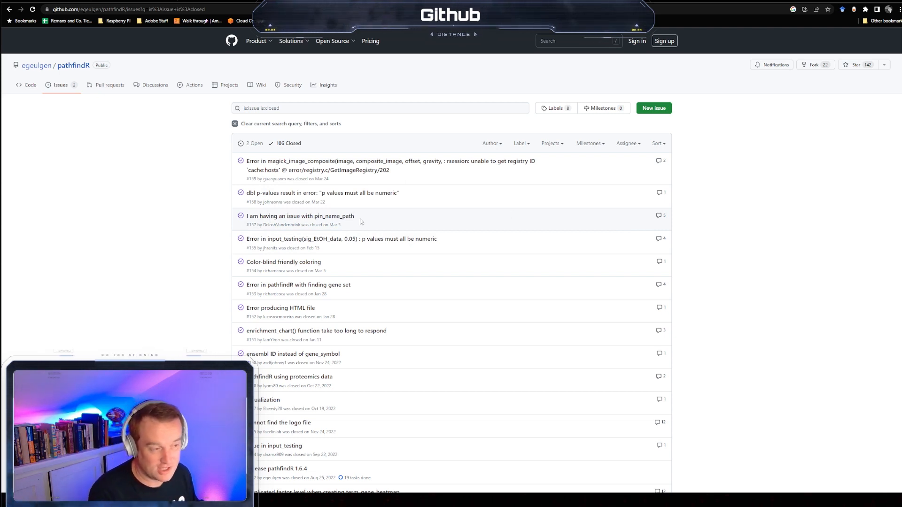
{"action": "left_click", "coordinate": [30, 85]}
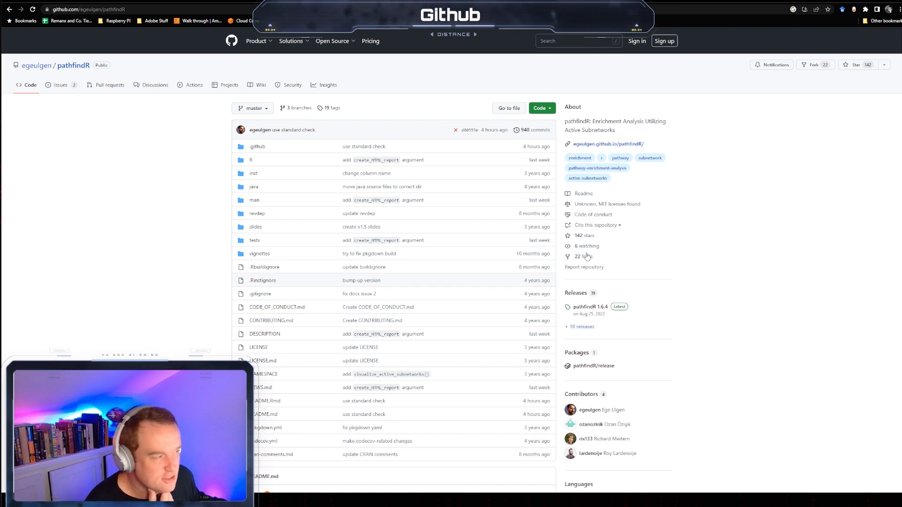
{"action": "left_click", "coordinate": [540, 108]}
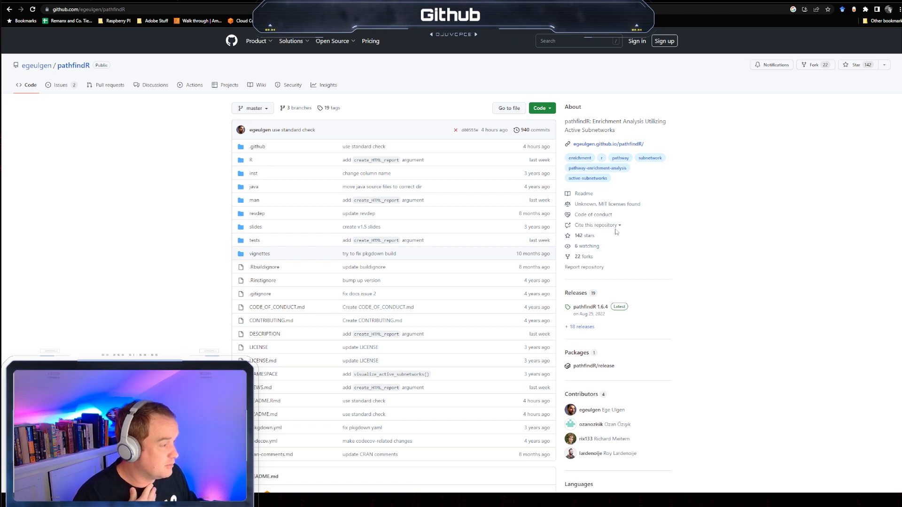
{"action": "mouse_move", "coordinate": [693, 245]}
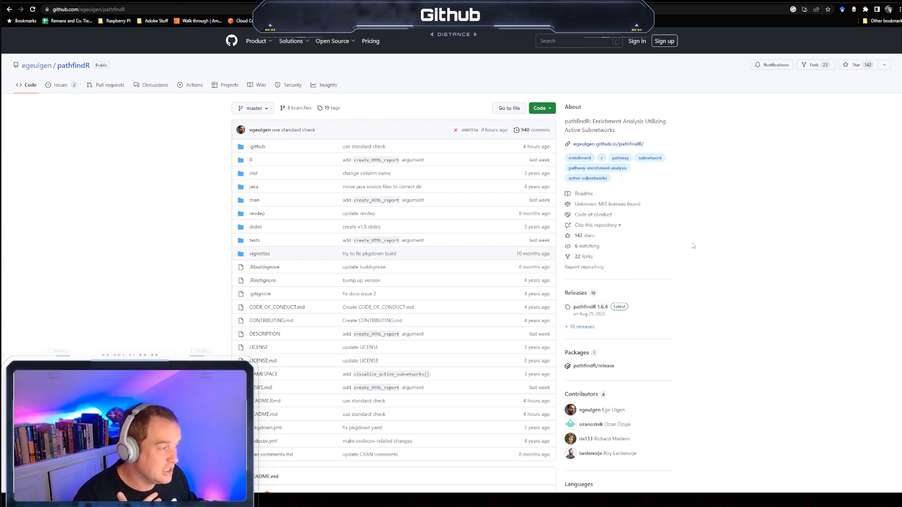
{"action": "mouse_move", "coordinate": [616, 271]}
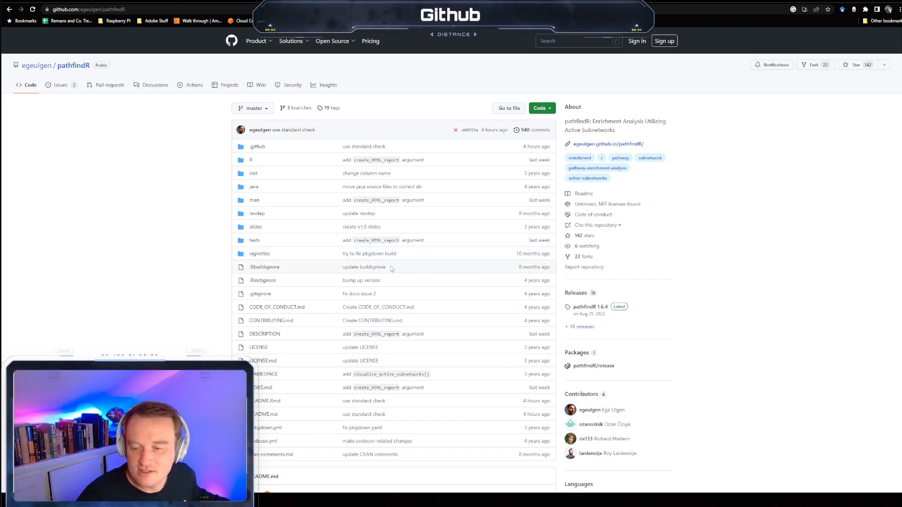
{"action": "mouse_move", "coordinate": [140, 257]}
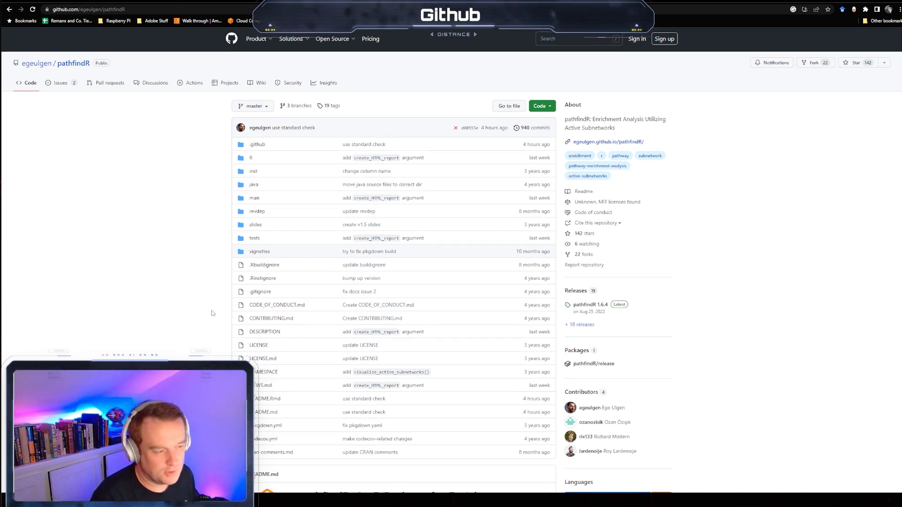
Step: Scroll down through the pathfindR README to its visualization sections
{"action": "scroll", "scroll_direction": "down", "scroll_amount": 3}
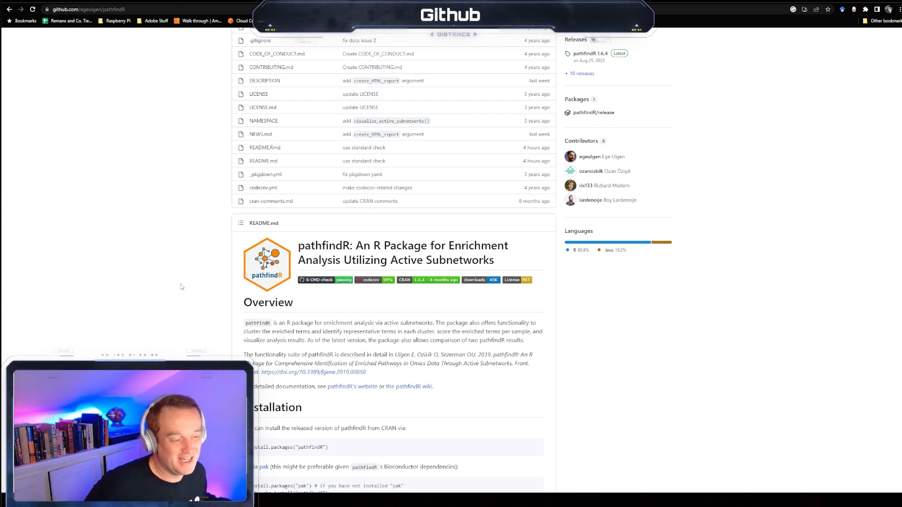
{"action": "scroll", "scroll_direction": "down", "scroll_amount": 3}
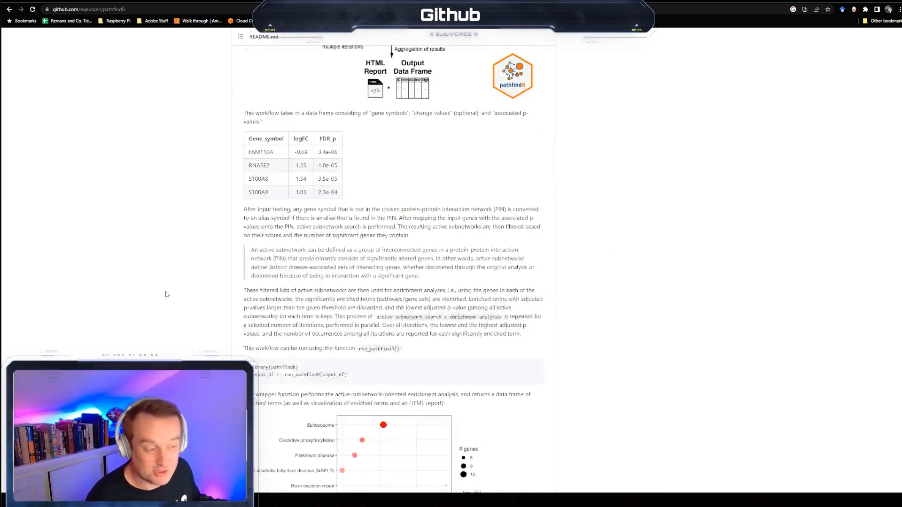
{"action": "scroll", "scroll_direction": "down", "scroll_amount": 3}
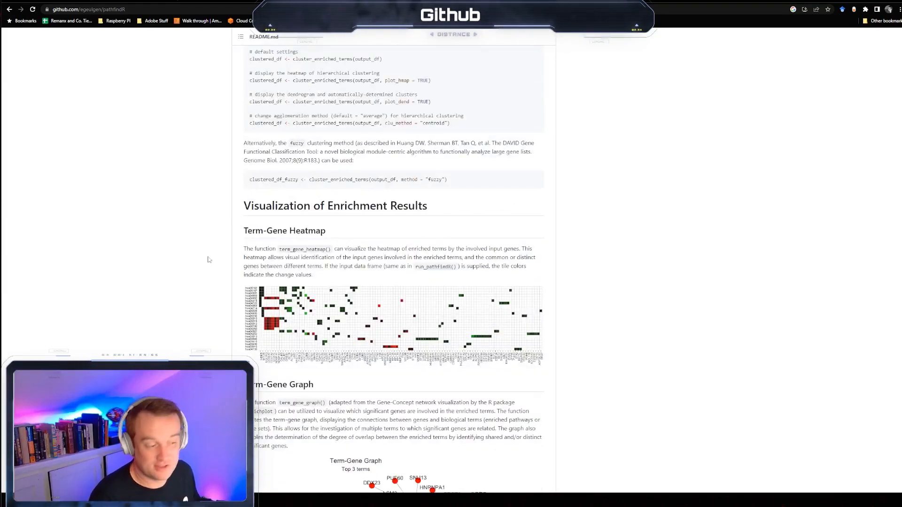
{"action": "scroll", "scroll_direction": "down", "scroll_amount": 3}
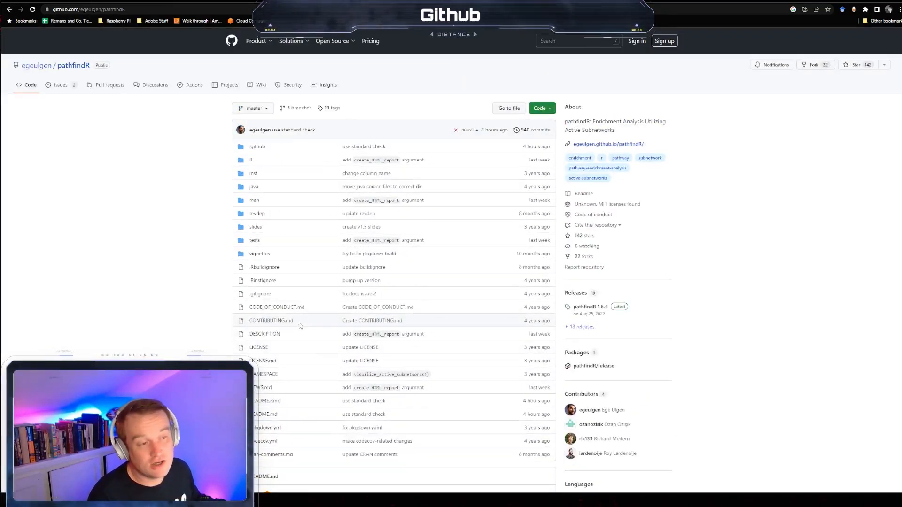
{"action": "mouse_move", "coordinate": [118, 261]}
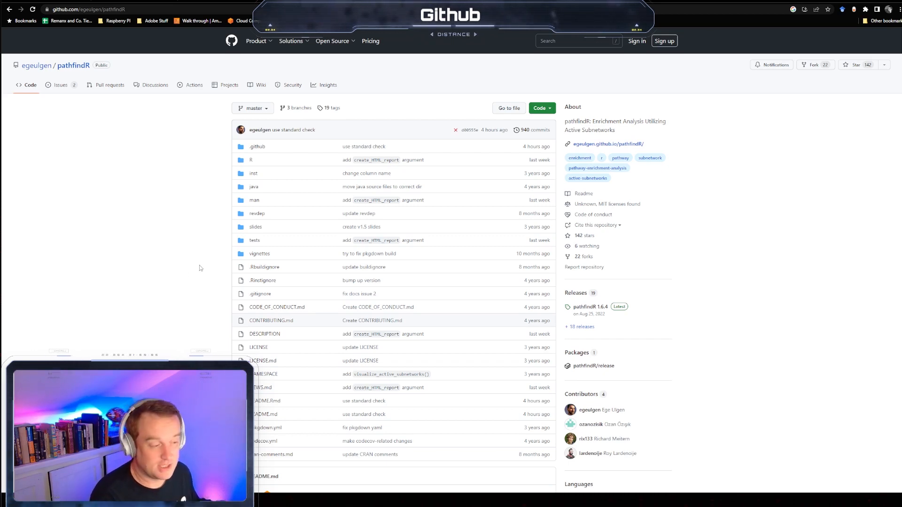
{"action": "mouse_move", "coordinate": [171, 257]}
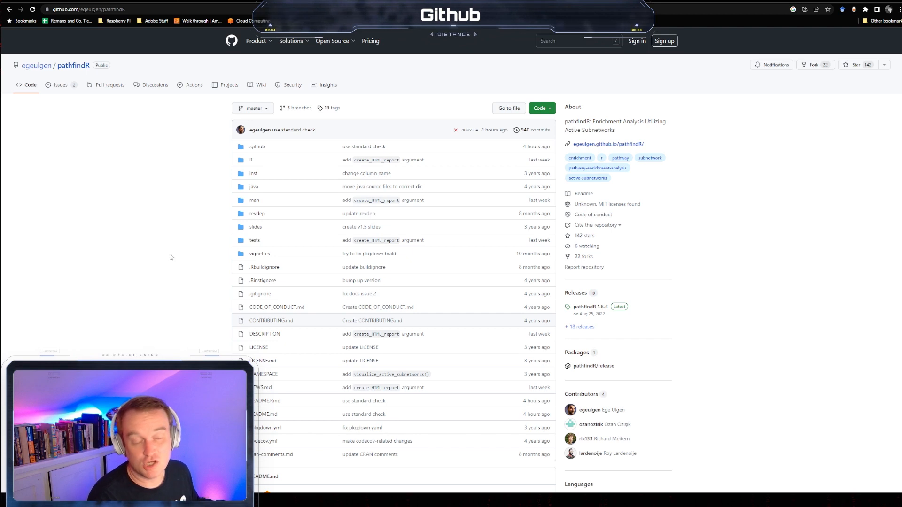
{"action": "mouse_move", "coordinate": [284, 322]}
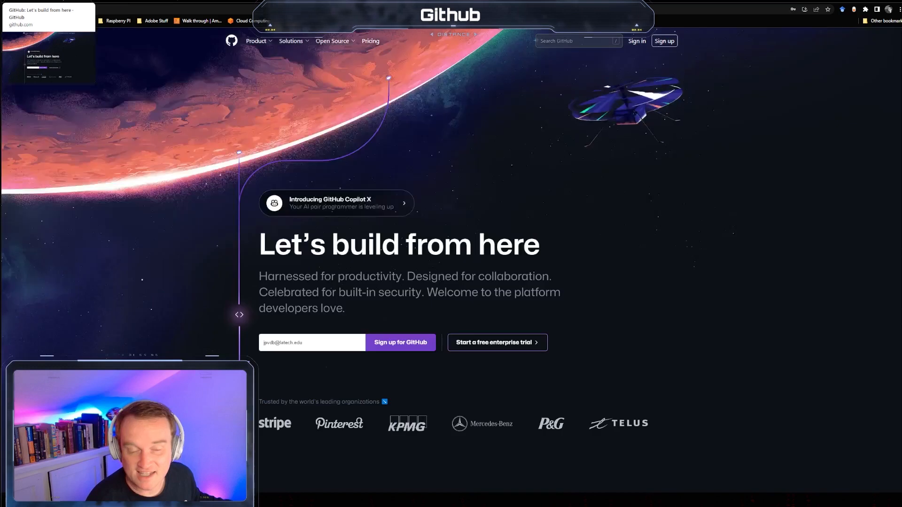
Step: Begin GitHub sign-up from the home page with the prefilled email field
{"action": "left_click", "coordinate": [312, 343]}
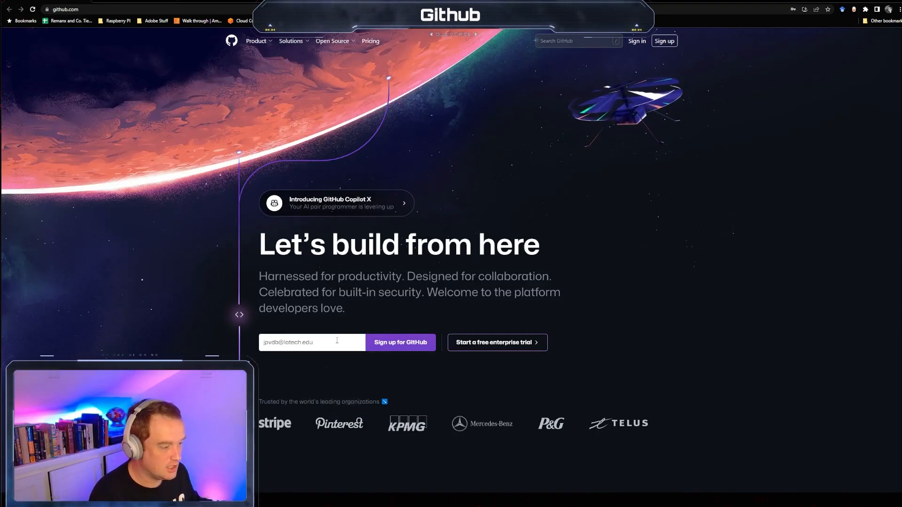
{"action": "left_click", "coordinate": [311, 342]}
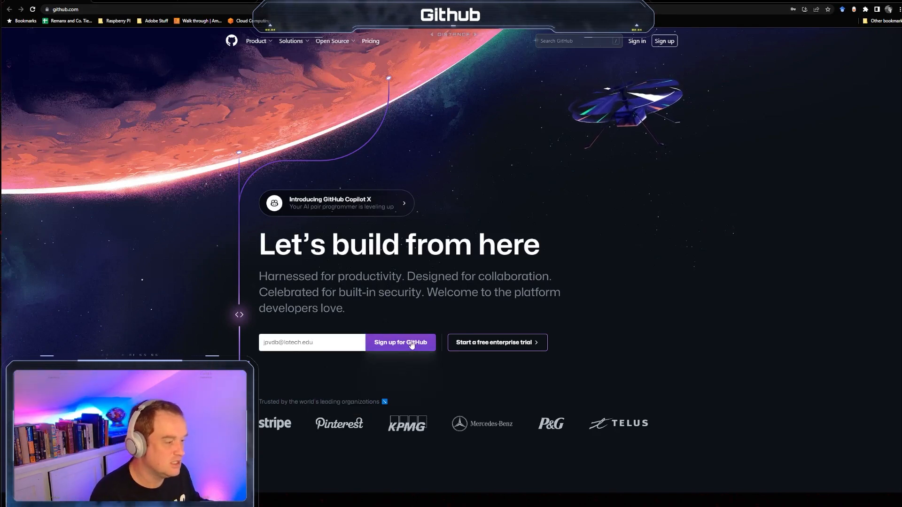
{"action": "left_click", "coordinate": [401, 342]}
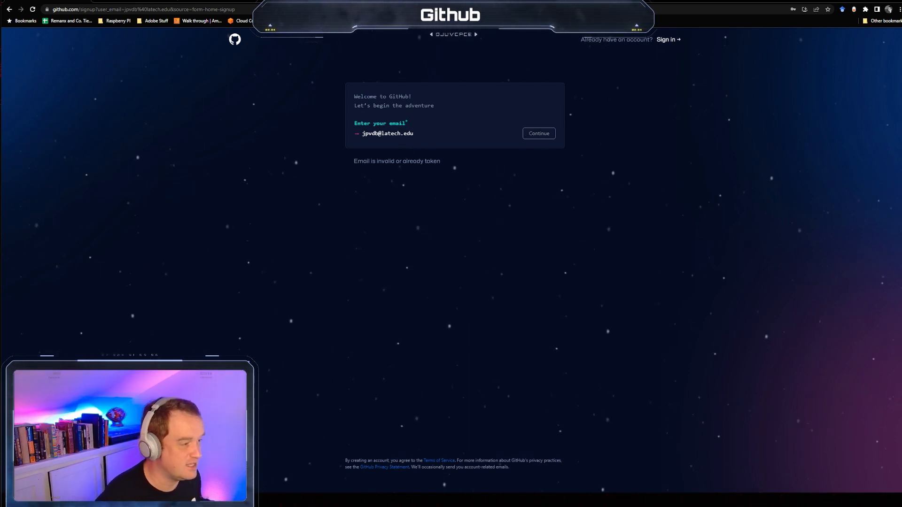
{"action": "mouse_move", "coordinate": [539, 135]}
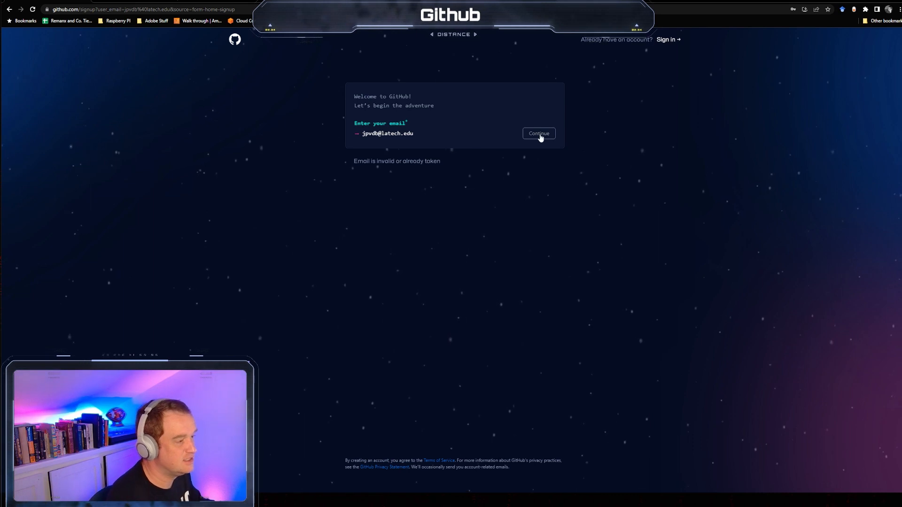
{"action": "mouse_move", "coordinate": [664, 40]}
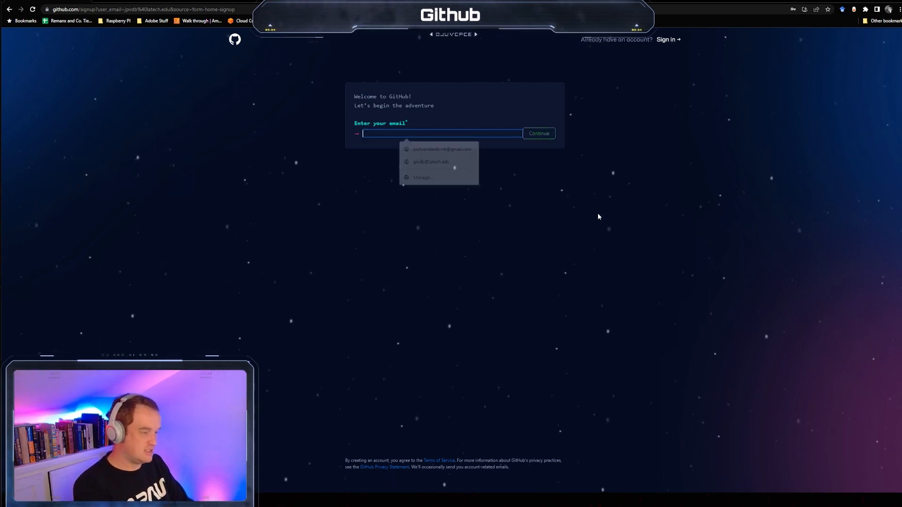
{"action": "type", "text": "dr.jk"}
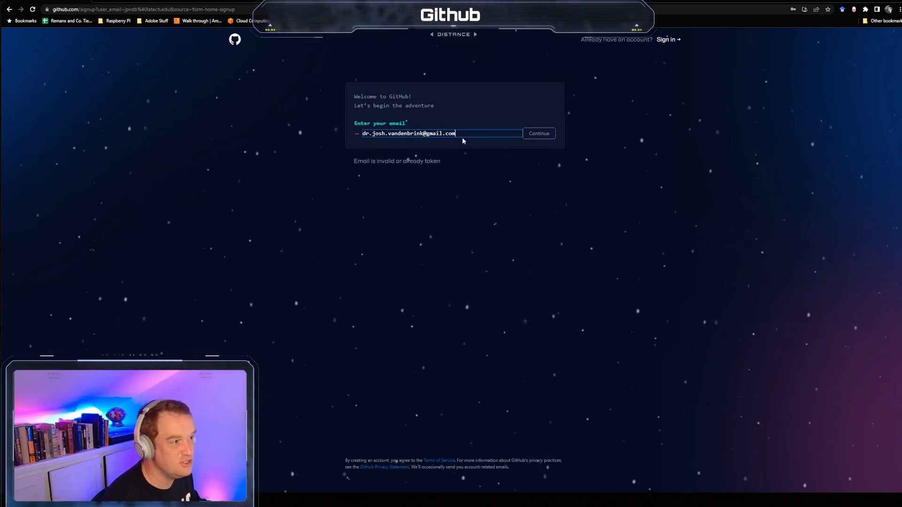
{"action": "triple_click", "coordinate": [409, 133]}
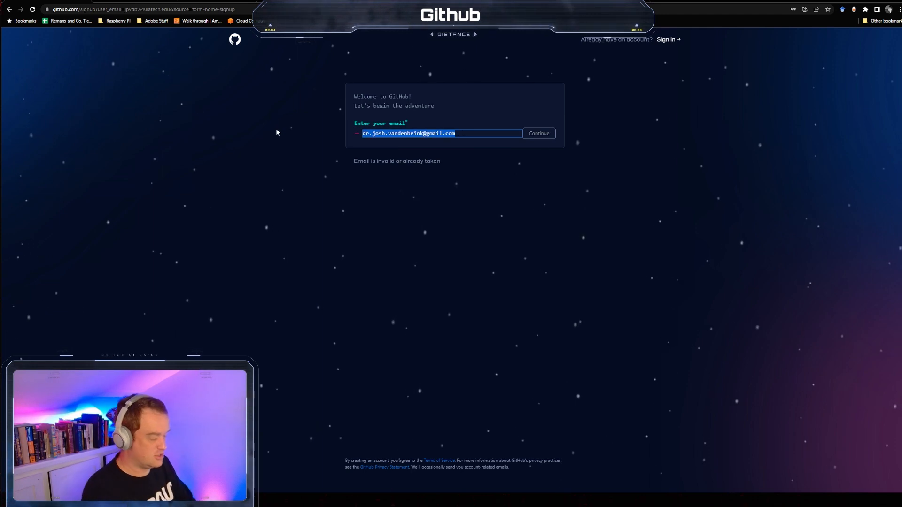
{"action": "type", "text": "joshvandenbrink"}
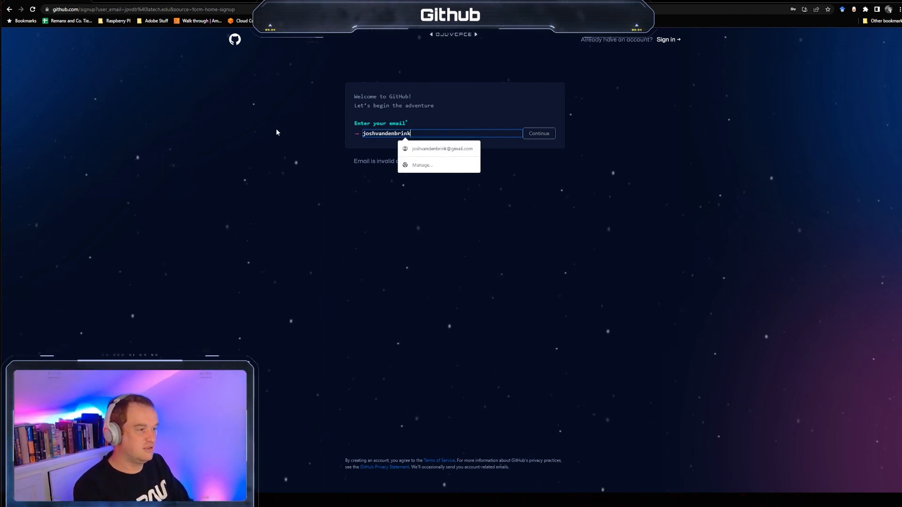
{"action": "left_click", "coordinate": [440, 148]}
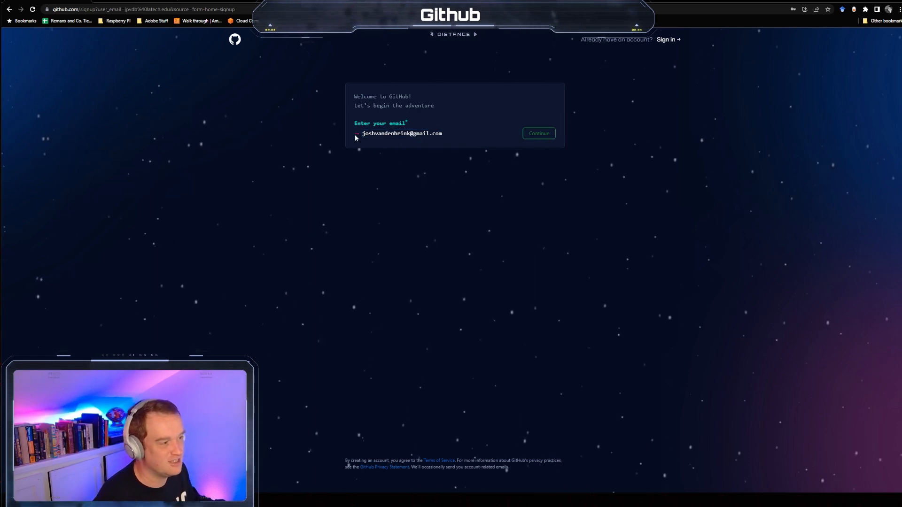
{"action": "left_click", "coordinate": [538, 134]}
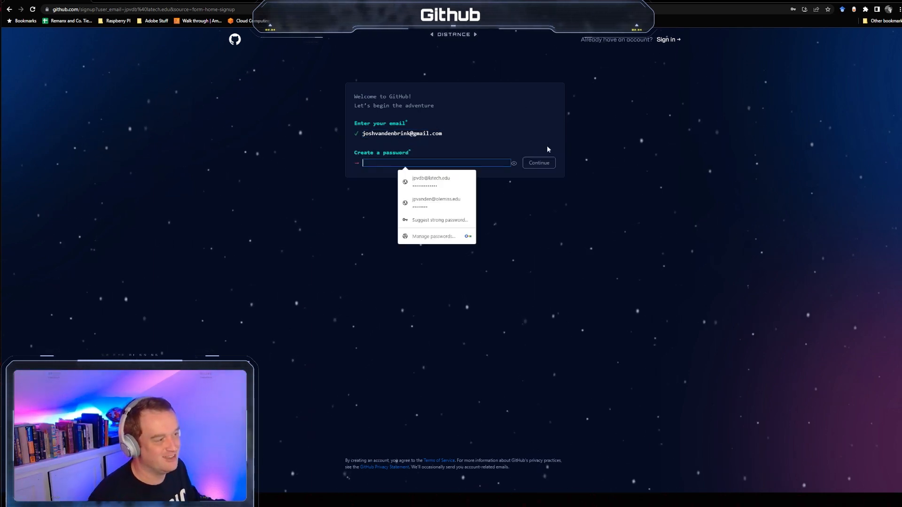
{"action": "mouse_move", "coordinate": [479, 177]}
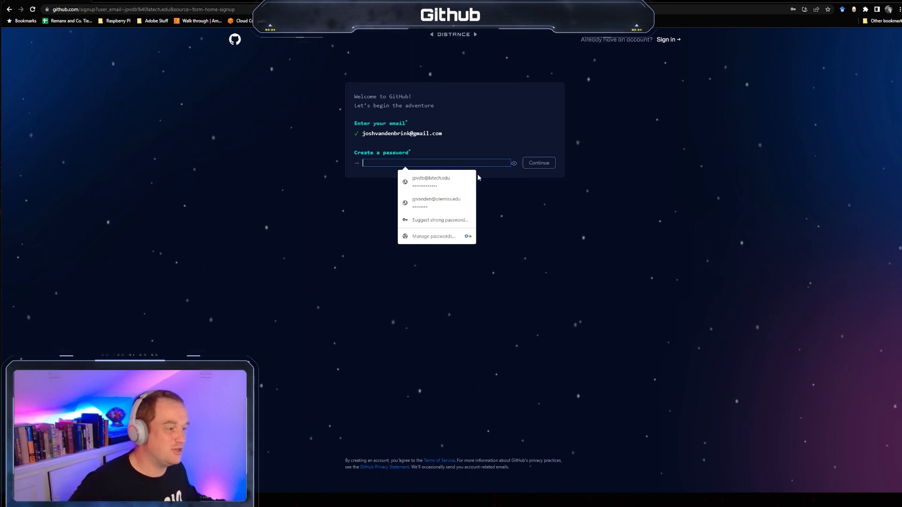
Step: Enter an accepted password and the username Josh_V, corrected to an allowed form
{"action": "type", "text": "••"}
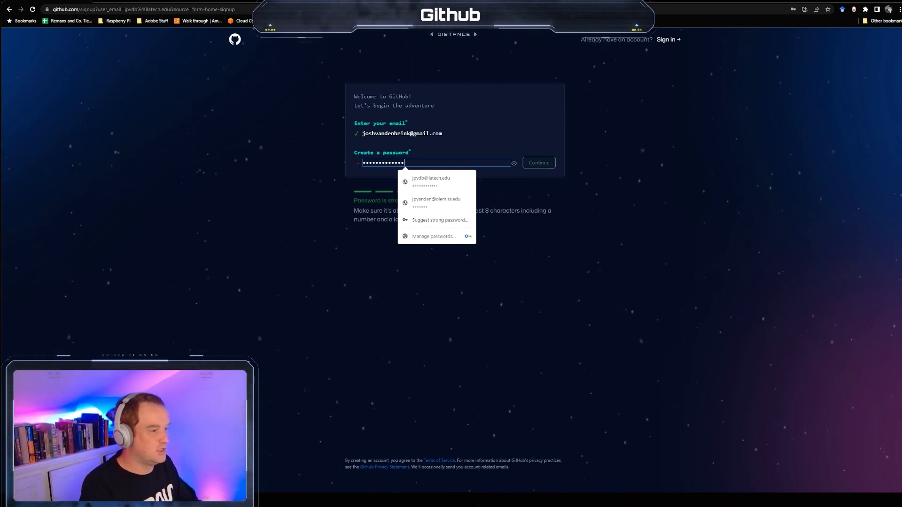
{"action": "left_click", "coordinate": [539, 162]}
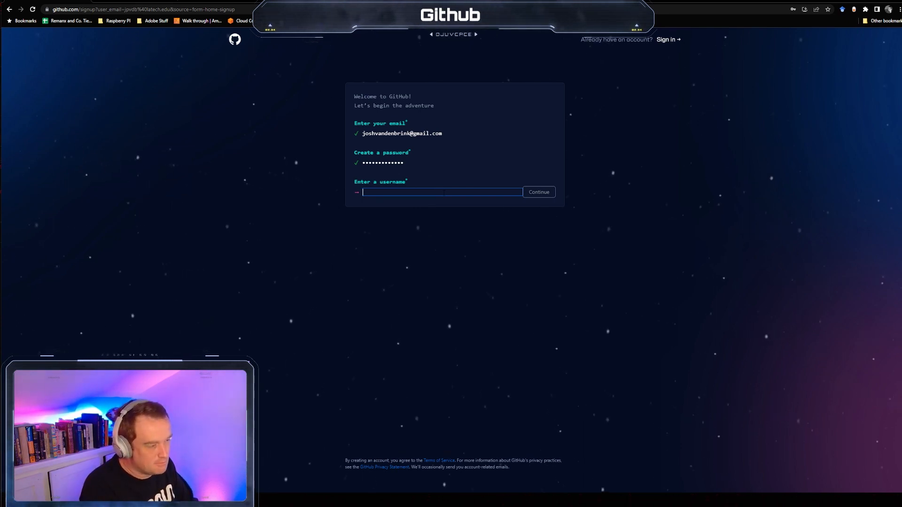
{"action": "type", "text": "Josh_Vanenbrink"}
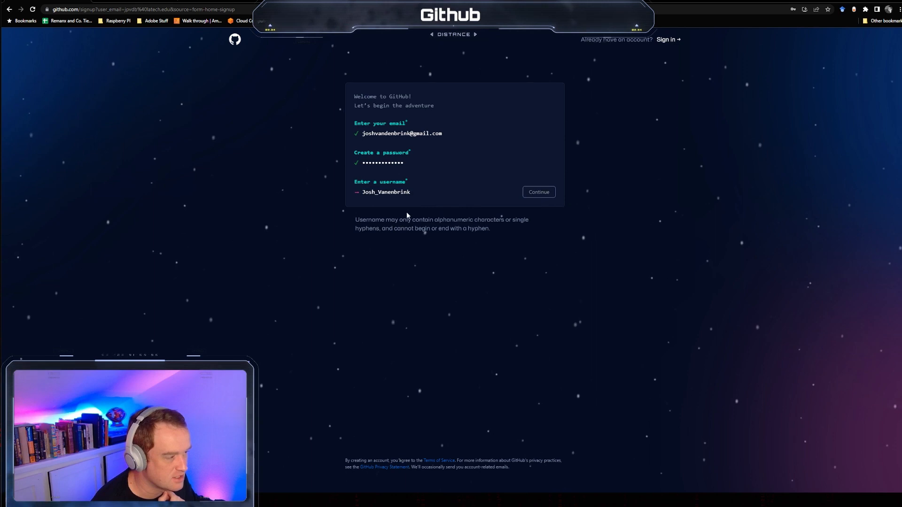
{"action": "left_click", "coordinate": [412, 192]}
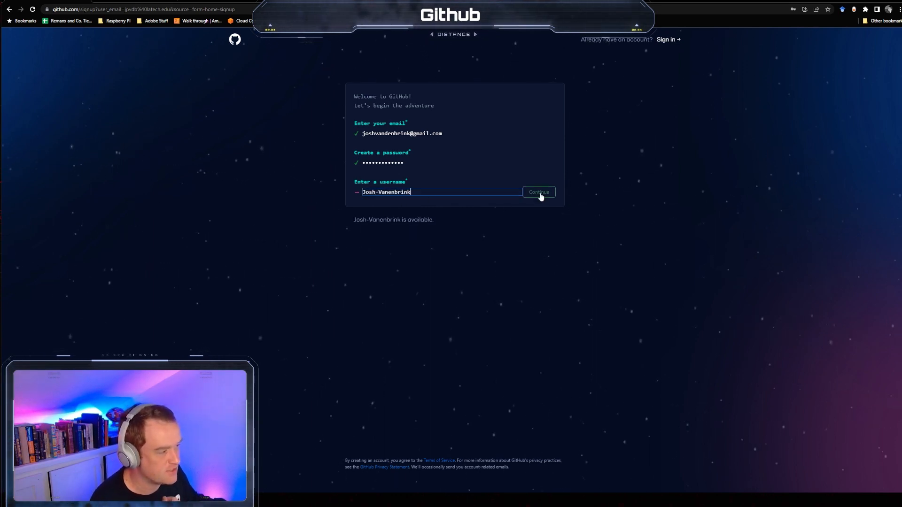
Step: Answer yes to product updates and continue to the verification puzzle
{"action": "left_click", "coordinate": [539, 192]}
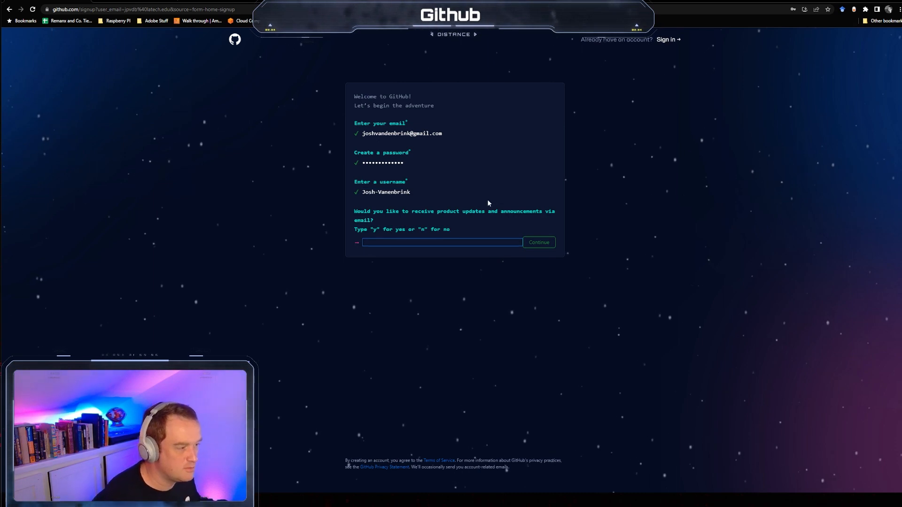
{"action": "left_click", "coordinate": [440, 243]}
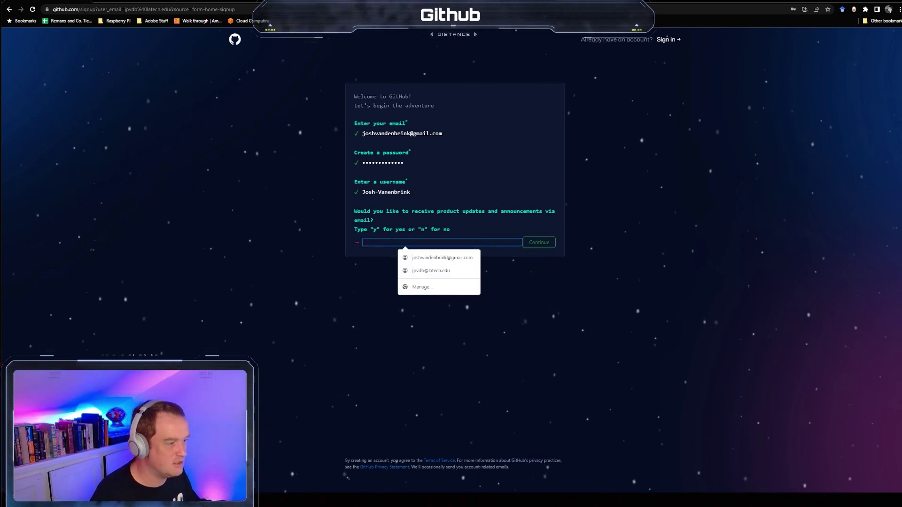
{"action": "type", "text": "ay"}
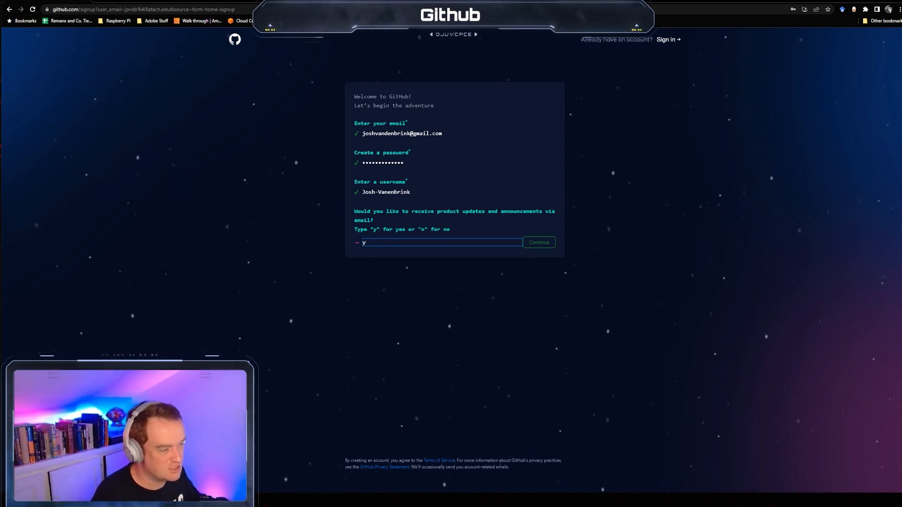
{"action": "left_click", "coordinate": [538, 243]}
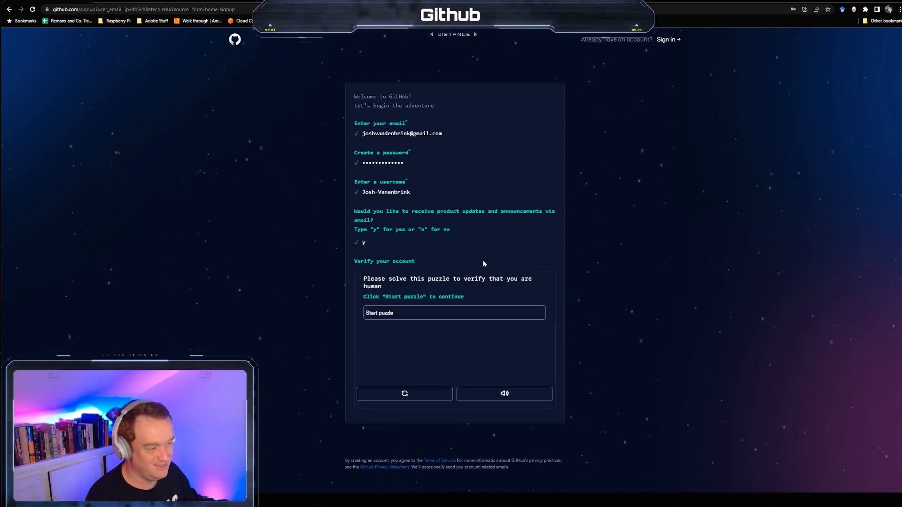
{"action": "mouse_move", "coordinate": [489, 258]}
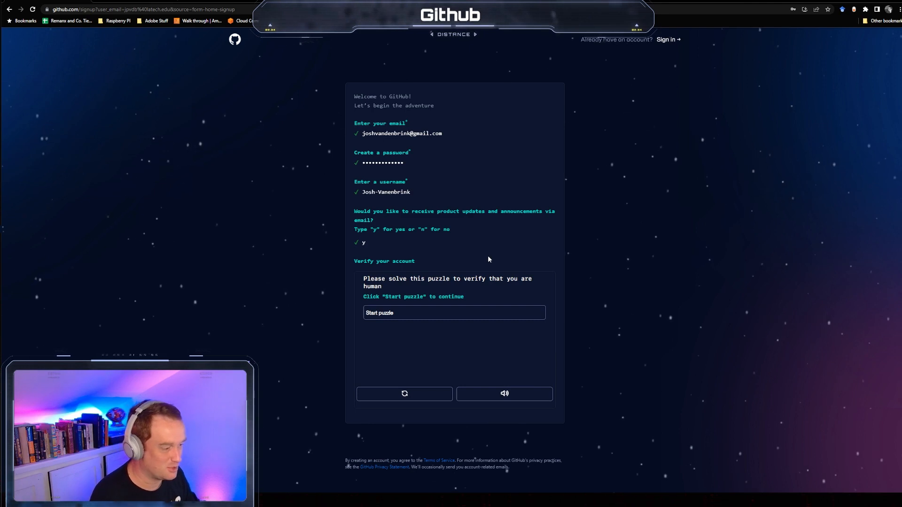
{"action": "mouse_move", "coordinate": [400, 319]}
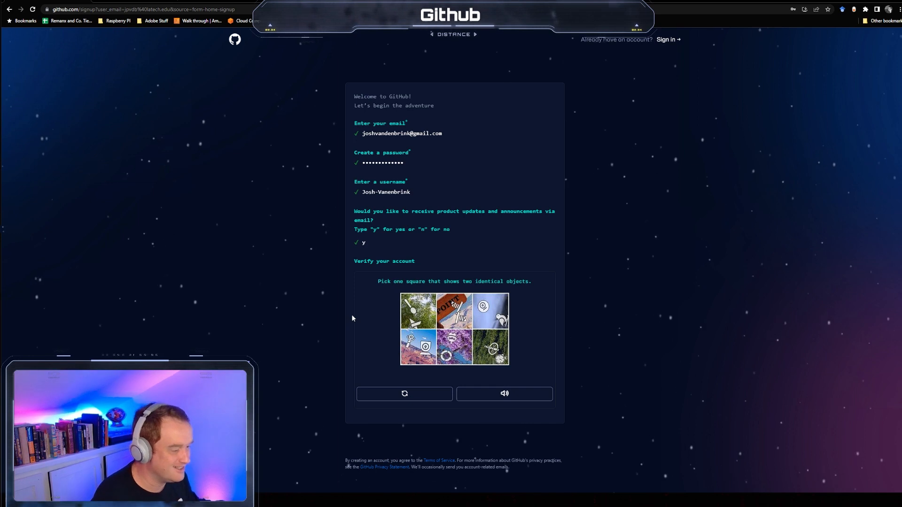
{"action": "mouse_move", "coordinate": [331, 324]}
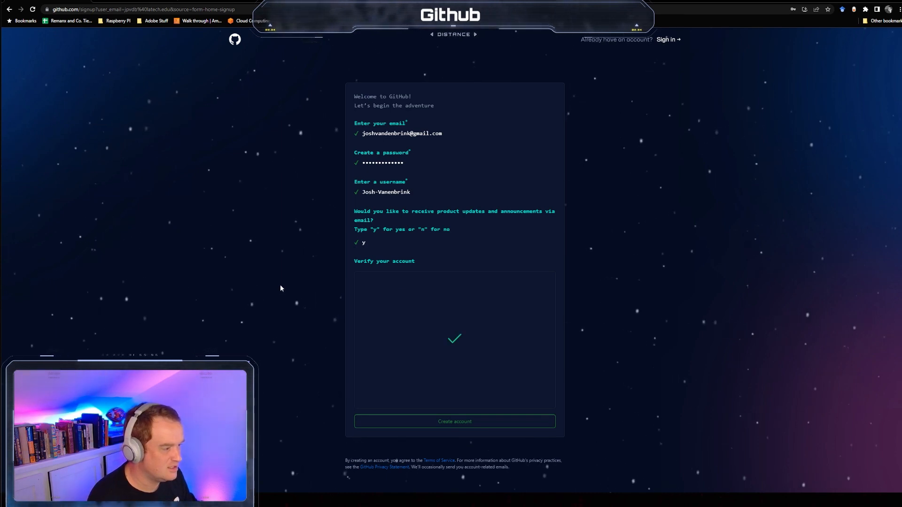
Step: Create the account after passing verification, reaching the launch code prompt
{"action": "left_click", "coordinate": [454, 421]}
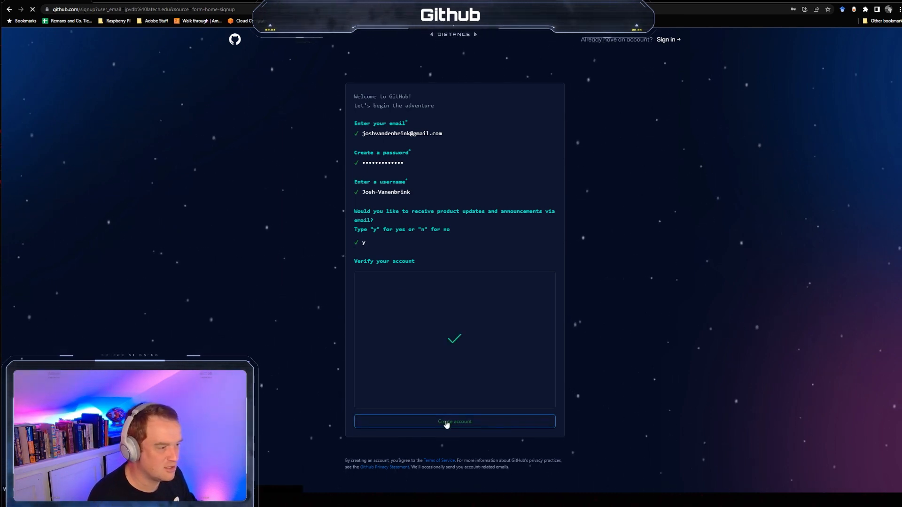
{"action": "left_click", "coordinate": [454, 422]}
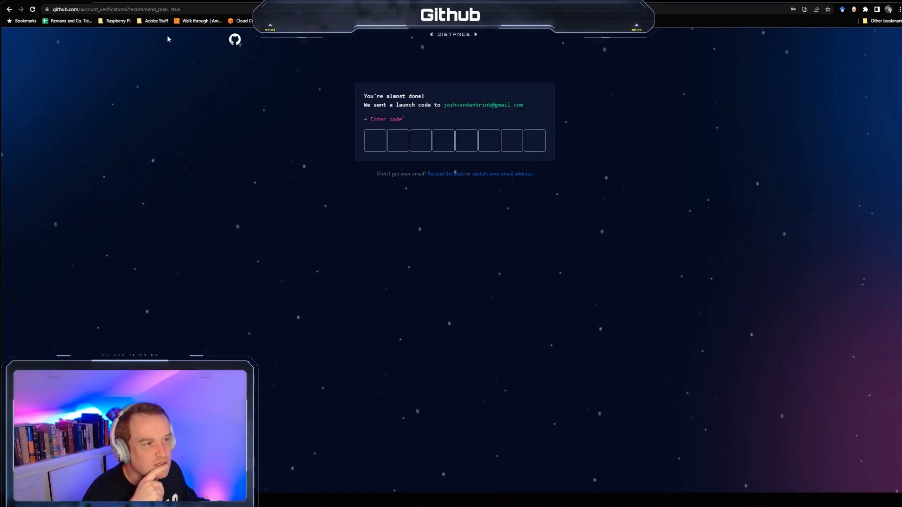
{"action": "left_click", "coordinate": [375, 140]}
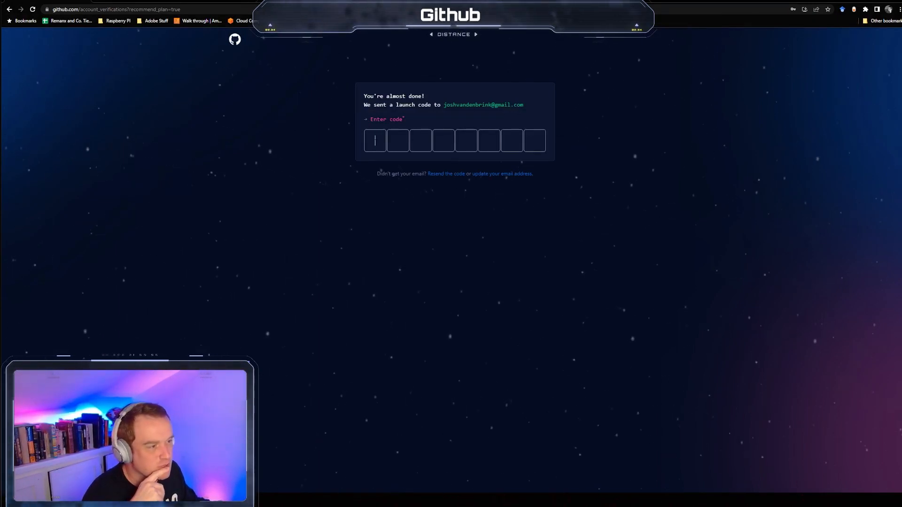
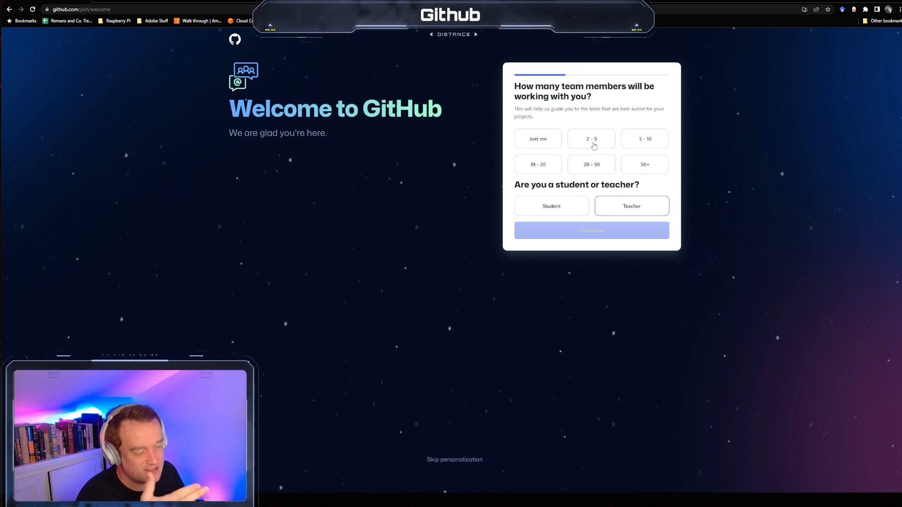
Step: Choose 2-5 team members and Teacher, skip feature picks, and continue with the free plan
{"action": "left_click", "coordinate": [591, 138]}
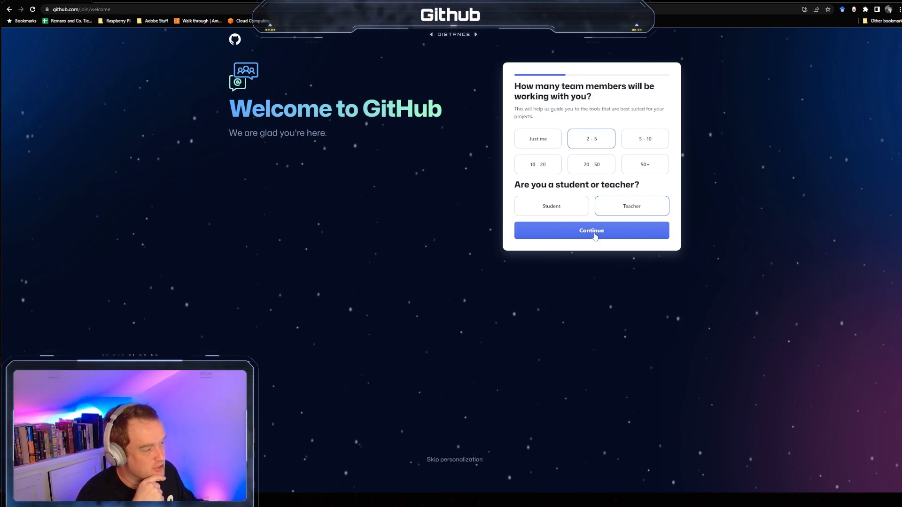
{"action": "left_click", "coordinate": [591, 230]}
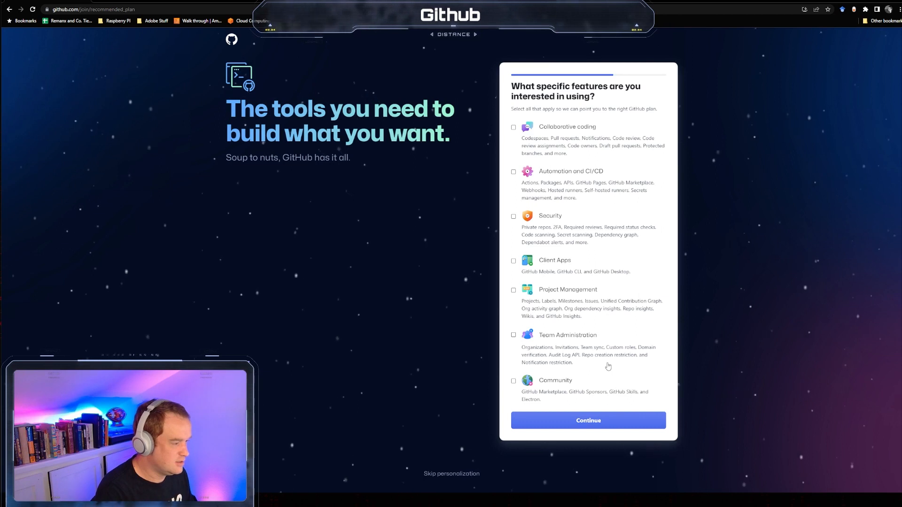
{"action": "left_click", "coordinate": [513, 126]}
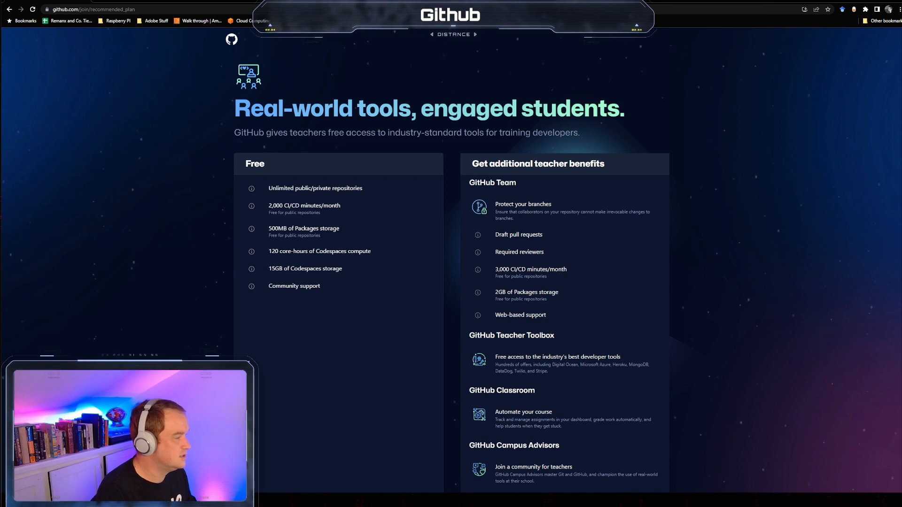
{"action": "mouse_move", "coordinate": [363, 205]}
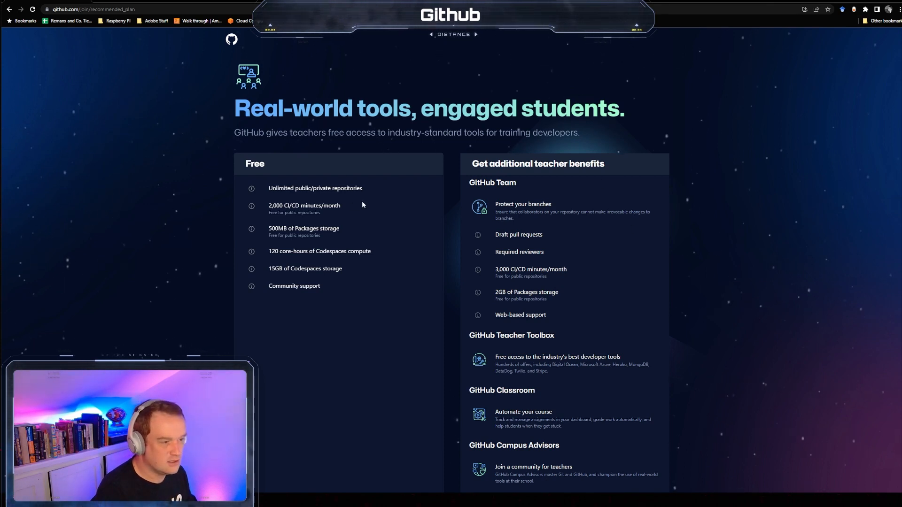
{"action": "scroll", "scroll_direction": "down", "scroll_amount": 3}
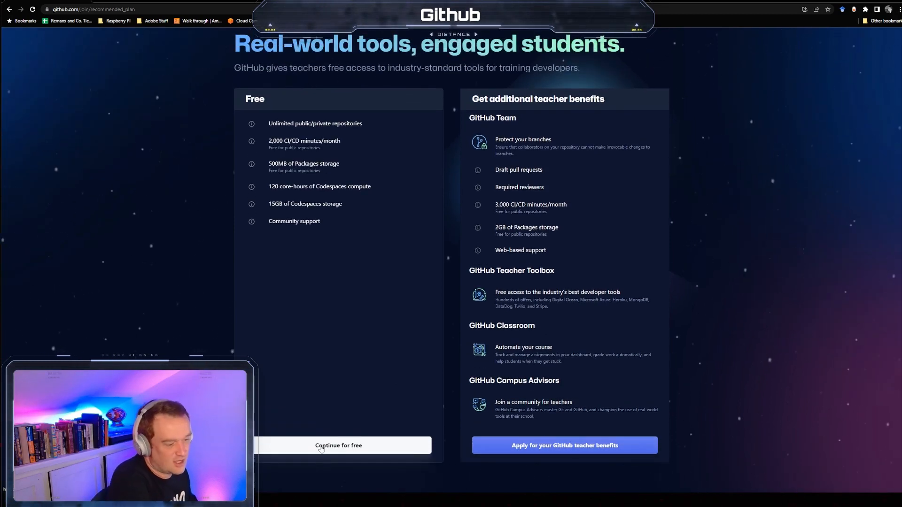
{"action": "left_click", "coordinate": [338, 445]}
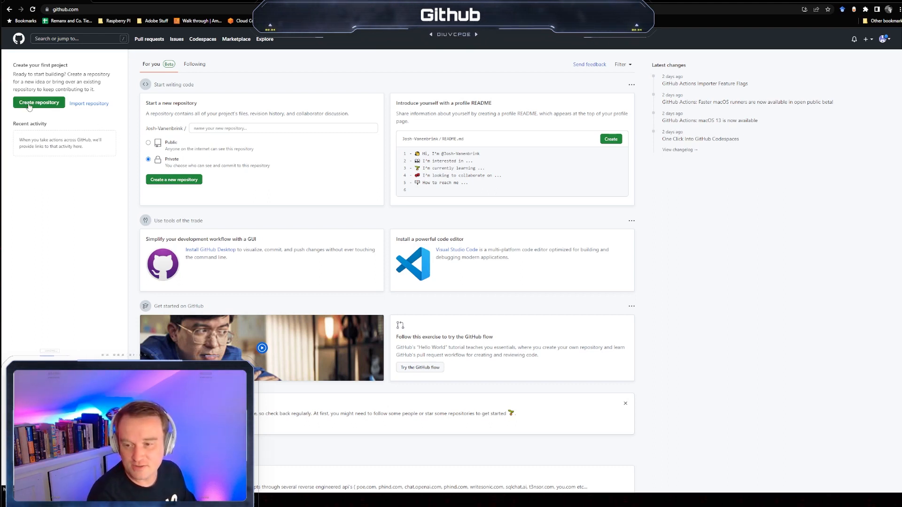
Step: Start a new repository named hello-world with a first-repository description
{"action": "left_click", "coordinate": [39, 103]}
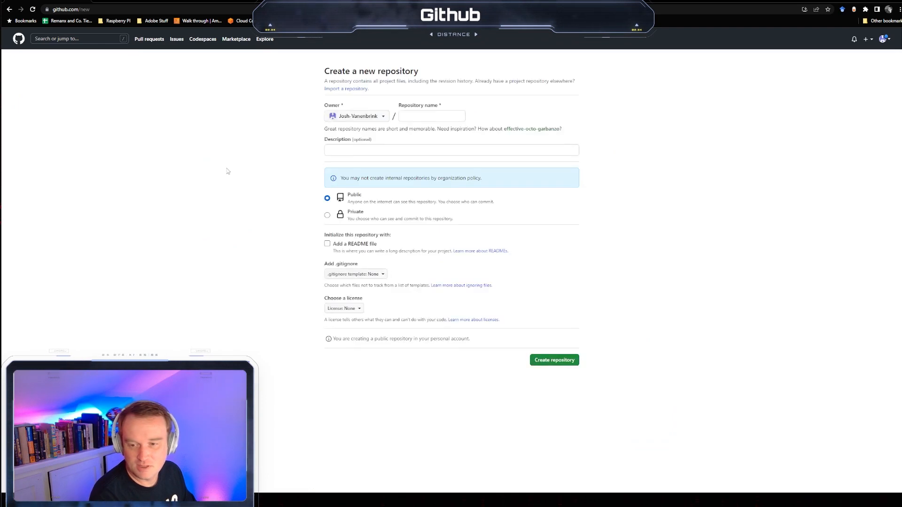
{"action": "left_click", "coordinate": [450, 150]}
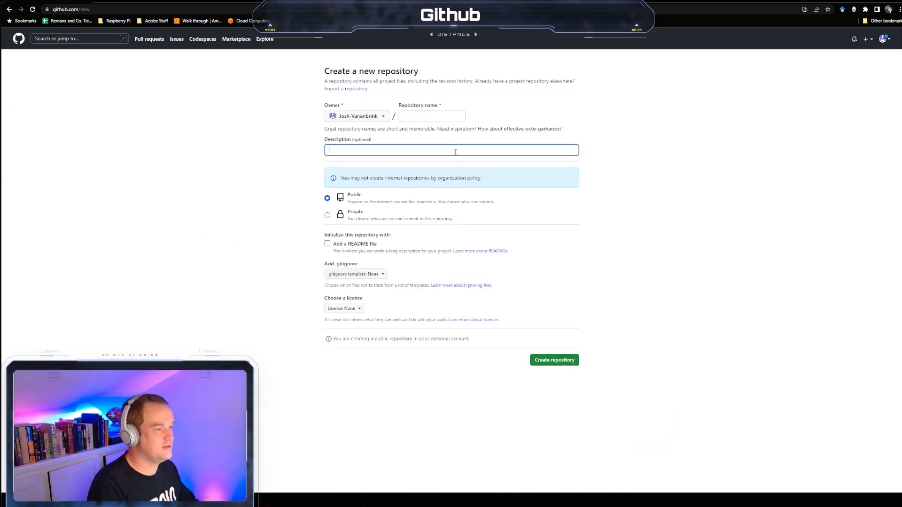
{"action": "type", "text": "hello-world"}
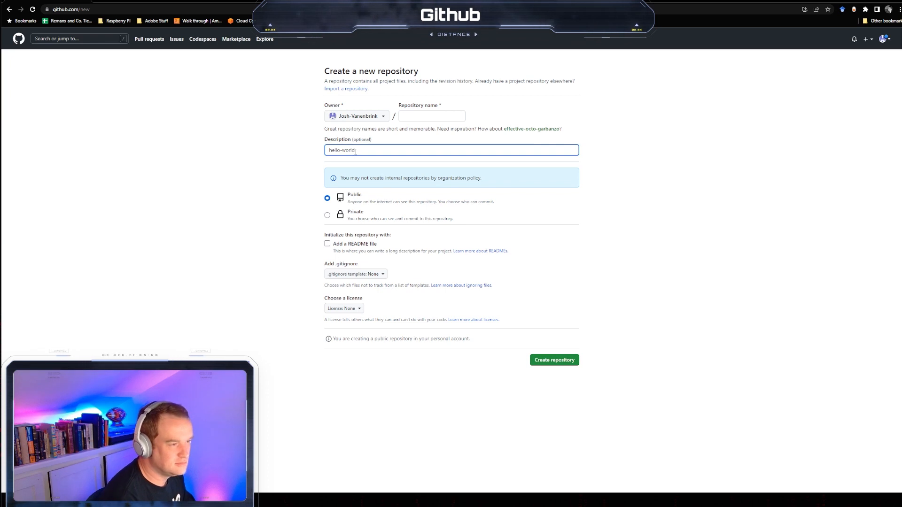
{"action": "left_click", "coordinate": [431, 116]}
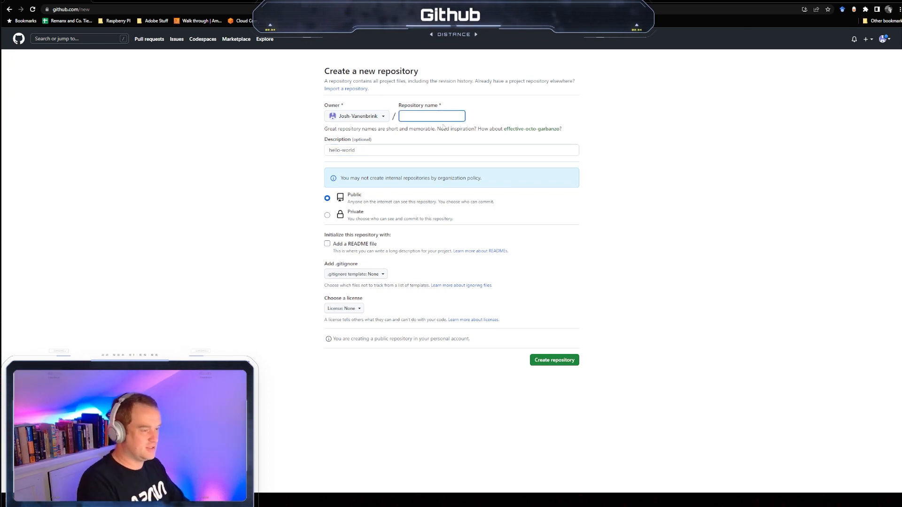
{"action": "type", "text": "hello-world"}
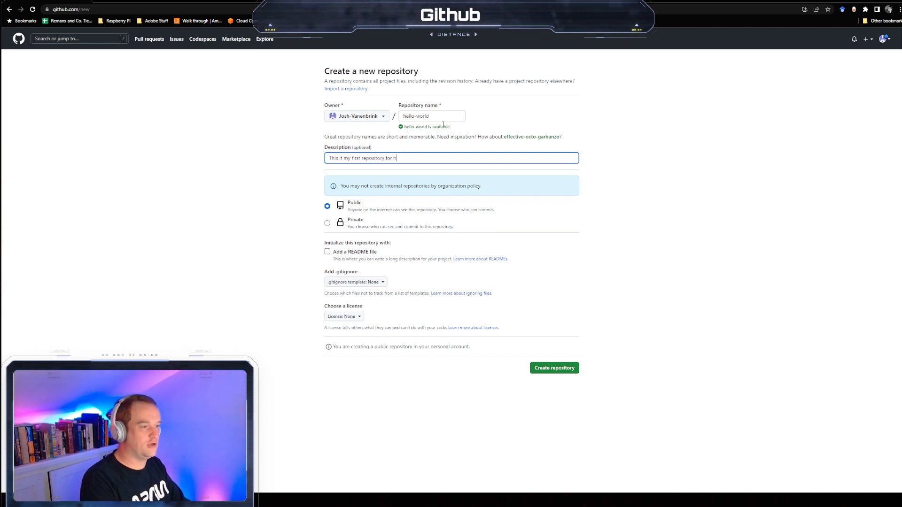
Step: Finish the description, include a starter README, and create the repository
{"action": "type", "text": "g"}
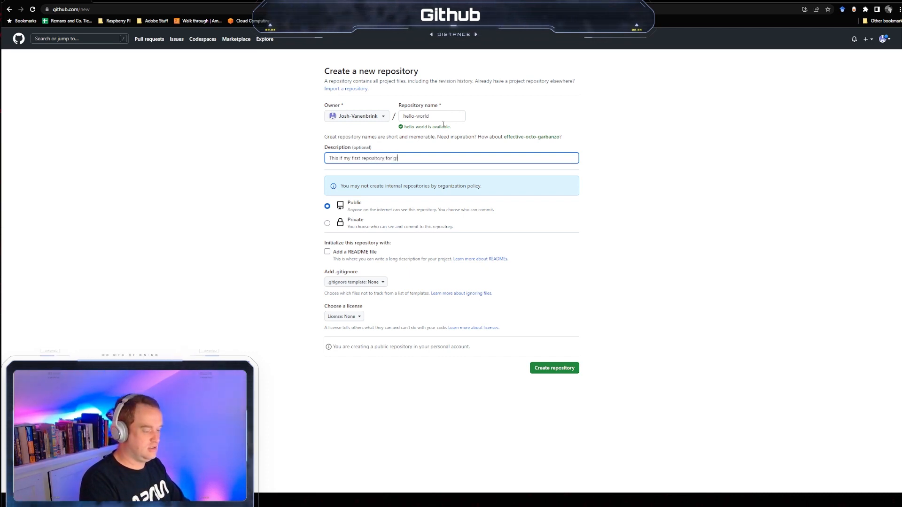
{"action": "type", "text": "ithub"}
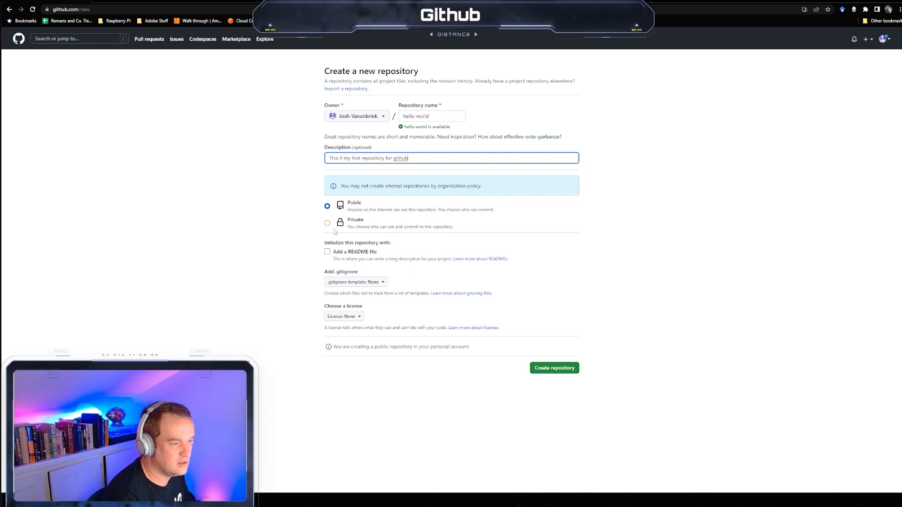
{"action": "left_click", "coordinate": [327, 252]}
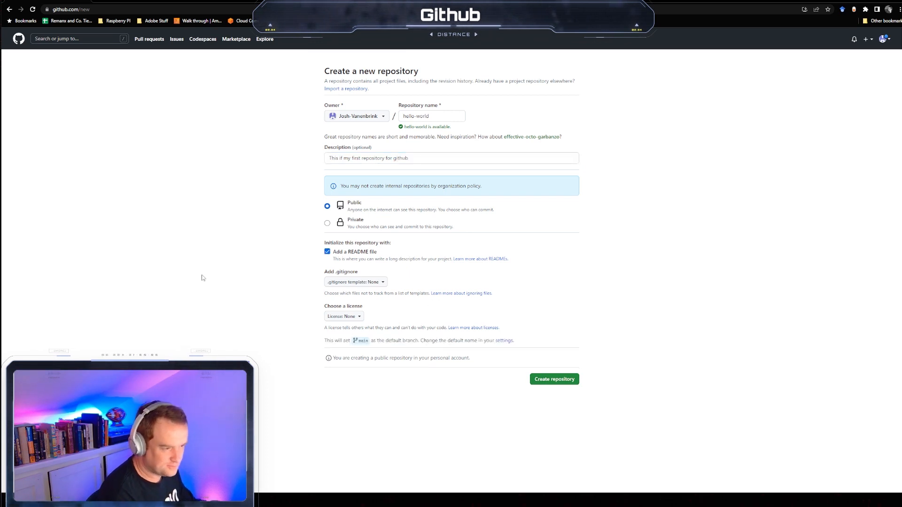
{"action": "mouse_move", "coordinate": [472, 264]}
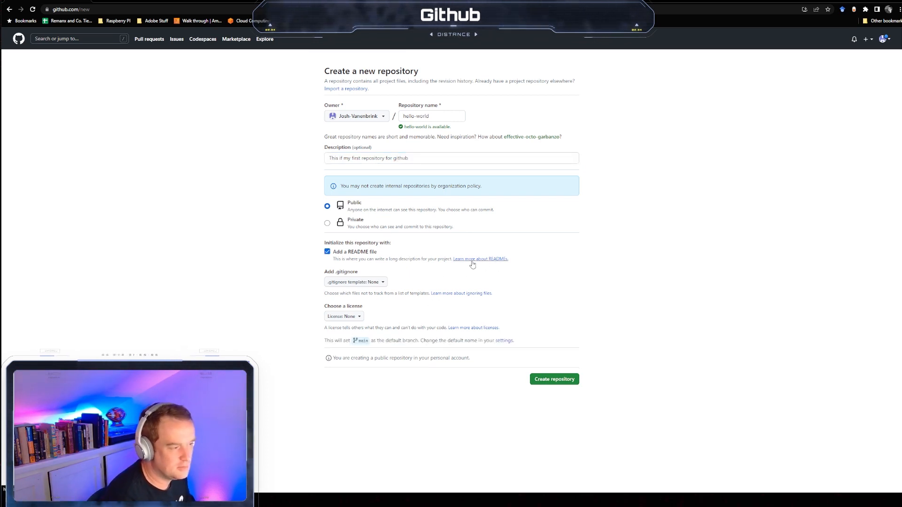
{"action": "left_click", "coordinate": [483, 258]}
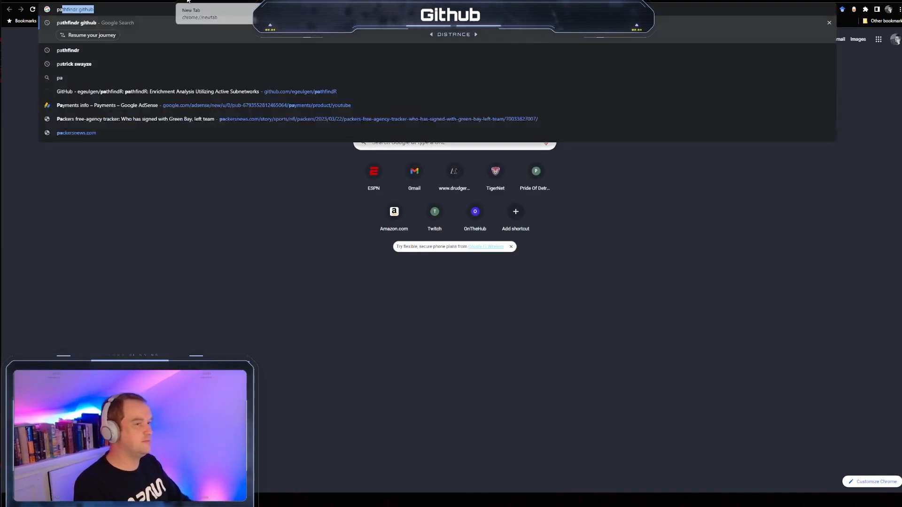
Step: Search Google for 'pathviewR github' and briefly view the ropensci/pathviewr repository
{"action": "type", "text": "pathviewR github"}
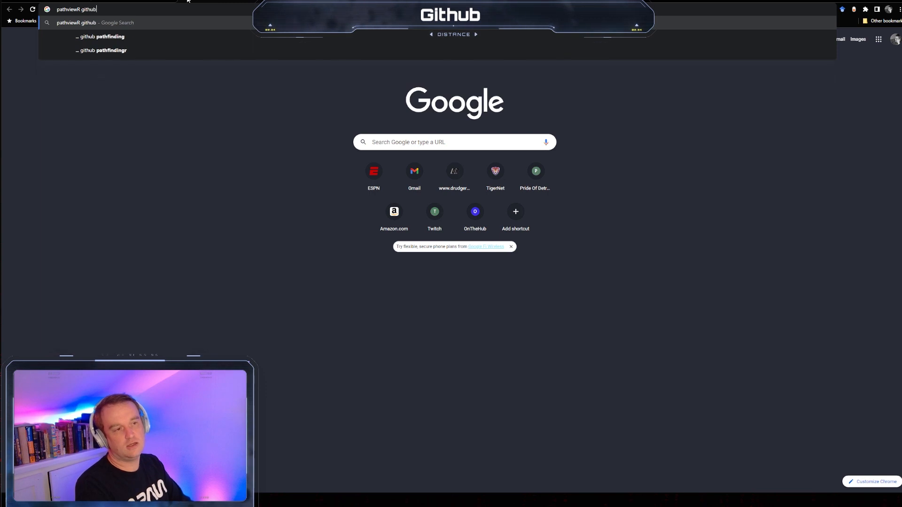
{"action": "key", "text": "Enter"}
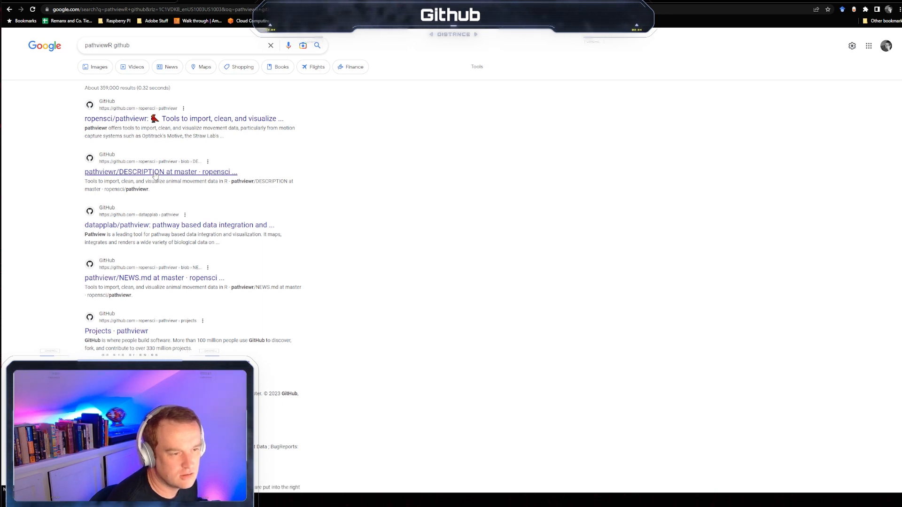
{"action": "left_click", "coordinate": [141, 171]}
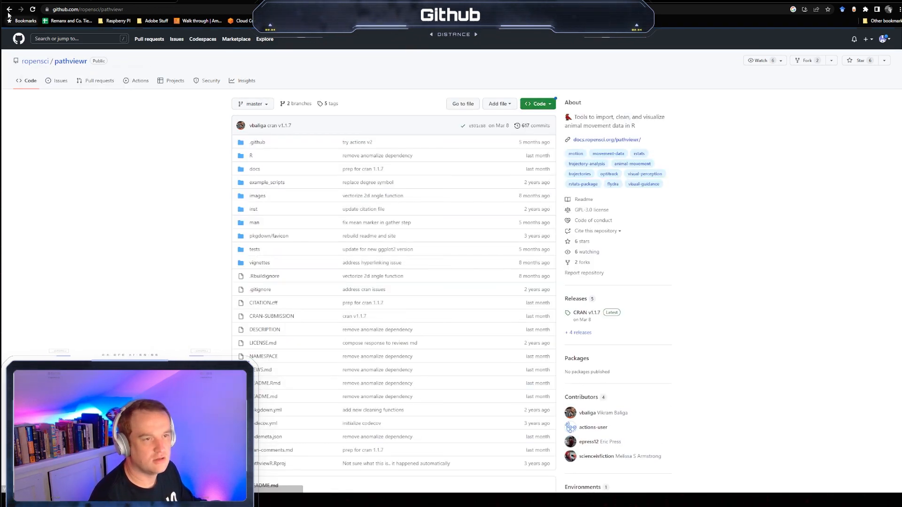
{"action": "left_click", "coordinate": [265, 329]}
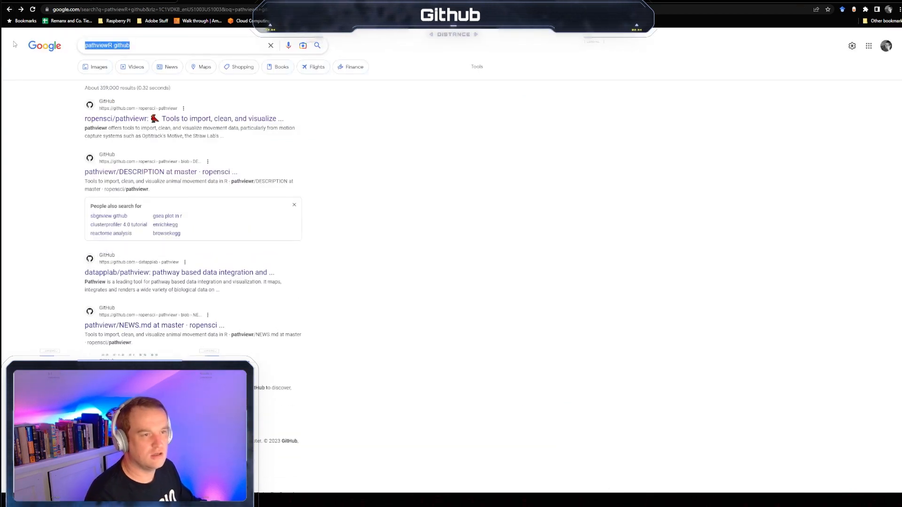
Step: Search 'pathfindR github' and open the egeulgen/pathfindR repository result
{"action": "type", "text": "pathfindR"}
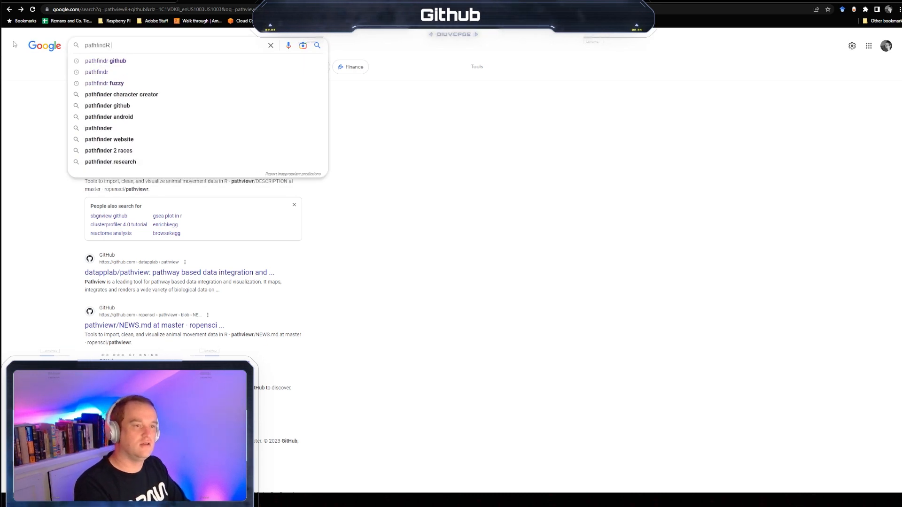
{"action": "left_click", "coordinate": [105, 61]}
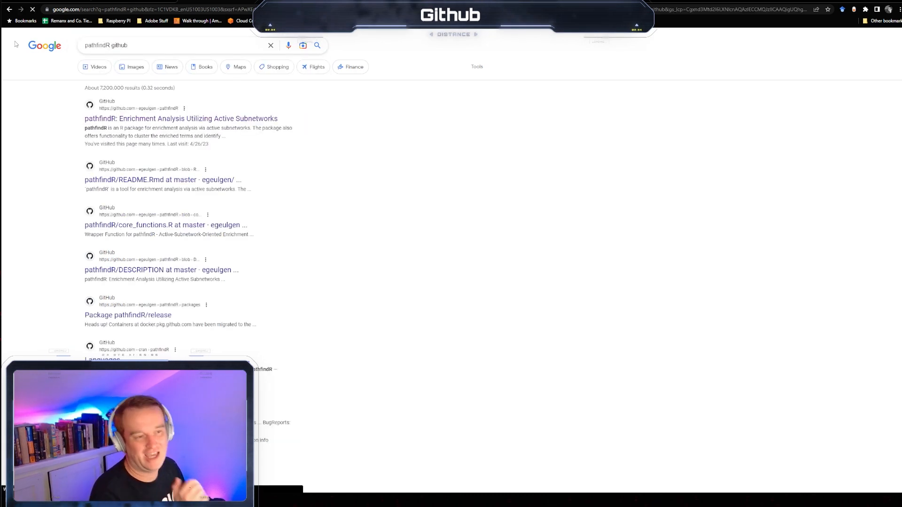
{"action": "left_click", "coordinate": [181, 118]}
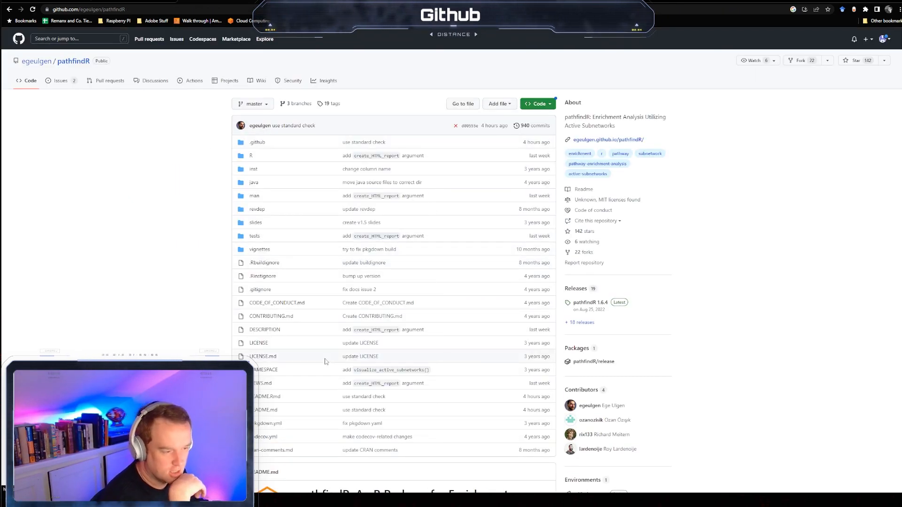
{"action": "mouse_move", "coordinate": [263, 413]}
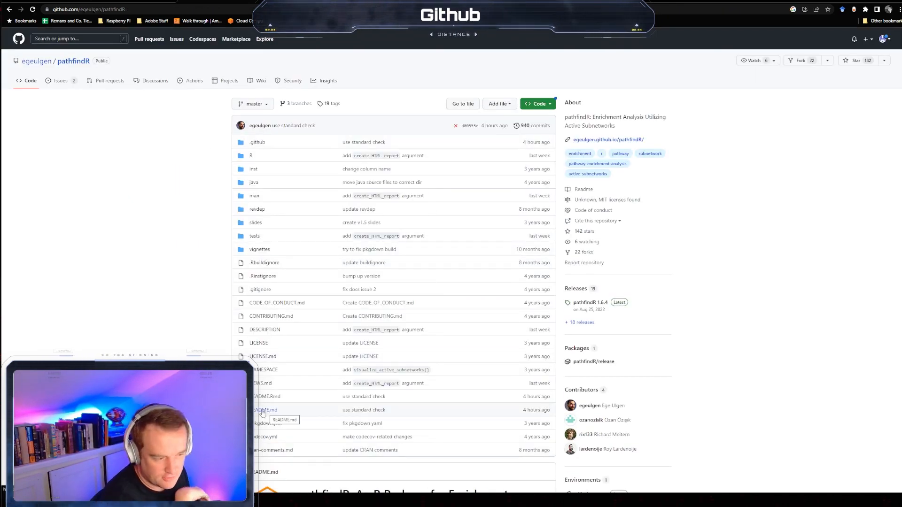
Step: View the pathfindR README.md and read through it
{"action": "left_click", "coordinate": [263, 410]}
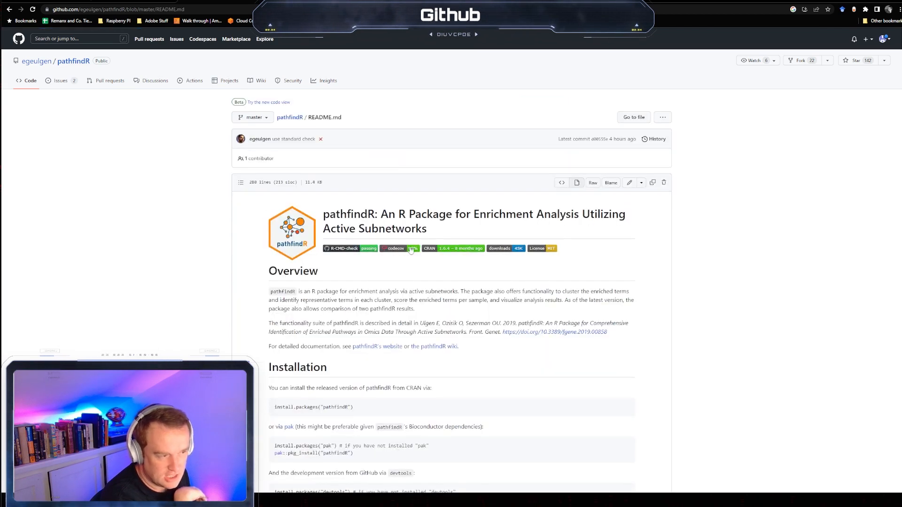
{"action": "scroll", "scroll_direction": "down", "scroll_amount": 3}
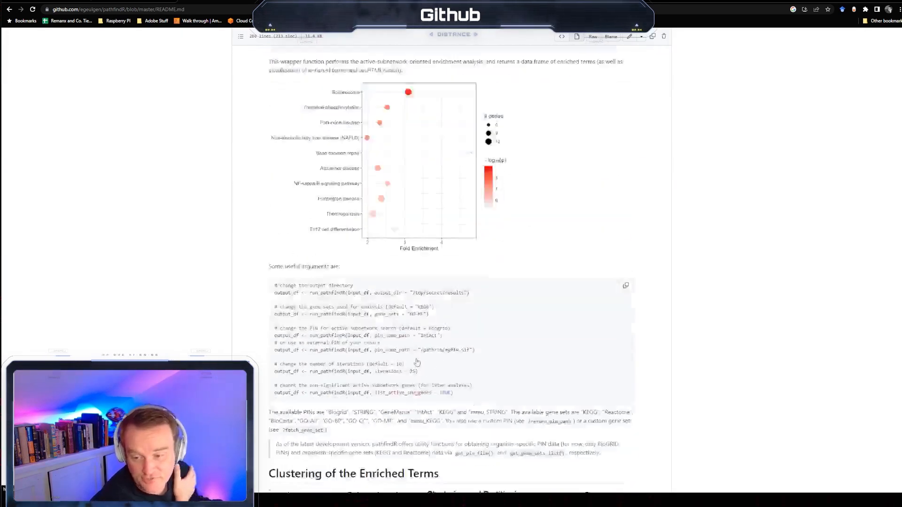
{"action": "scroll", "scroll_direction": "down", "scroll_amount": 3}
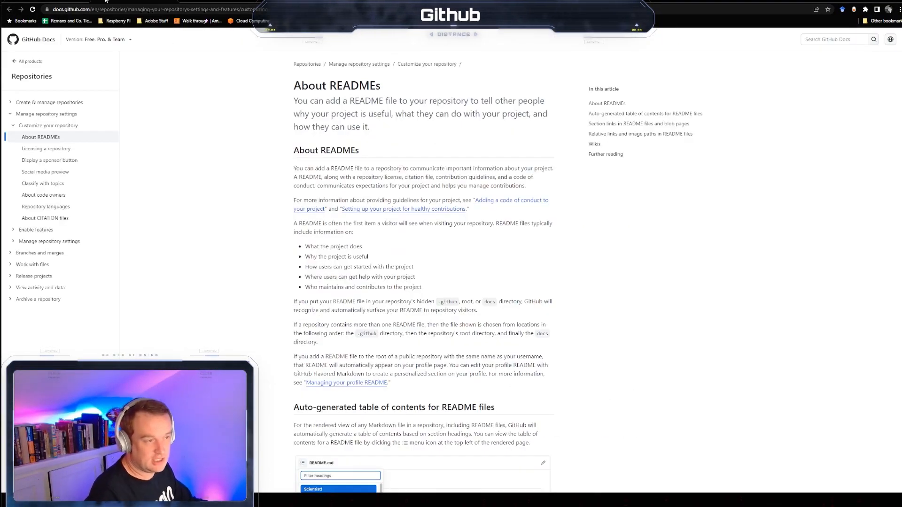
{"action": "mouse_move", "coordinate": [436, 277]}
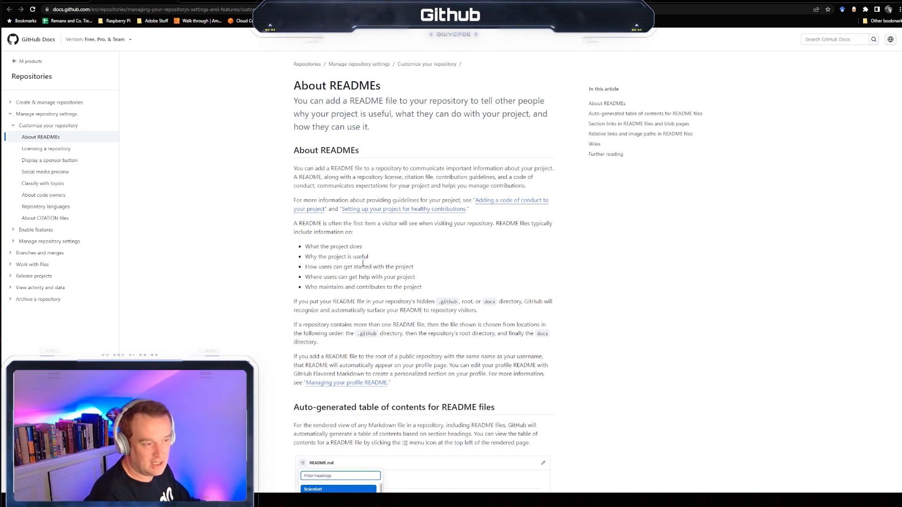
Step: Highlight passages in GitHub Docs' About READMEs article on what visitors see first and getting started
{"action": "left_click_drag", "start_coordinate": [293, 224], "coordinate": [387, 223]}
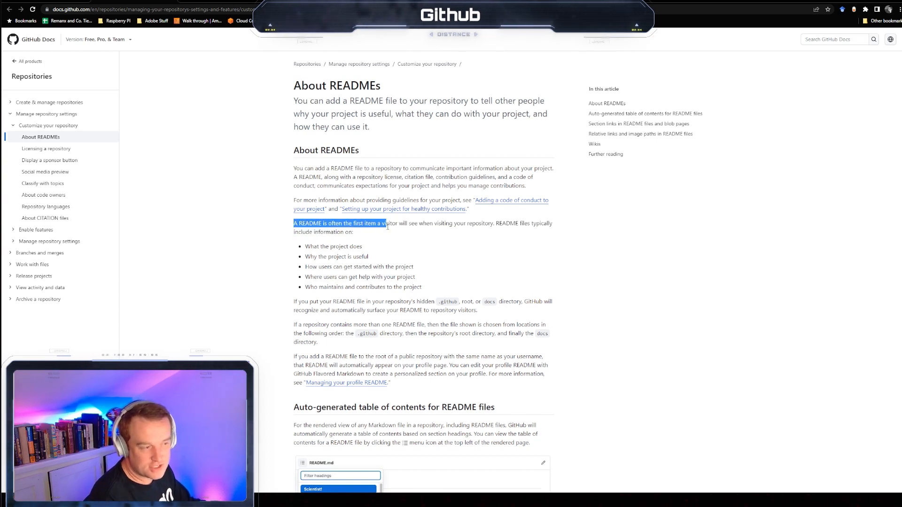
{"action": "left_click_drag", "start_coordinate": [386, 224], "coordinate": [505, 223]}
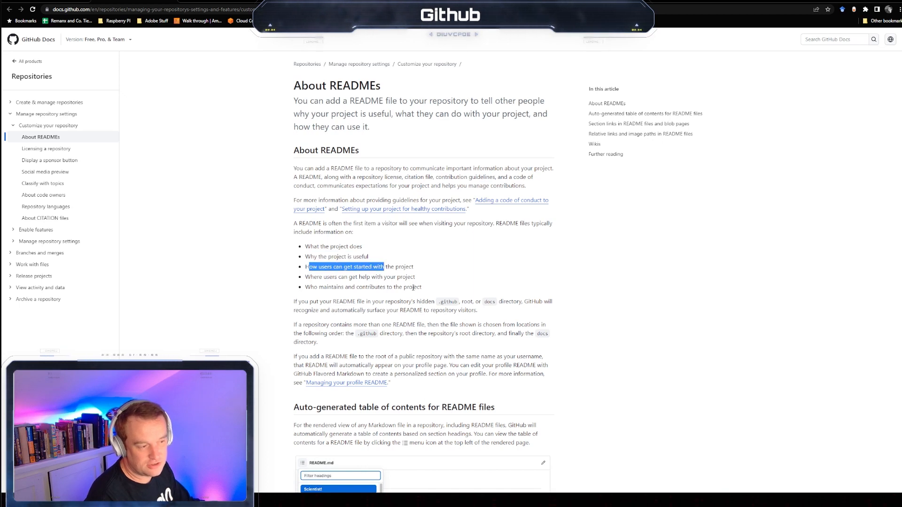
{"action": "left_click_drag", "start_coordinate": [328, 287], "coordinate": [421, 287]}
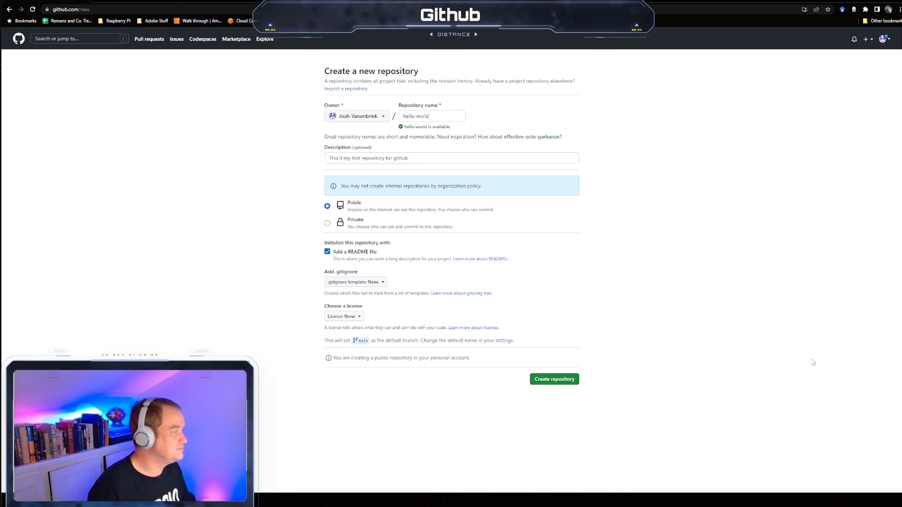
Step: Create the public hello-world repository and highlight its README description line
{"action": "left_click", "coordinate": [553, 379]}
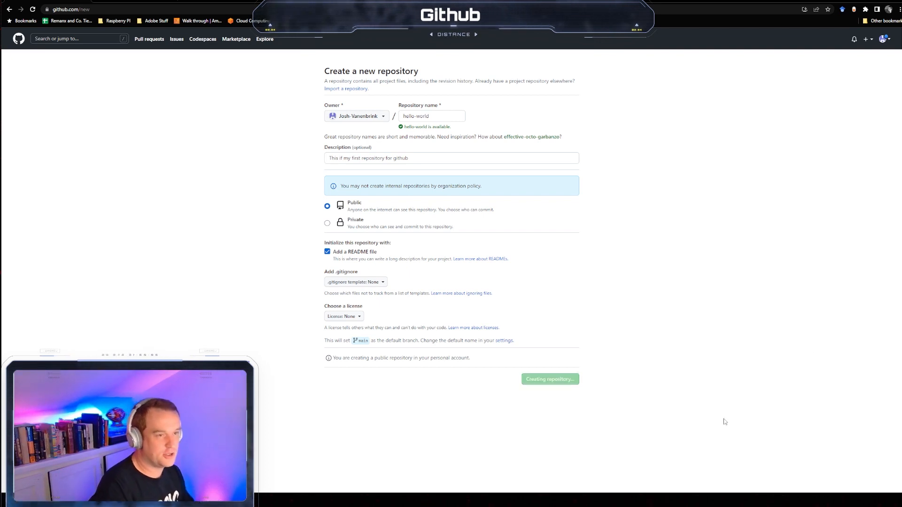
{"action": "left_click", "coordinate": [550, 379]}
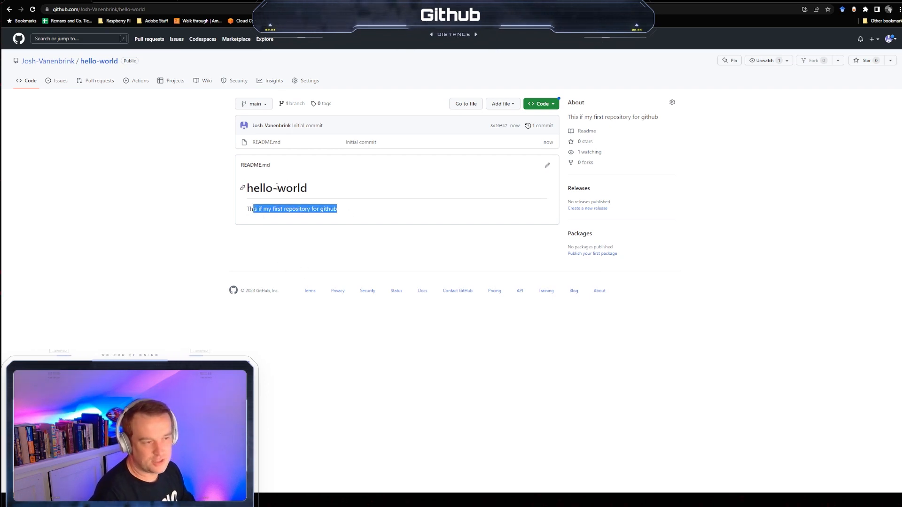
{"action": "triple_click", "coordinate": [291, 209]}
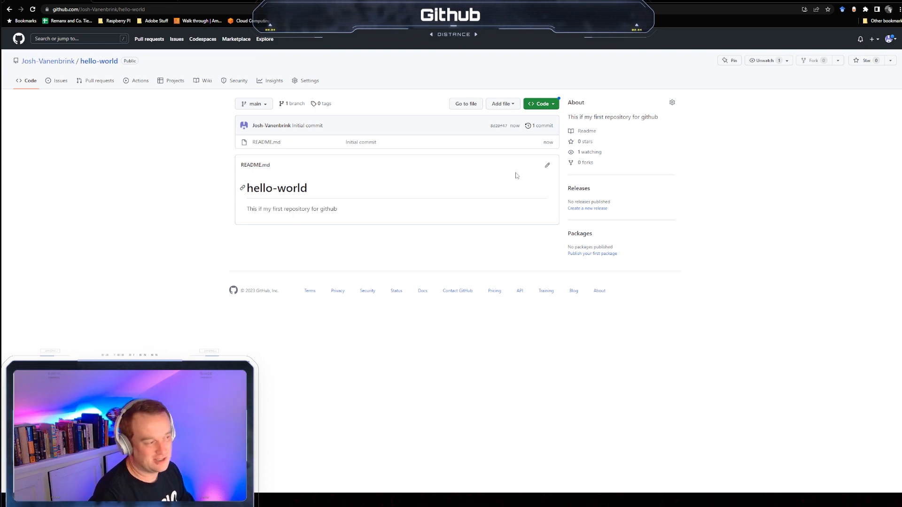
Step: Add a README line about adding app code for users to learn and commit it to main
{"action": "left_click", "coordinate": [547, 165]}
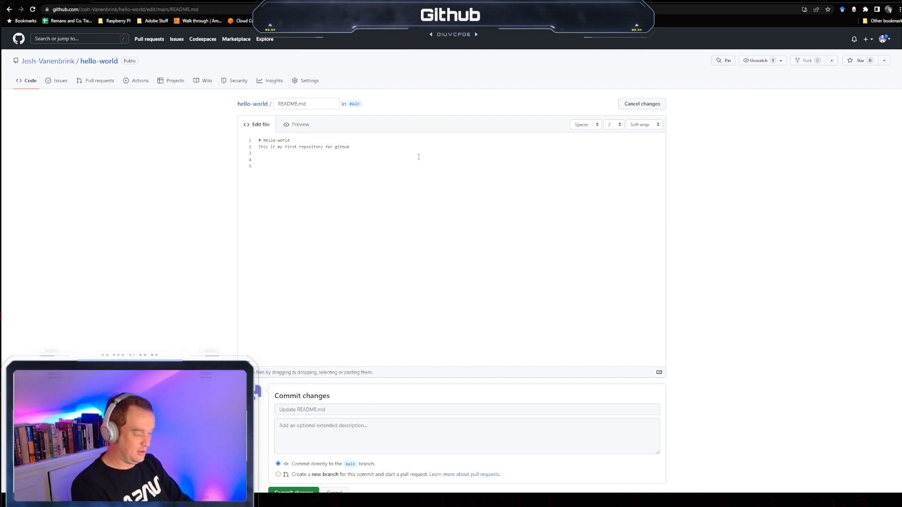
{"action": "type", "text": "If I had some code for an app, I could add it here for users to learn."}
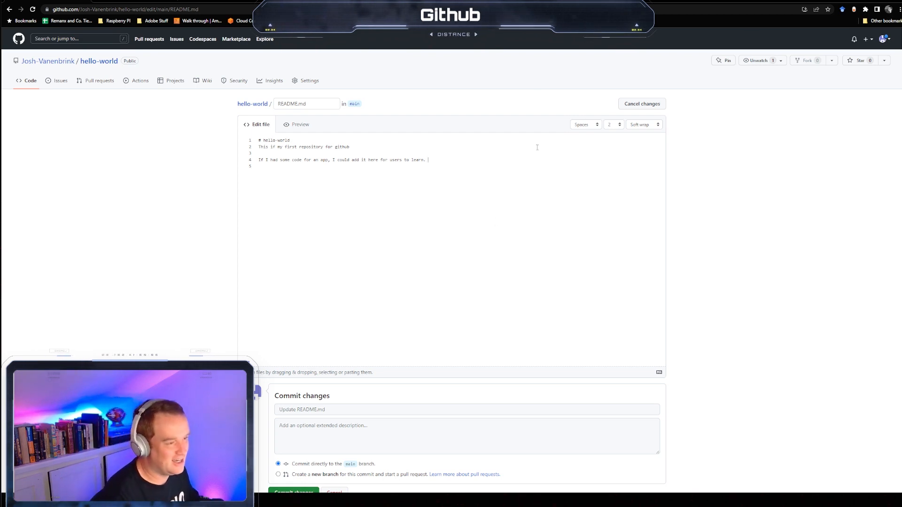
{"action": "left_click", "coordinate": [294, 493]}
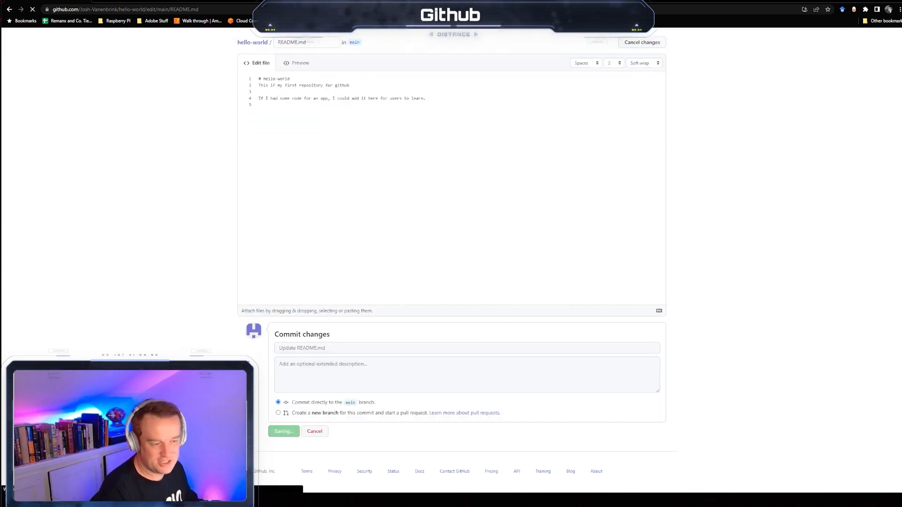
Step: Bring up the GitHub Docs branching workflow diagram on its own page
{"action": "left_click", "coordinate": [283, 431]}
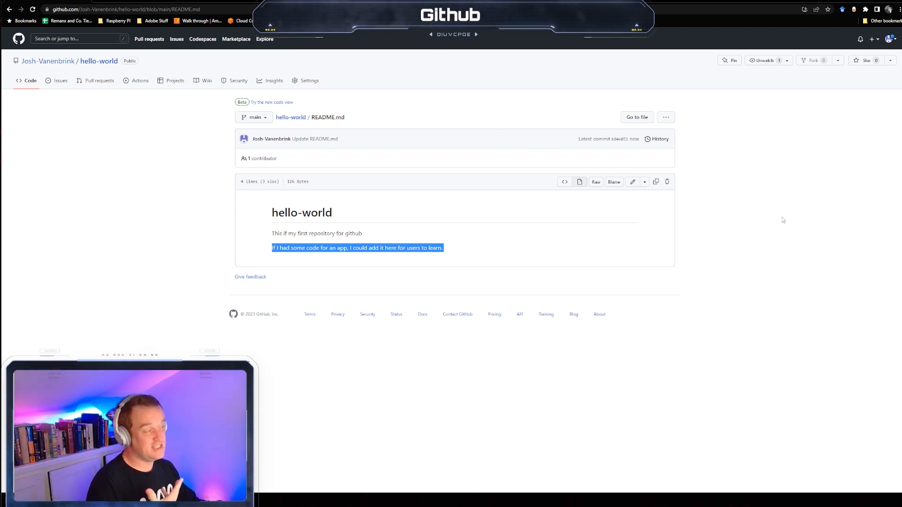
{"action": "mouse_move", "coordinate": [448, 229]}
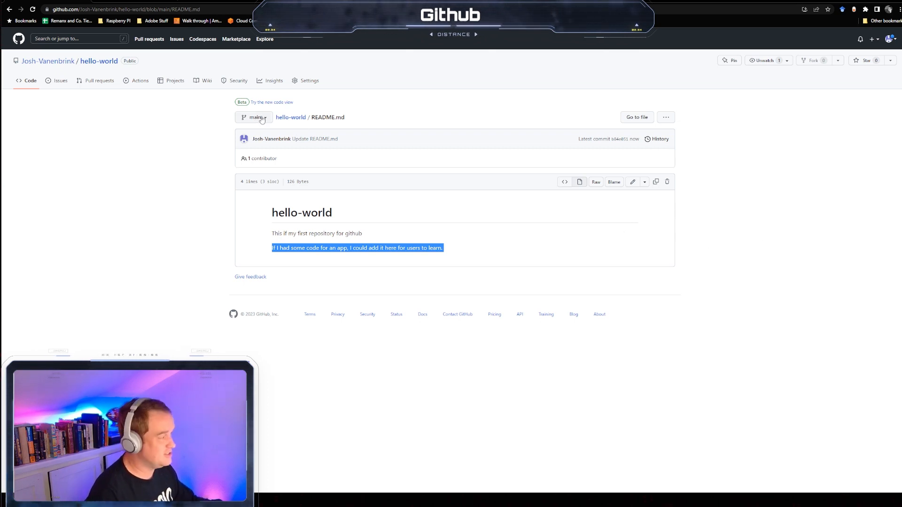
{"action": "mouse_move", "coordinate": [677, 355]}
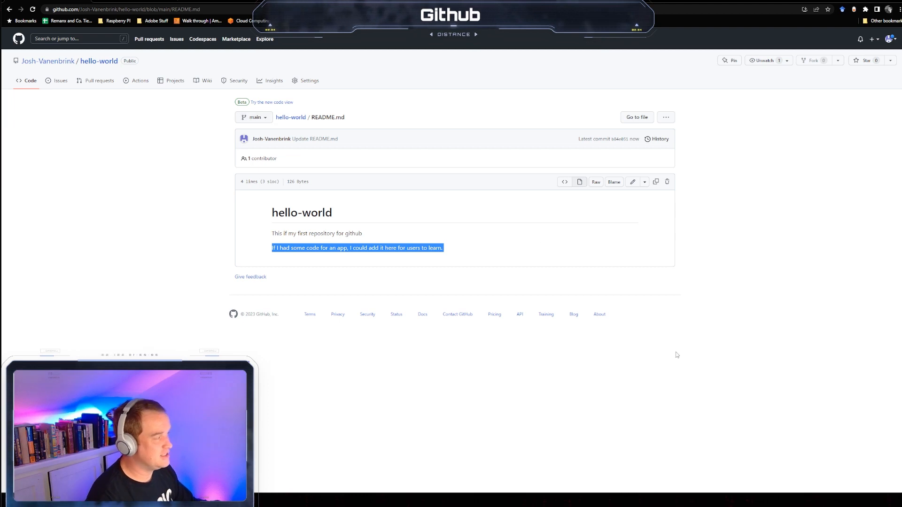
{"action": "mouse_move", "coordinate": [689, 389]}
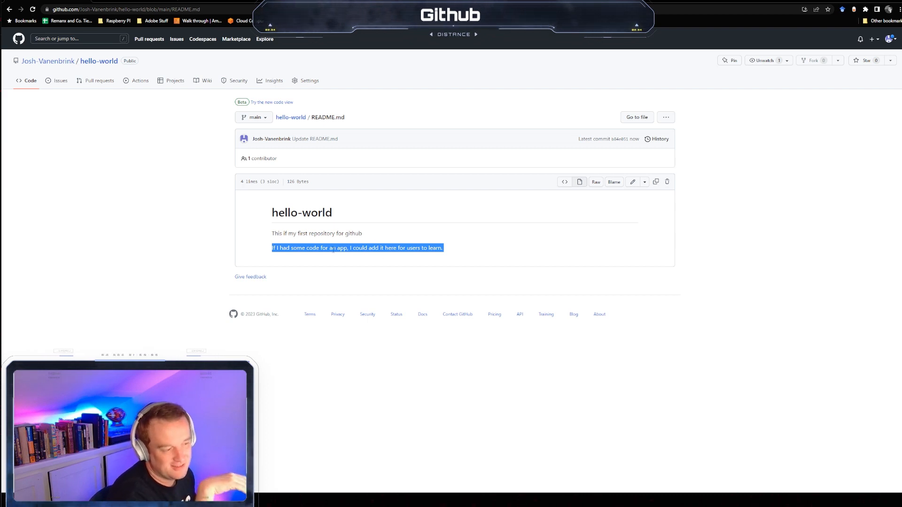
{"action": "left_click", "coordinate": [453, 254]}
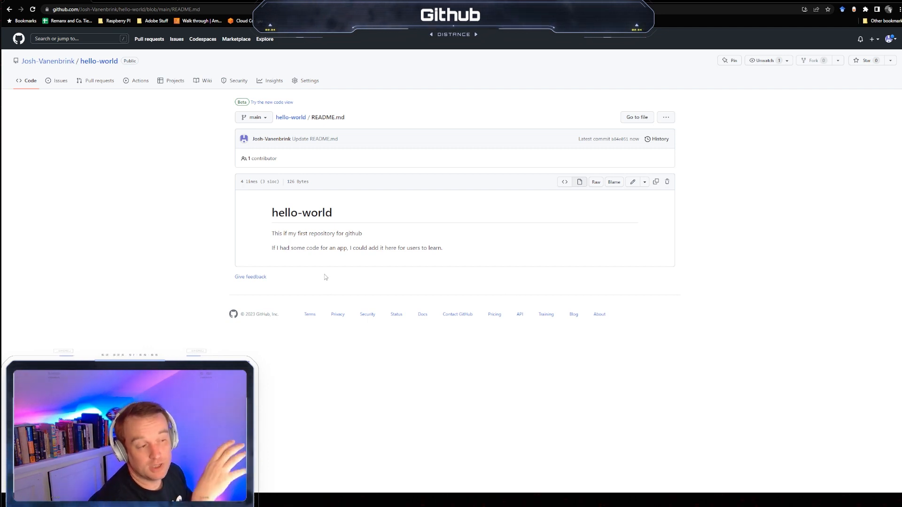
{"action": "left_click_drag", "start_coordinate": [272, 213], "coordinate": [442, 248]}
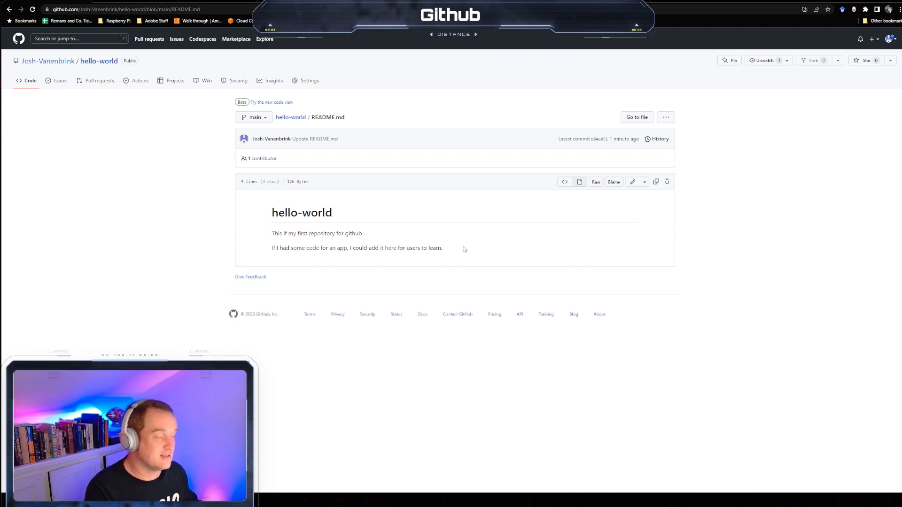
{"action": "mouse_move", "coordinate": [431, 233]}
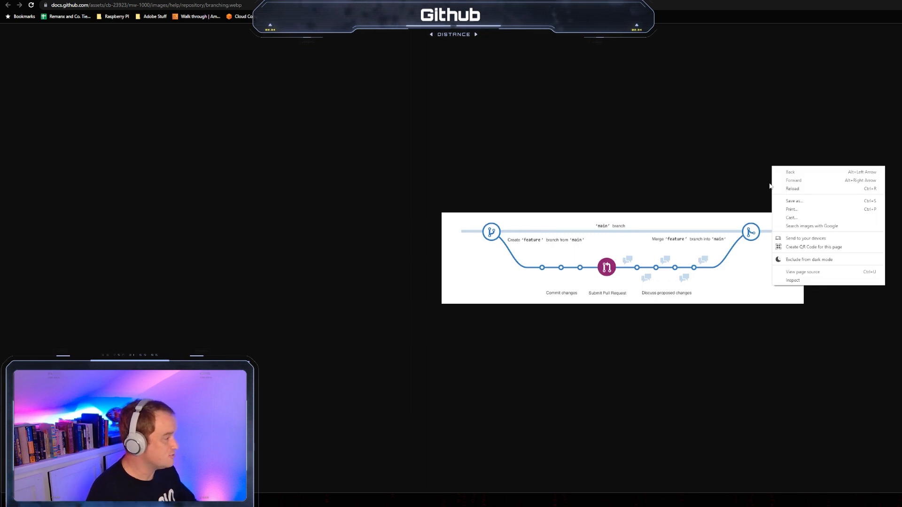
Step: Close the pop-up over the branching diagram
{"action": "left_click", "coordinate": [735, 279]}
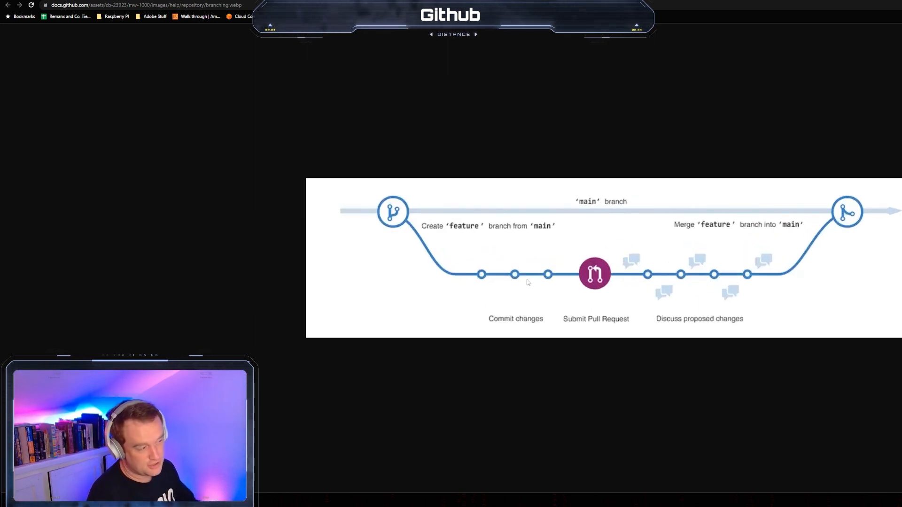
{"action": "mouse_move", "coordinate": [627, 221]}
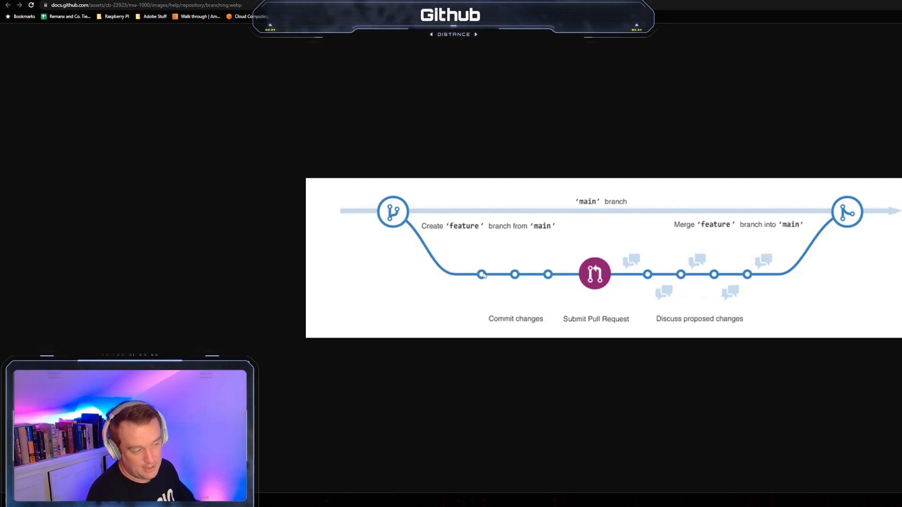
{"action": "mouse_move", "coordinate": [593, 292]}
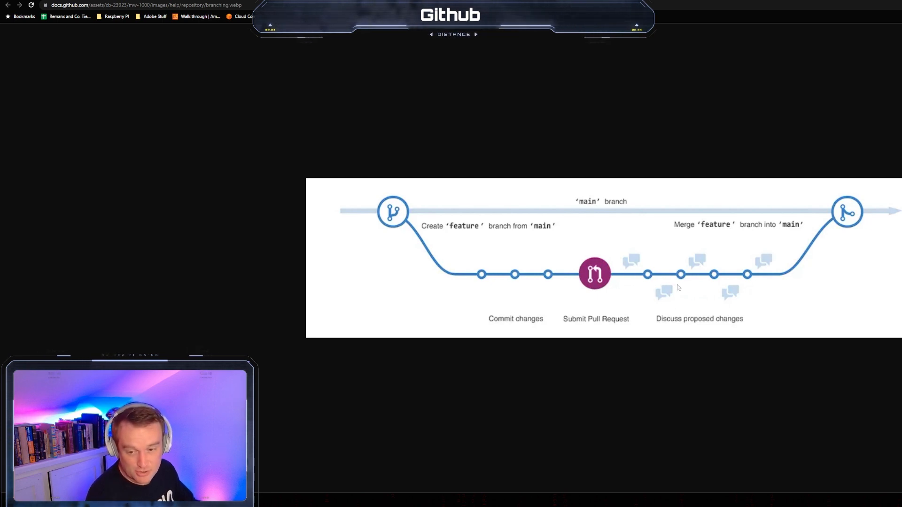
{"action": "mouse_move", "coordinate": [714, 251]}
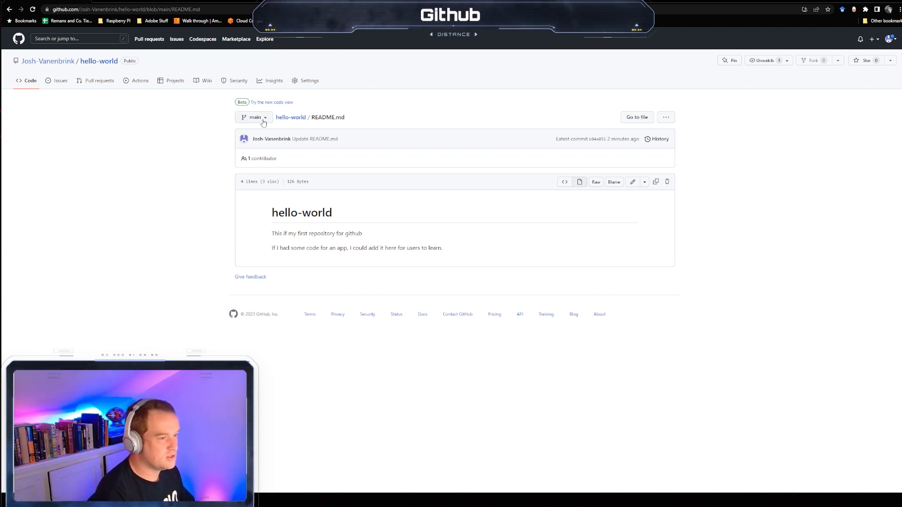
Step: Create a readme-edits branch from main in the hello-world repository
{"action": "left_click", "coordinate": [254, 117]}
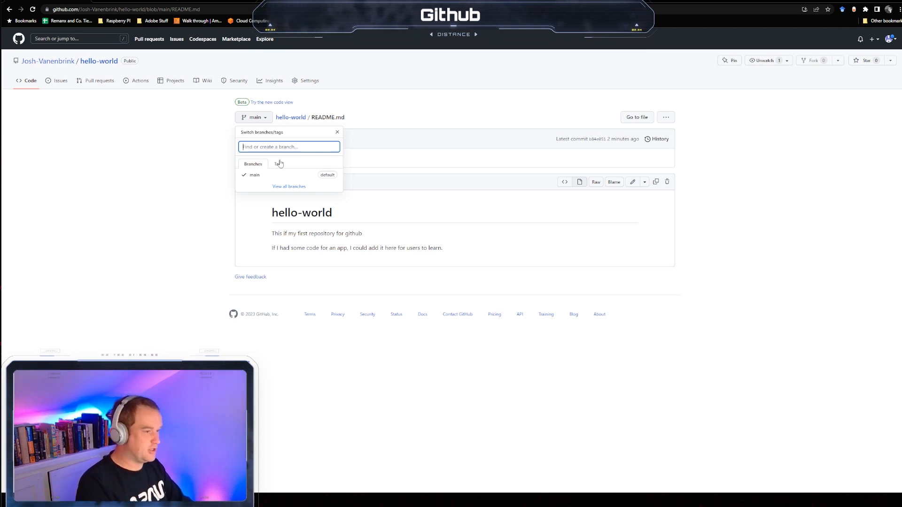
{"action": "type", "text": "re"}
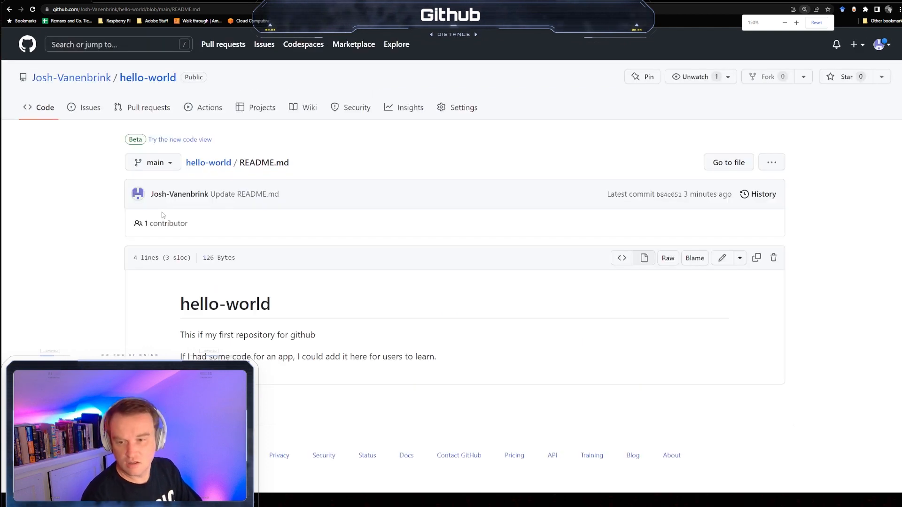
{"action": "type", "text": "readme-edits"}
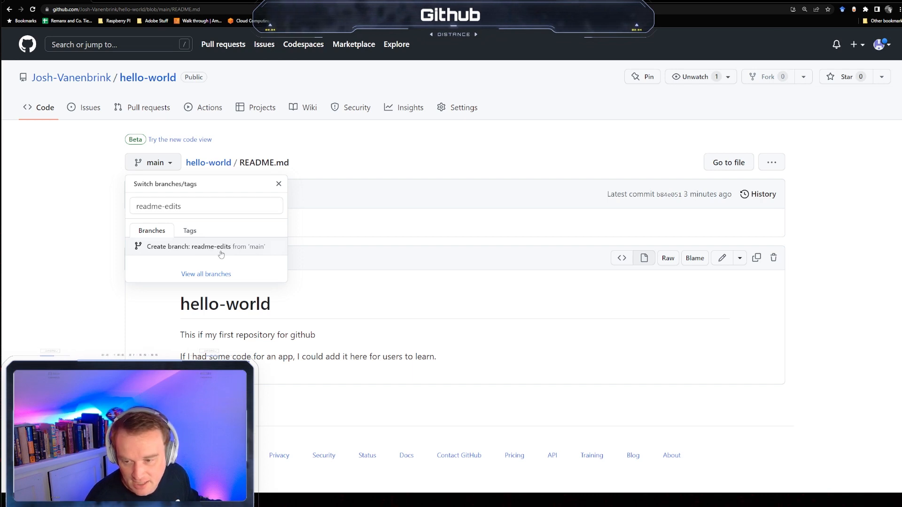
{"action": "left_click", "coordinate": [189, 247]}
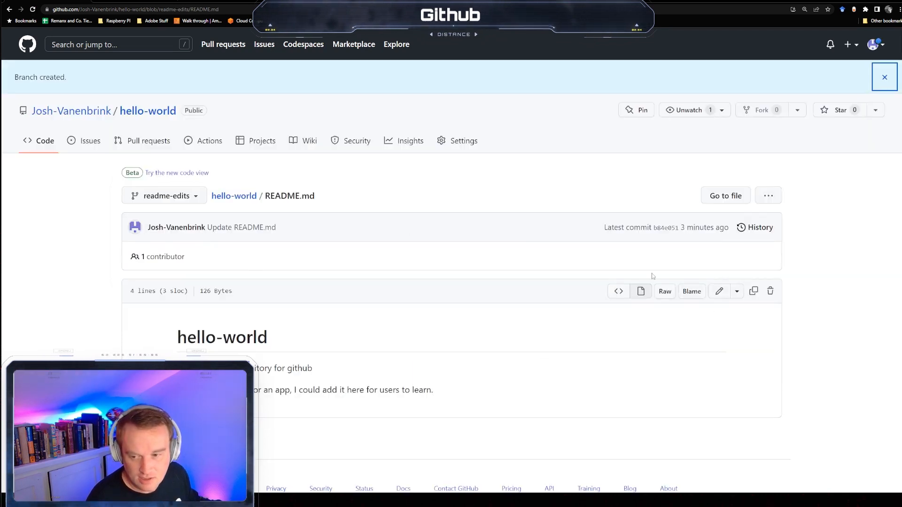
{"action": "mouse_move", "coordinate": [595, 316]}
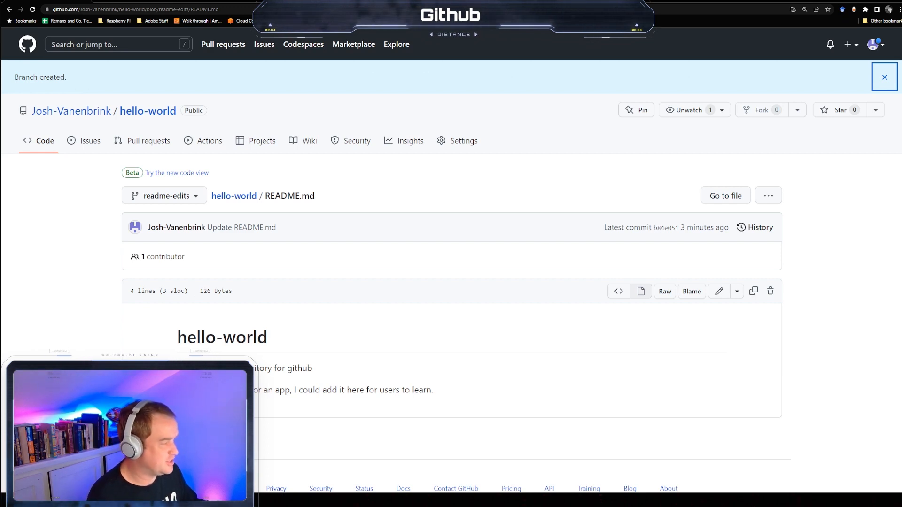
Step: Switch between main and readme-edits, then start editing README.md on readme-edits
{"action": "left_click", "coordinate": [165, 196]}
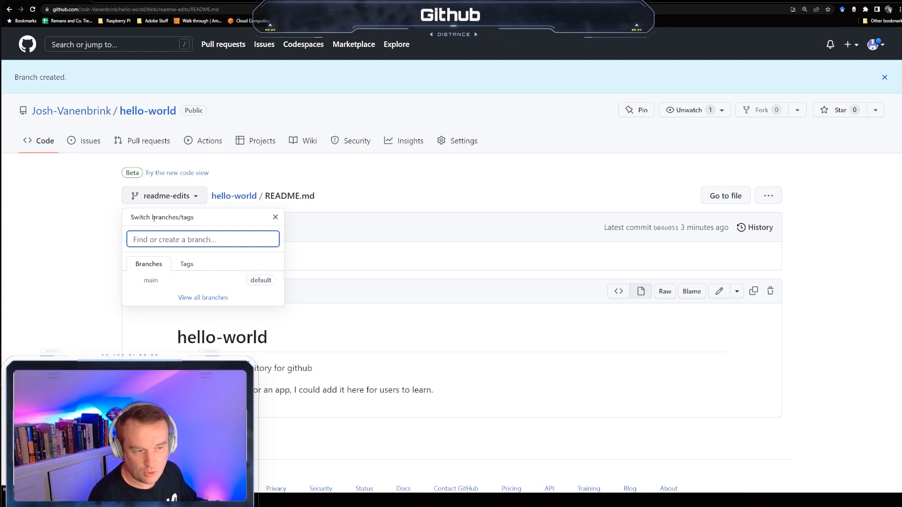
{"action": "left_click", "coordinate": [150, 280]}
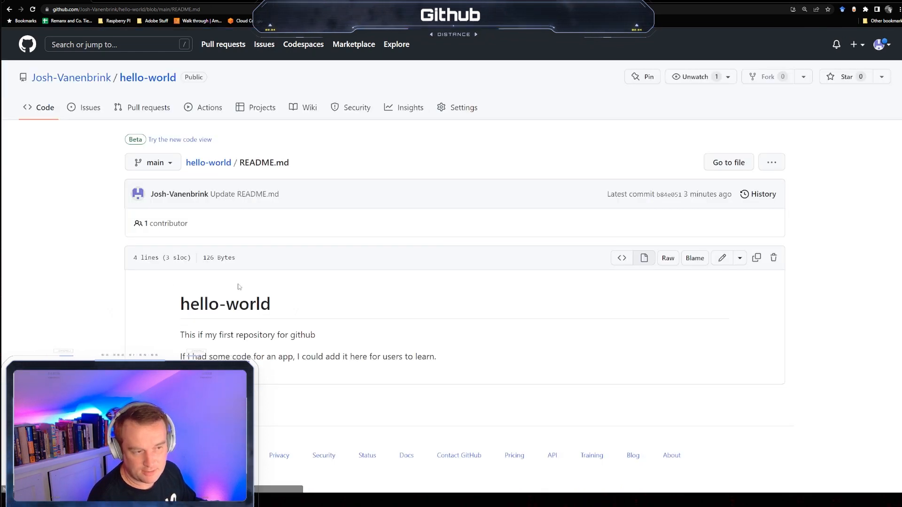
{"action": "left_click", "coordinate": [153, 162]}
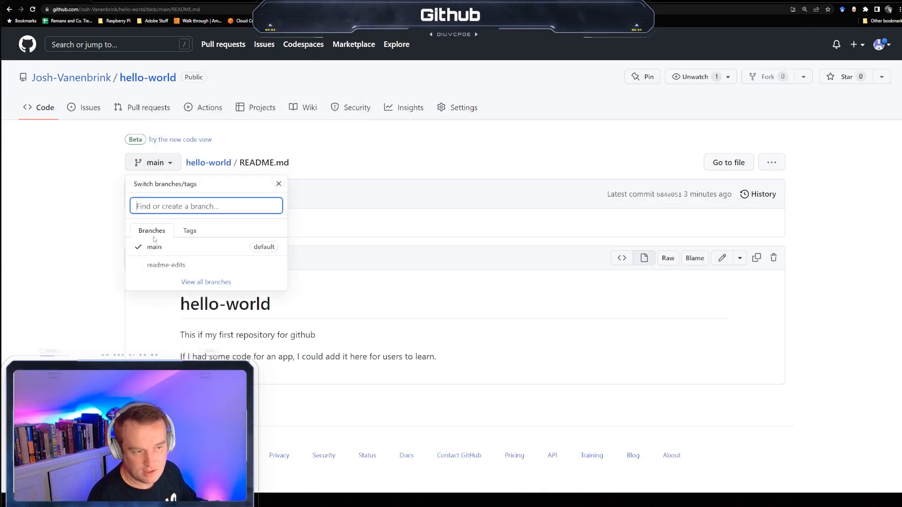
{"action": "left_click", "coordinate": [166, 265]}
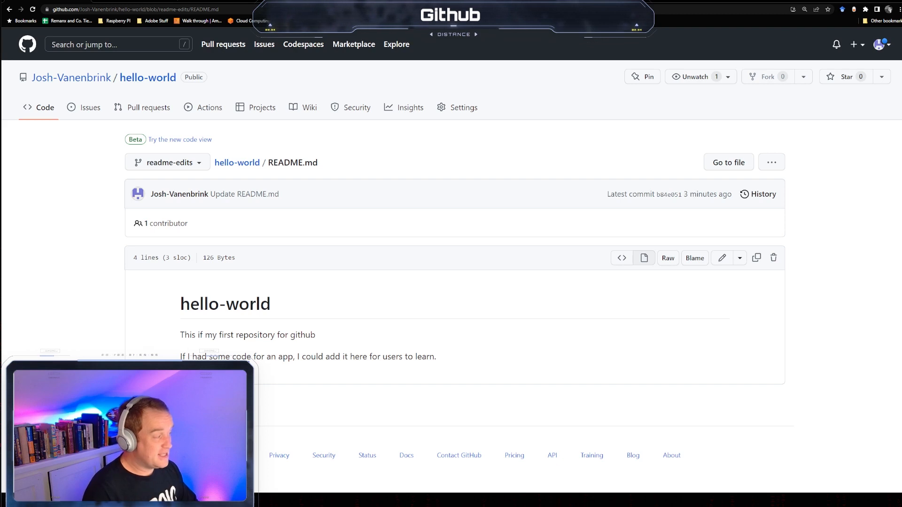
{"action": "mouse_move", "coordinate": [607, 237]}
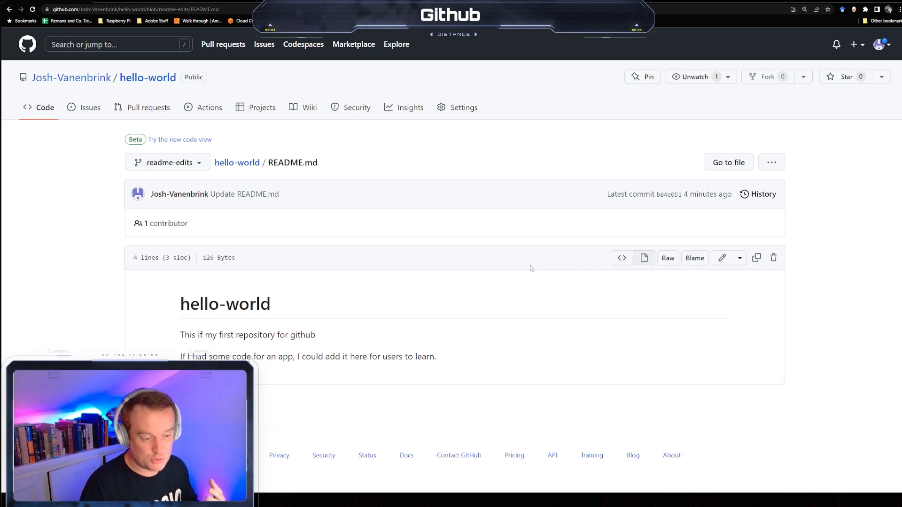
{"action": "mouse_move", "coordinate": [729, 275]}
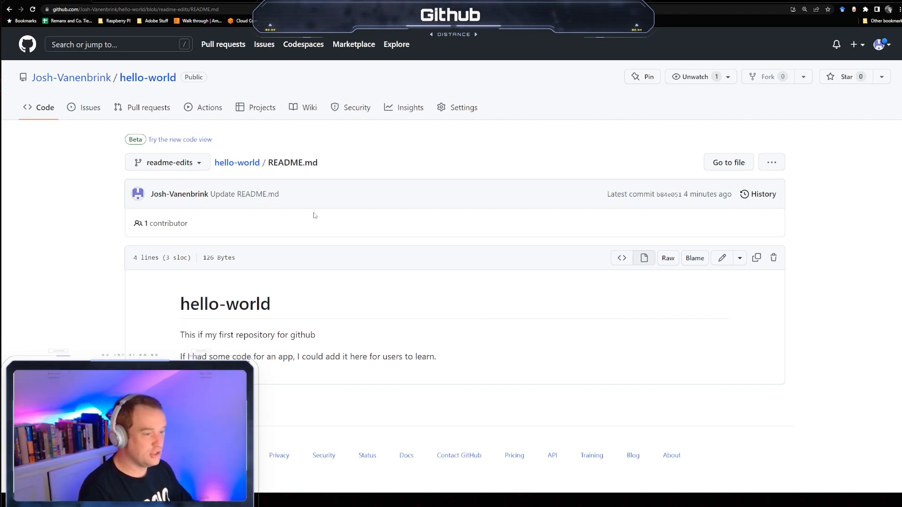
{"action": "mouse_move", "coordinate": [473, 271]}
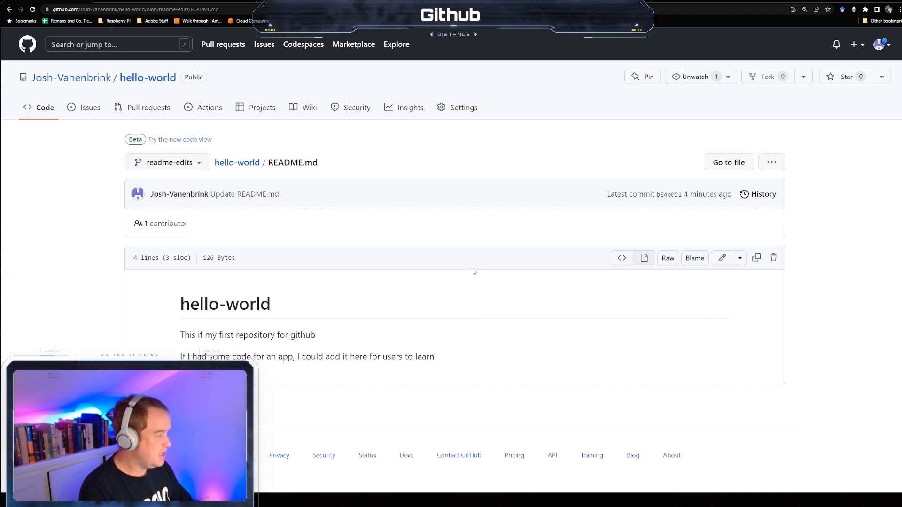
{"action": "mouse_move", "coordinate": [579, 334]}
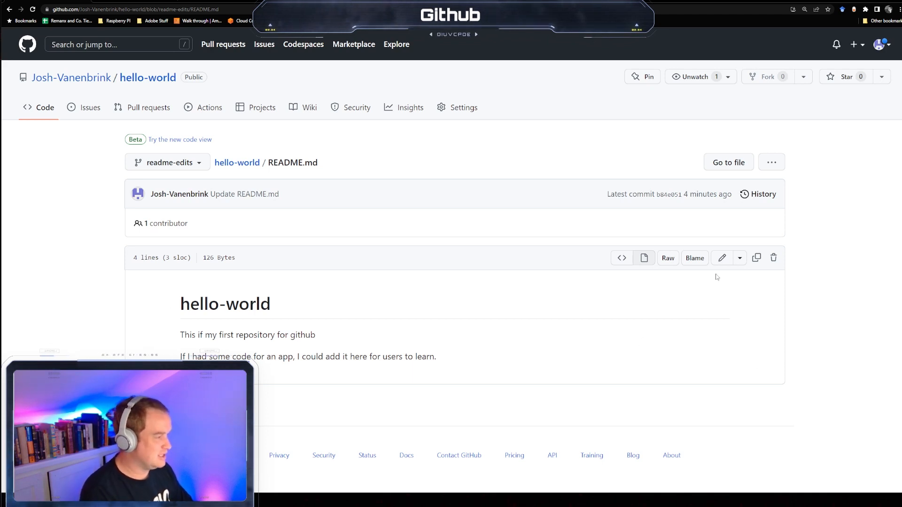
{"action": "left_click", "coordinate": [721, 258]}
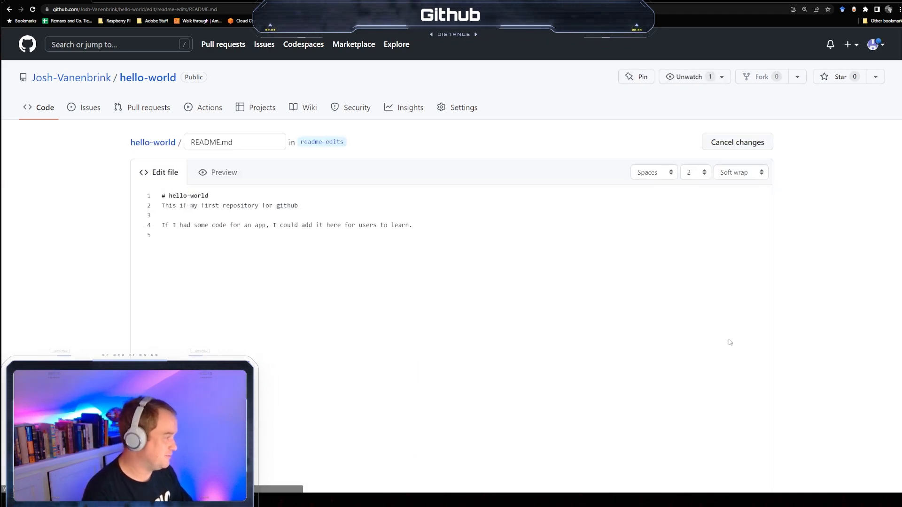
Step: Write the Dr. Vandenbrink bio about bioinformatics teaching and too much time editing YouTube videos
{"action": "scroll", "scroll_direction": "down", "scroll_amount": 3}
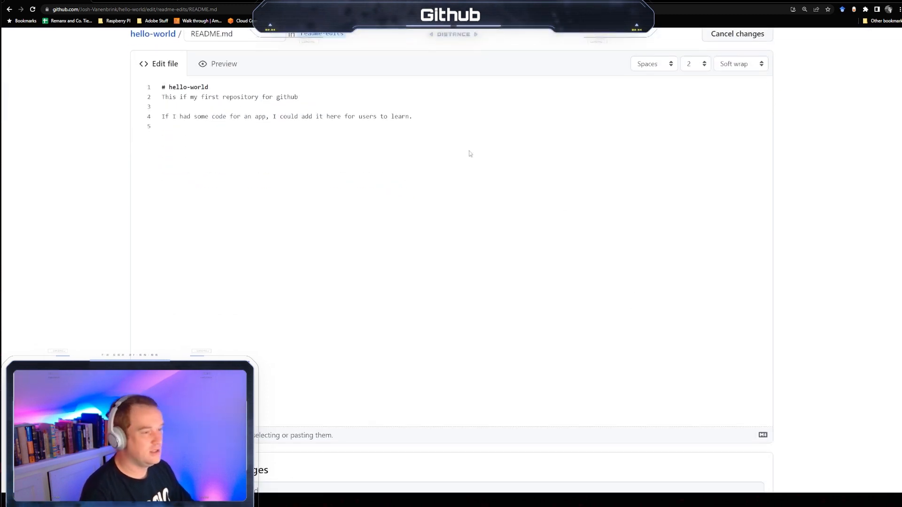
{"action": "left_click", "coordinate": [415, 116]}
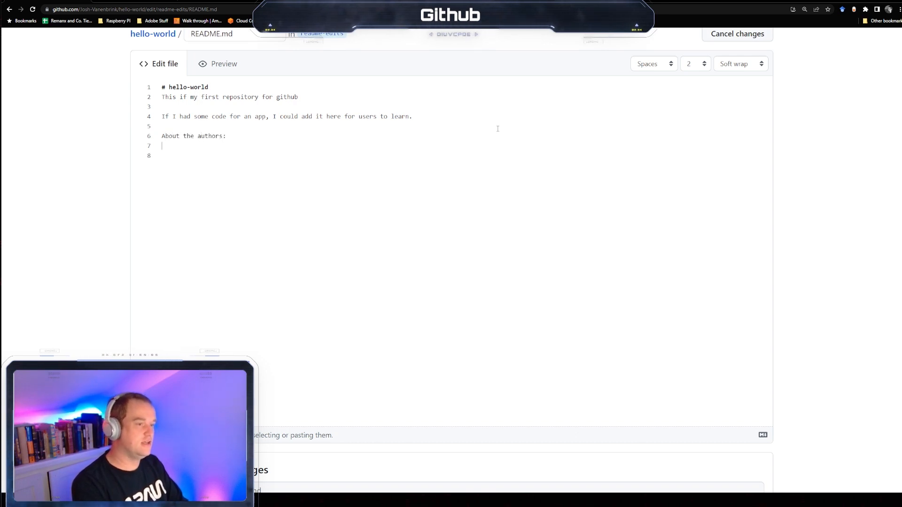
{"action": "type", "text": "Dr. Vanden"}
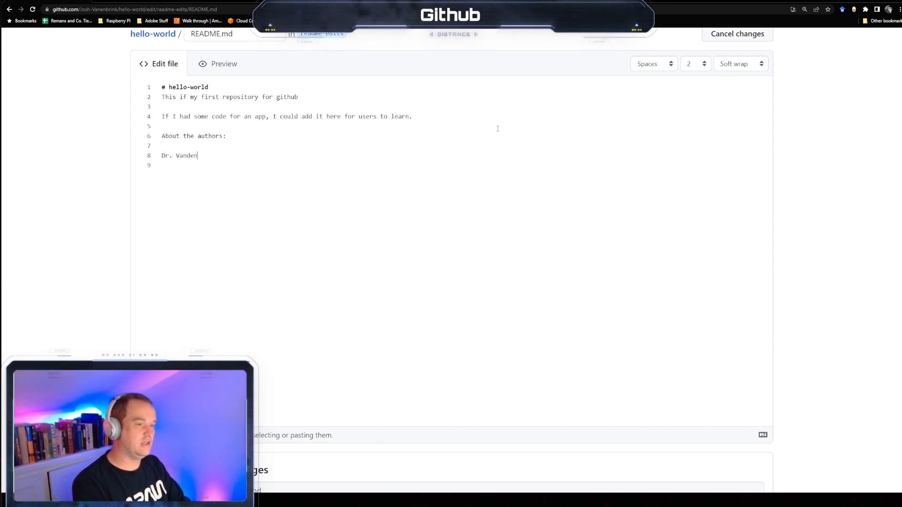
{"action": "type", "text": "brink is a"}
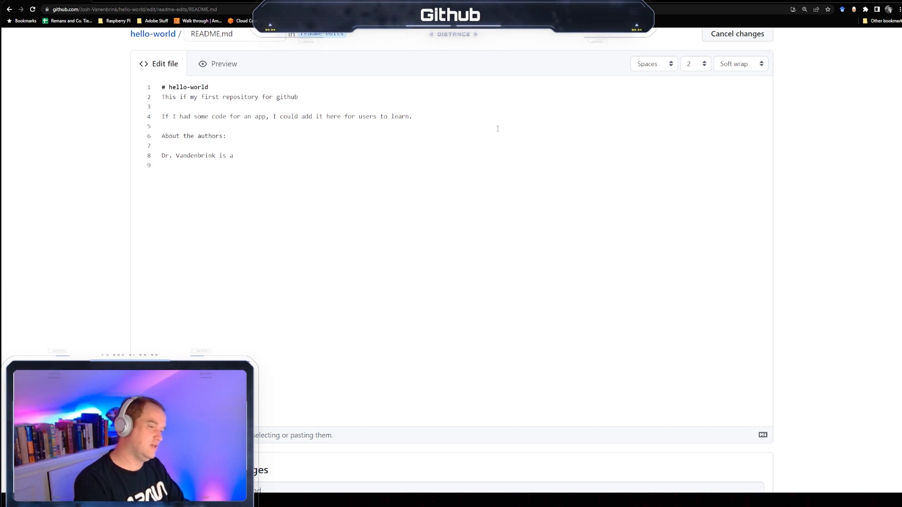
{"action": "type", "text": "tenure-"}
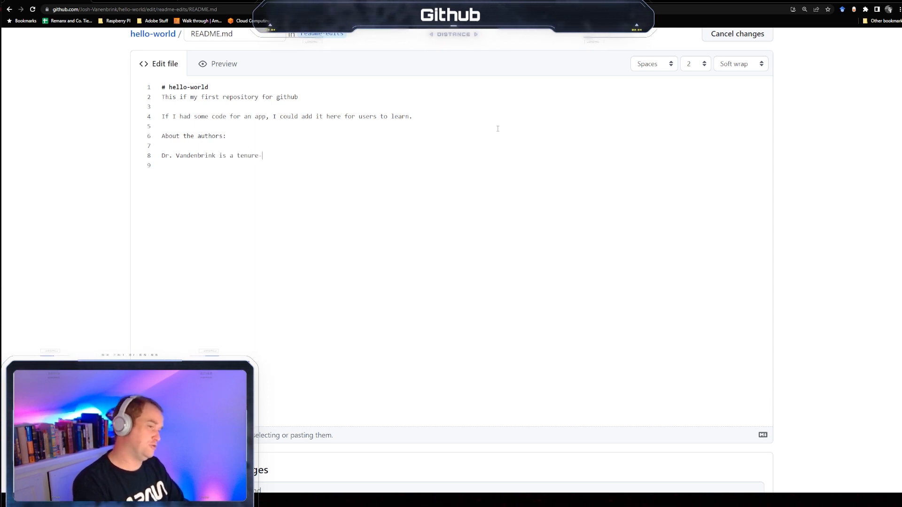
{"action": "type", "text": "track professor i"}
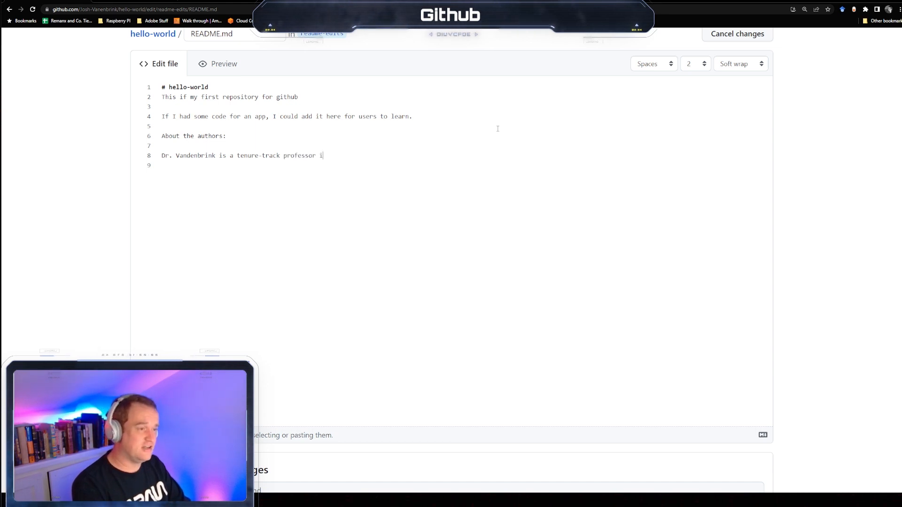
{"action": "type", "text": "n Bioinforma"}
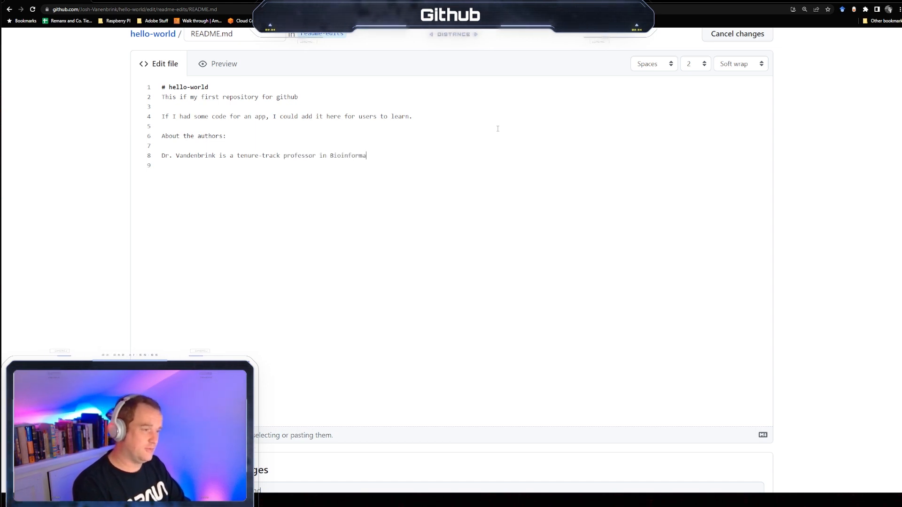
{"action": "type", "text": "tics. His passion is for educting the yout"}
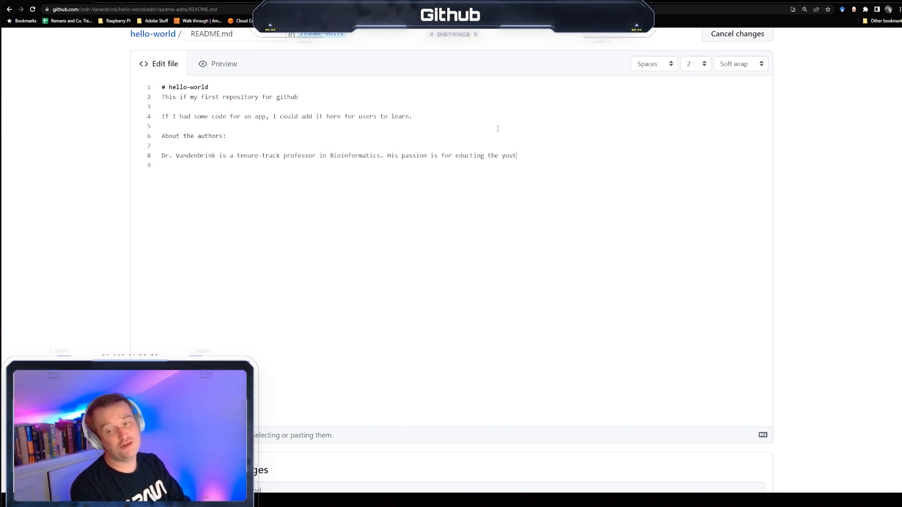
{"action": "type", "text": "h in"}
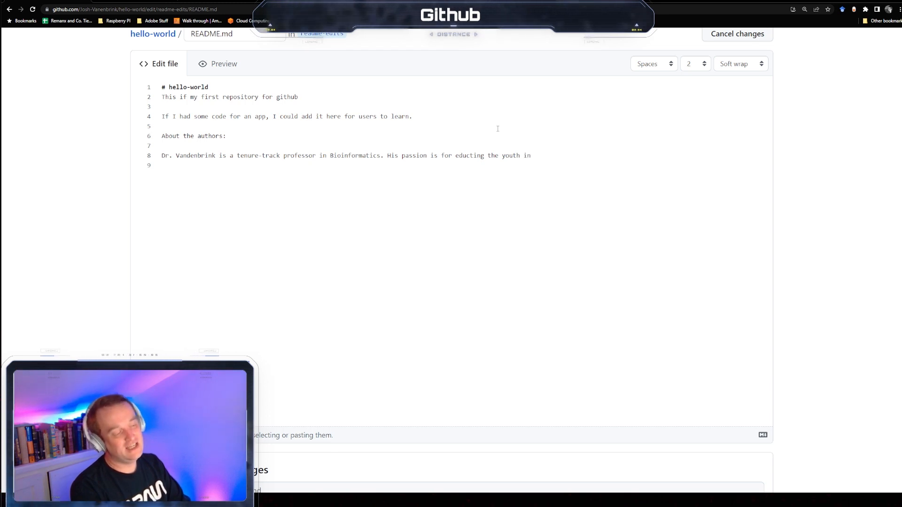
{"action": "type", "text": "computational"}
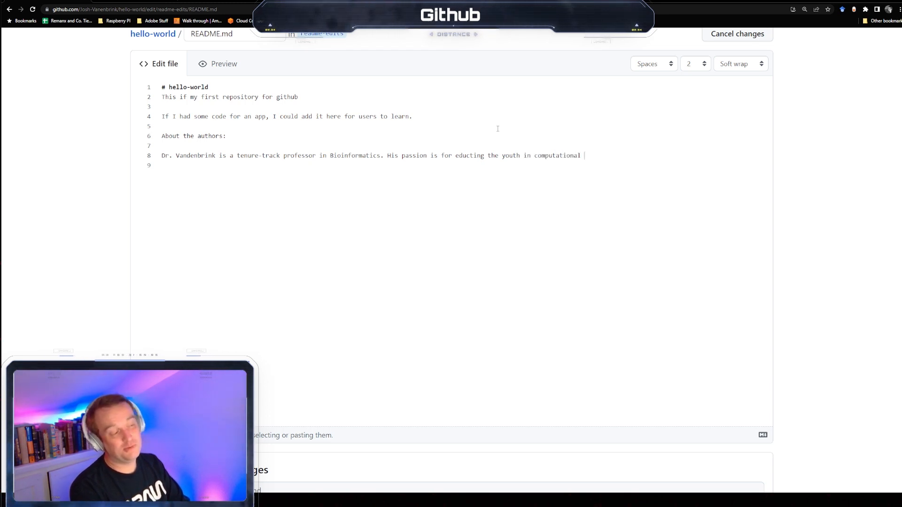
{"action": "type", "text": "biology languages! He also spends w"}
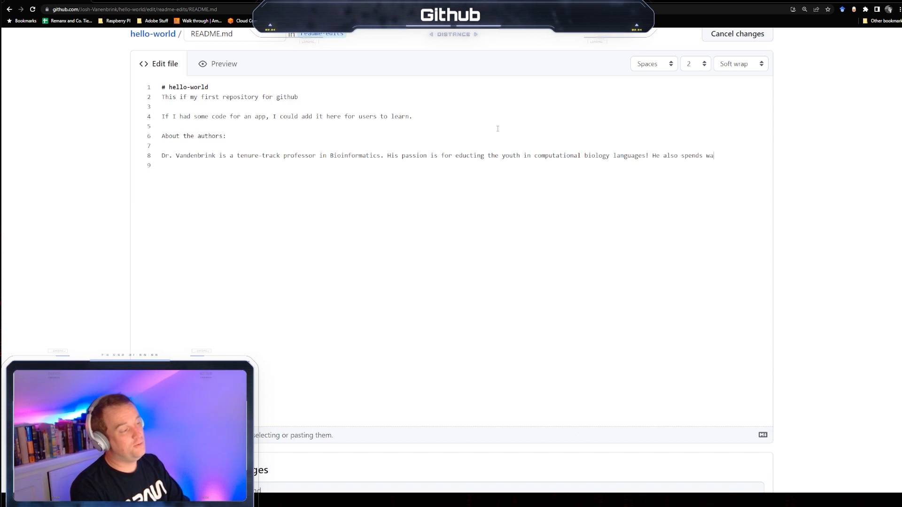
{"action": "type", "text": "aaaaaay t"}
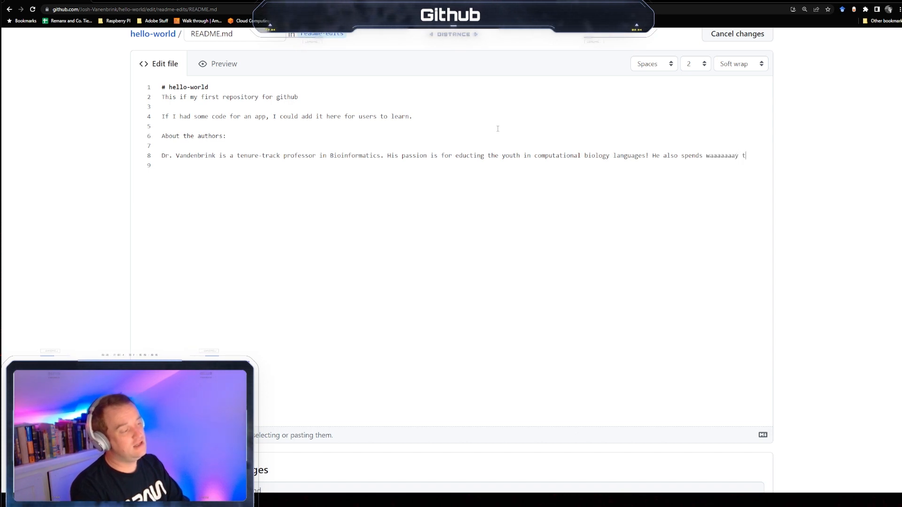
{"action": "type", "text": "oo much time on y"}
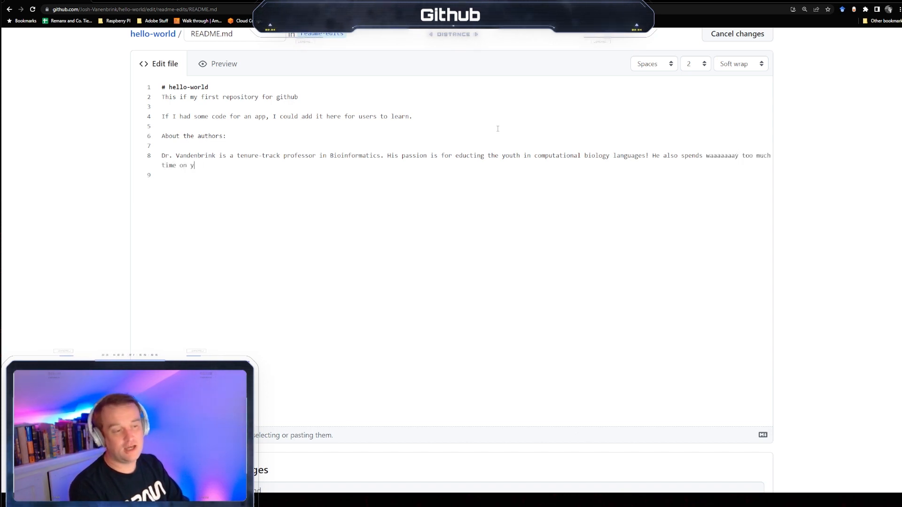
{"action": "type", "text": "outiu"}
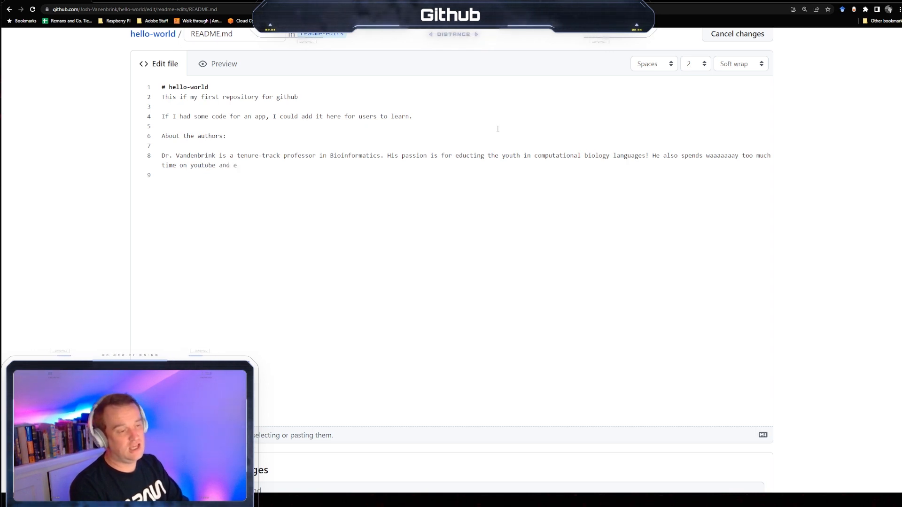
{"action": "type", "text": "diting his"}
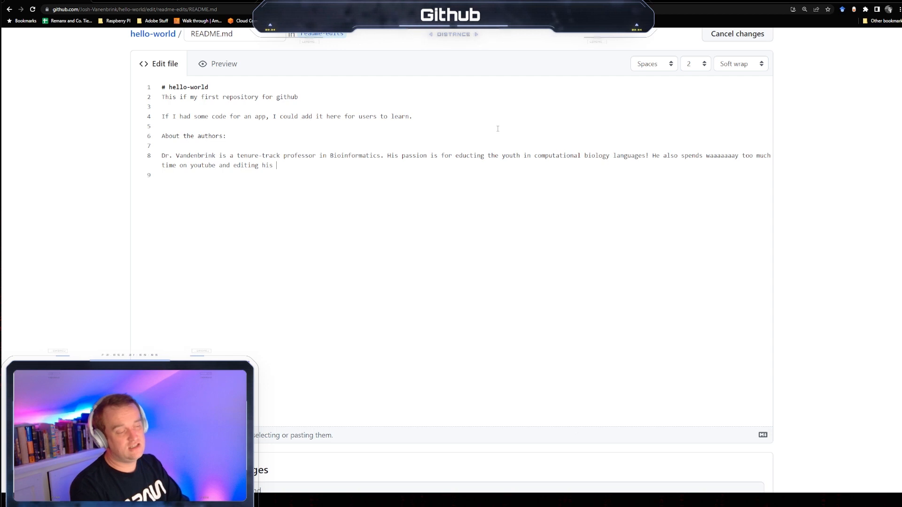
{"action": "type", "text": "videos for"}
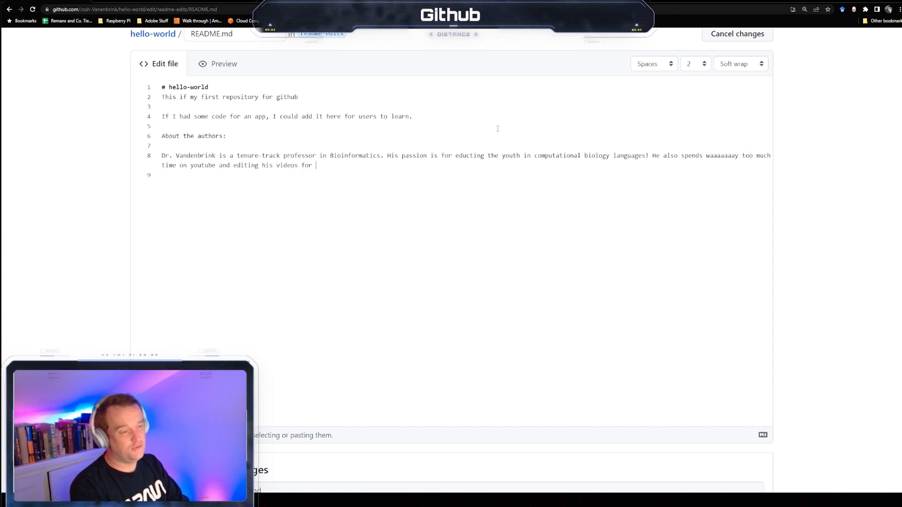
{"action": "type", "text": "his own personal good."}
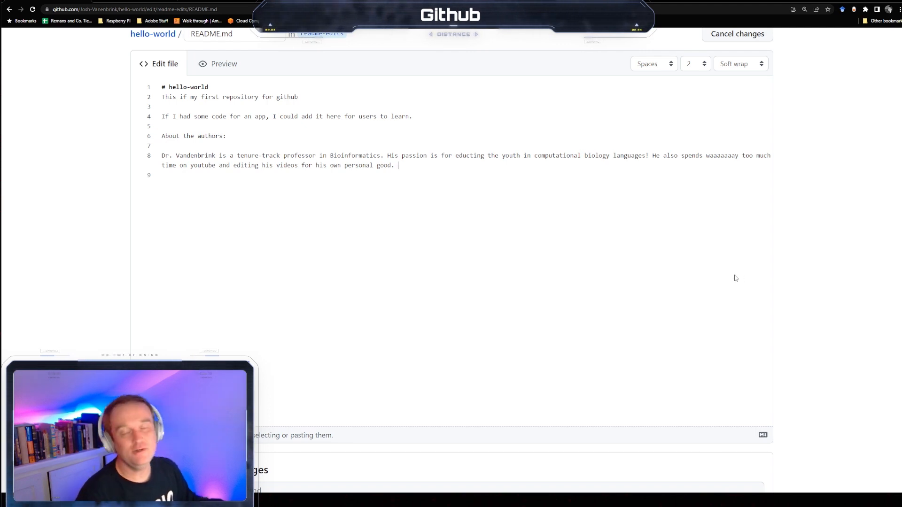
{"action": "mouse_move", "coordinate": [492, 269]}
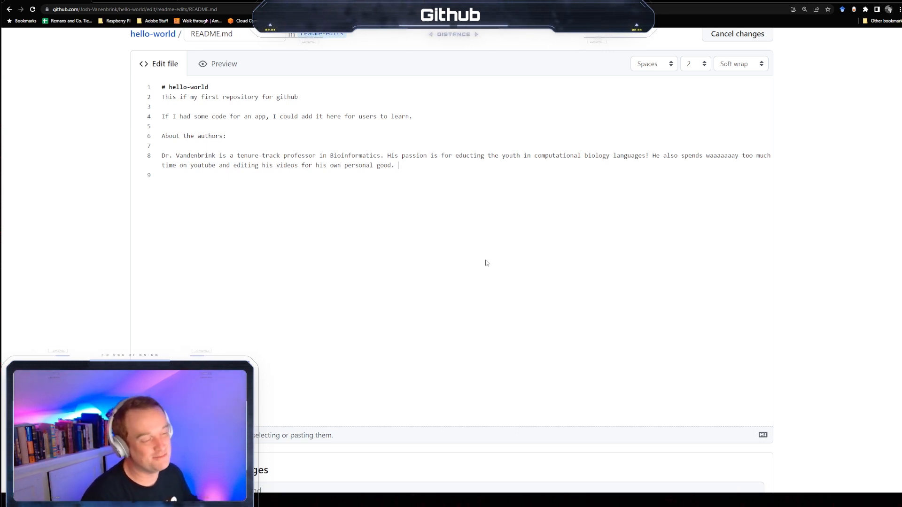
{"action": "mouse_move", "coordinate": [616, 232]}
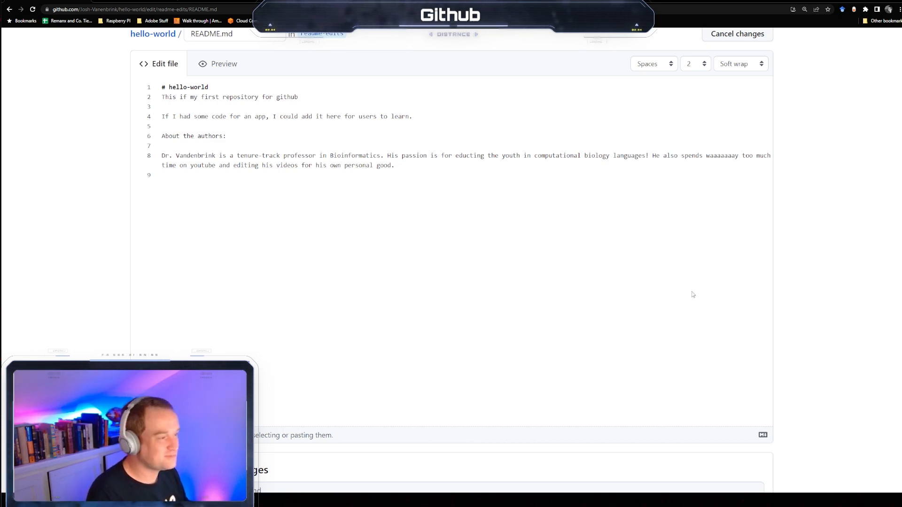
{"action": "scroll", "scroll_direction": "down", "scroll_amount": 3}
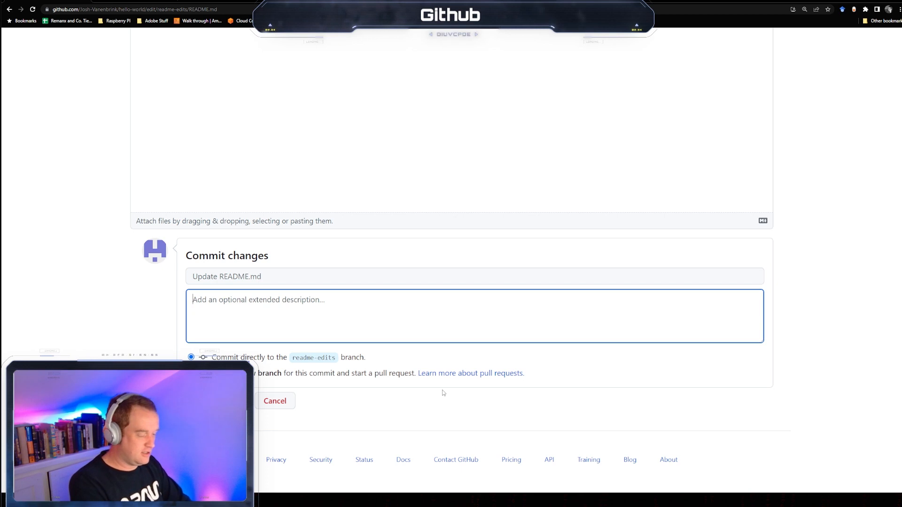
Step: Add the extended description 'Tried to make my students laugh... terrible dad joke that wasn't funny.'
{"action": "type", "text": "Tried to make"}
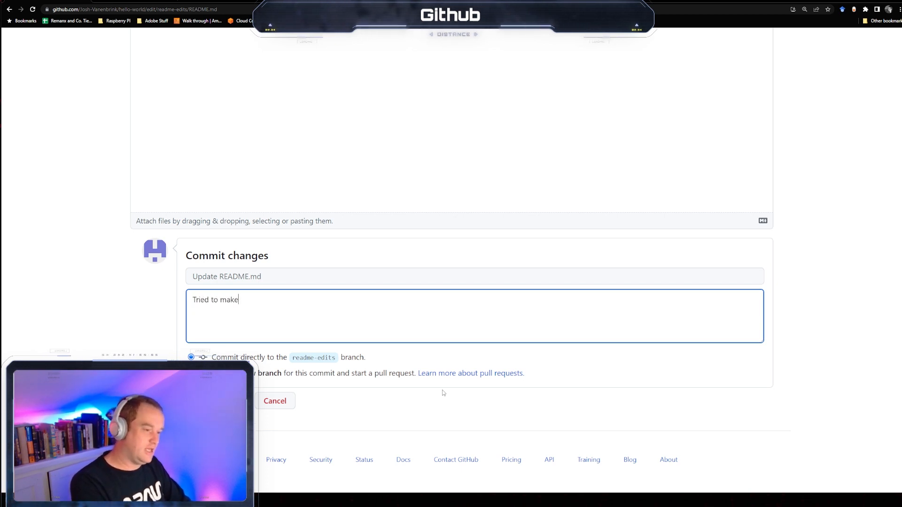
{"action": "type", "text": "my students lag"}
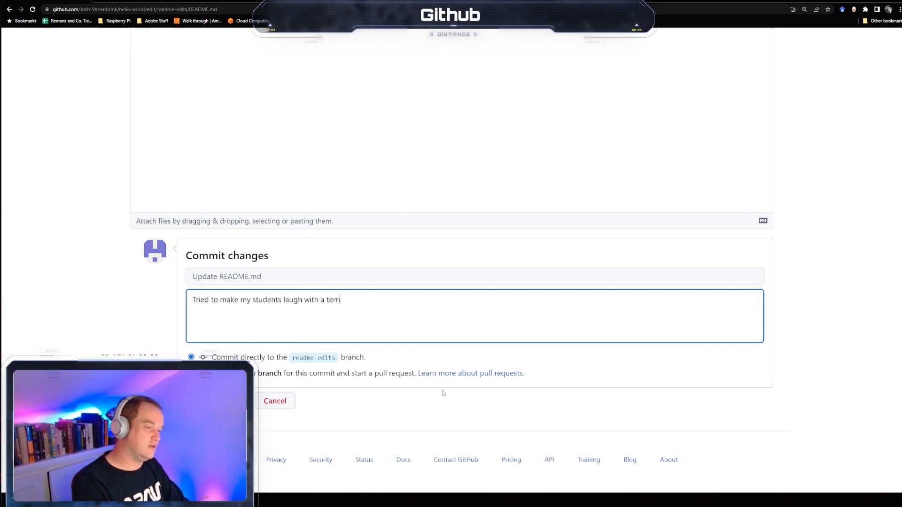
{"action": "type", "text": "ble dad joke"}
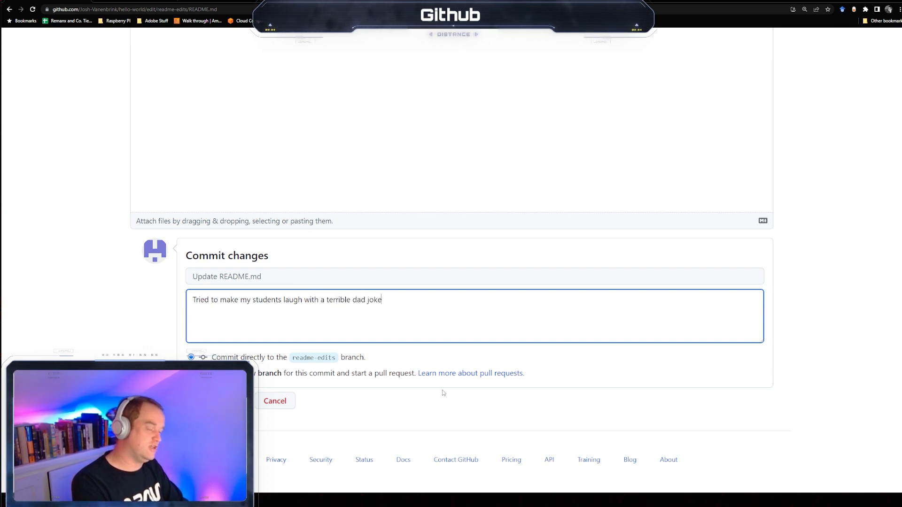
{"action": "type", "text": "that wasn't fu"}
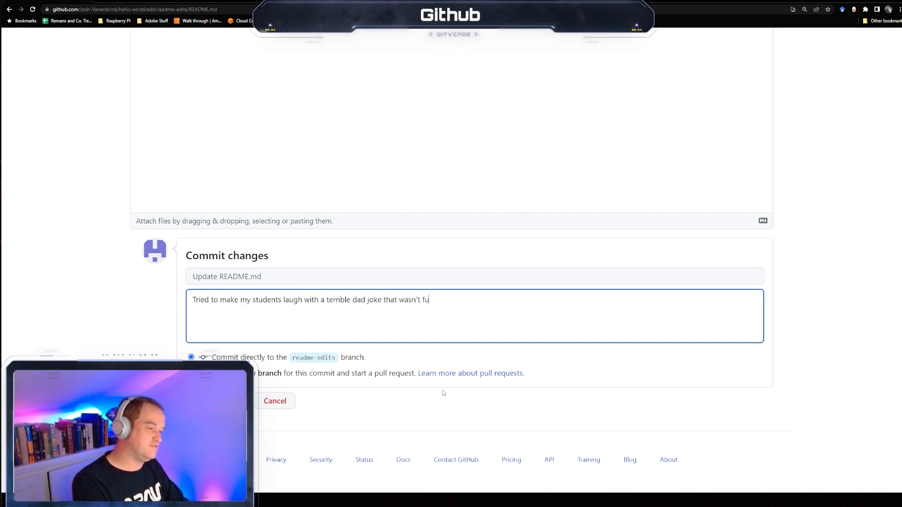
{"action": "type", "text": "nny."}
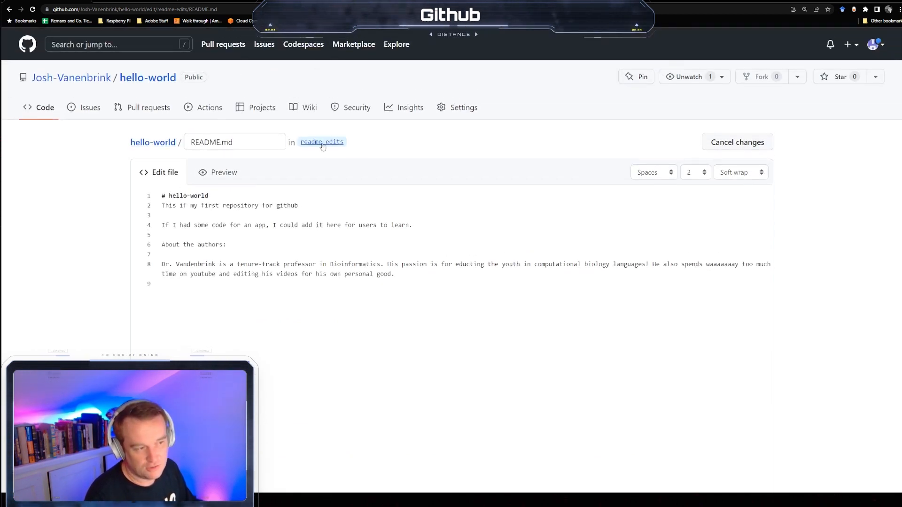
{"action": "scroll", "scroll_direction": "down", "scroll_amount": 3}
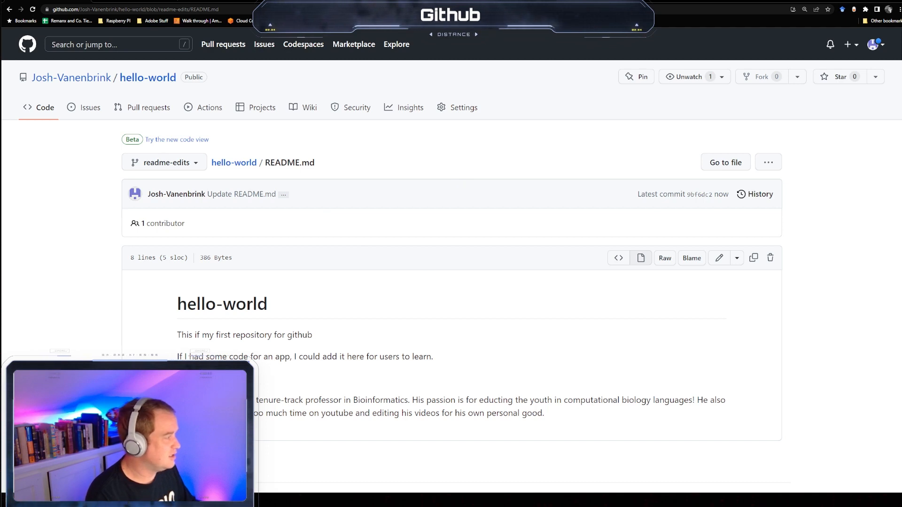
{"action": "mouse_move", "coordinate": [630, 341]}
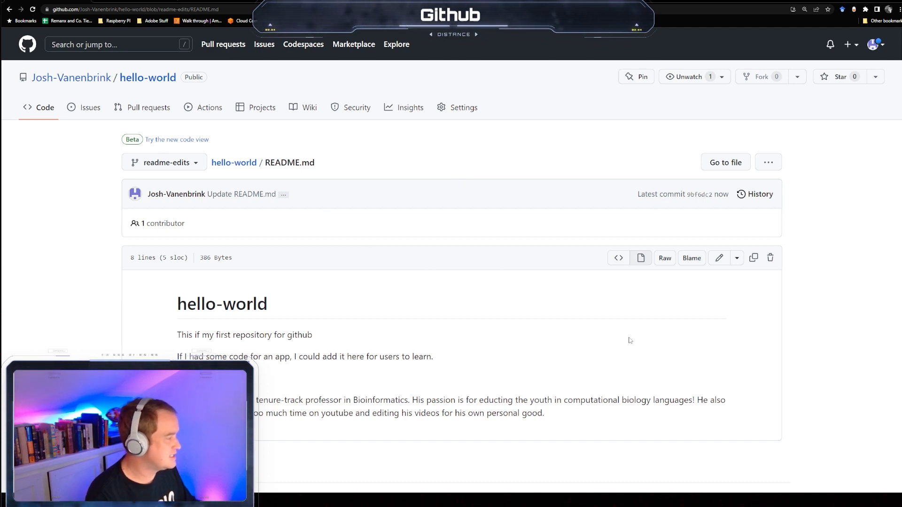
Step: Compare main's README with readme-edits' README via the branch dropdown
{"action": "left_click", "coordinate": [163, 162]}
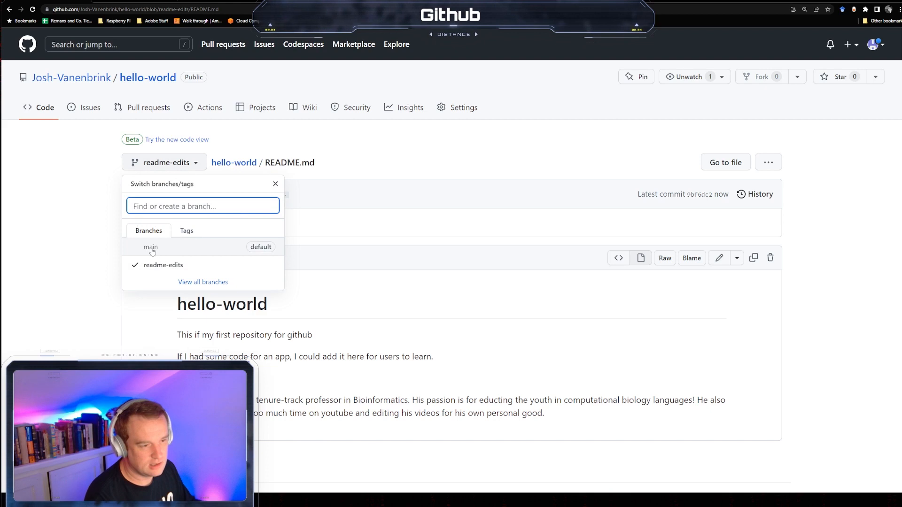
{"action": "left_click", "coordinate": [150, 247]}
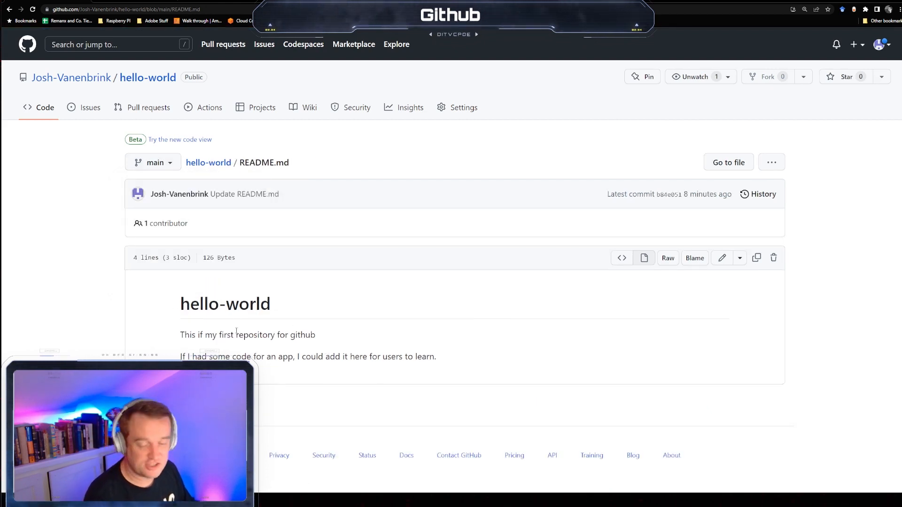
{"action": "left_click", "coordinate": [153, 162]}
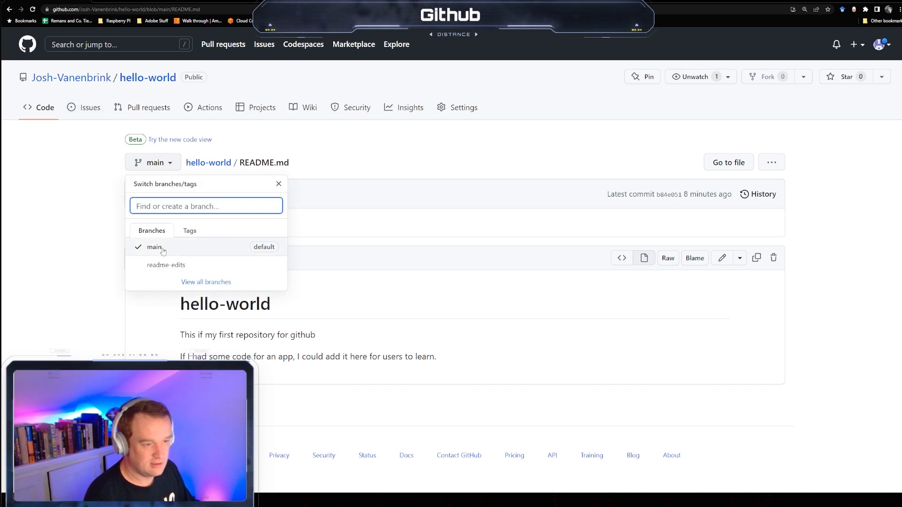
{"action": "left_click", "coordinate": [166, 265]}
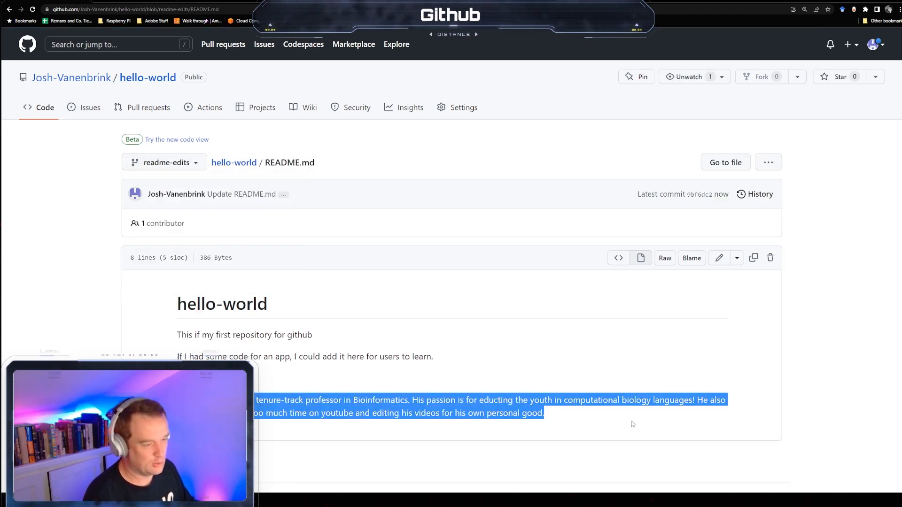
Step: Clear the authors paragraph highlight and finish on the main branch's README
{"action": "left_click", "coordinate": [338, 413]}
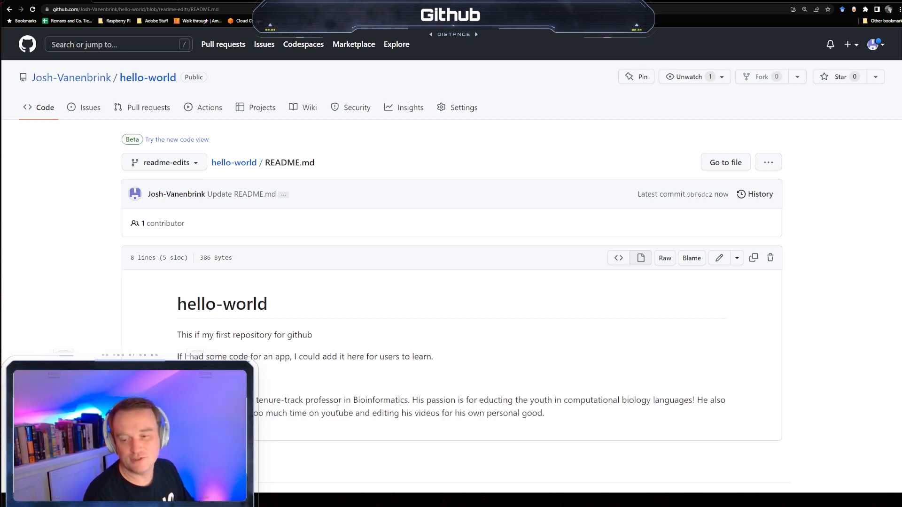
{"action": "left_click", "coordinate": [163, 162]}
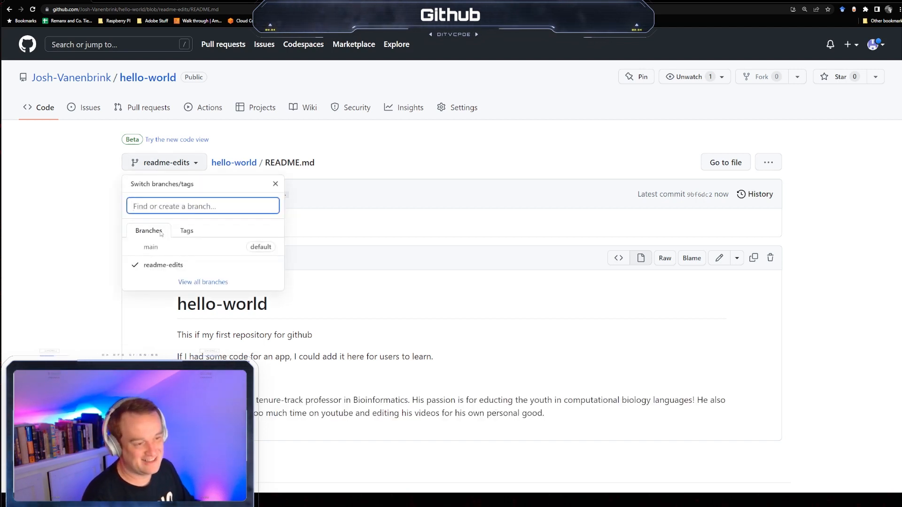
{"action": "left_click", "coordinate": [150, 246]}
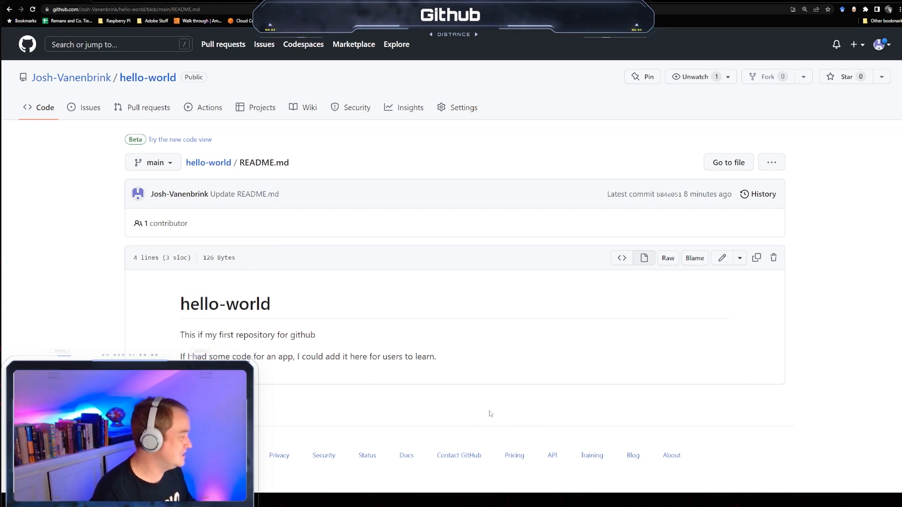